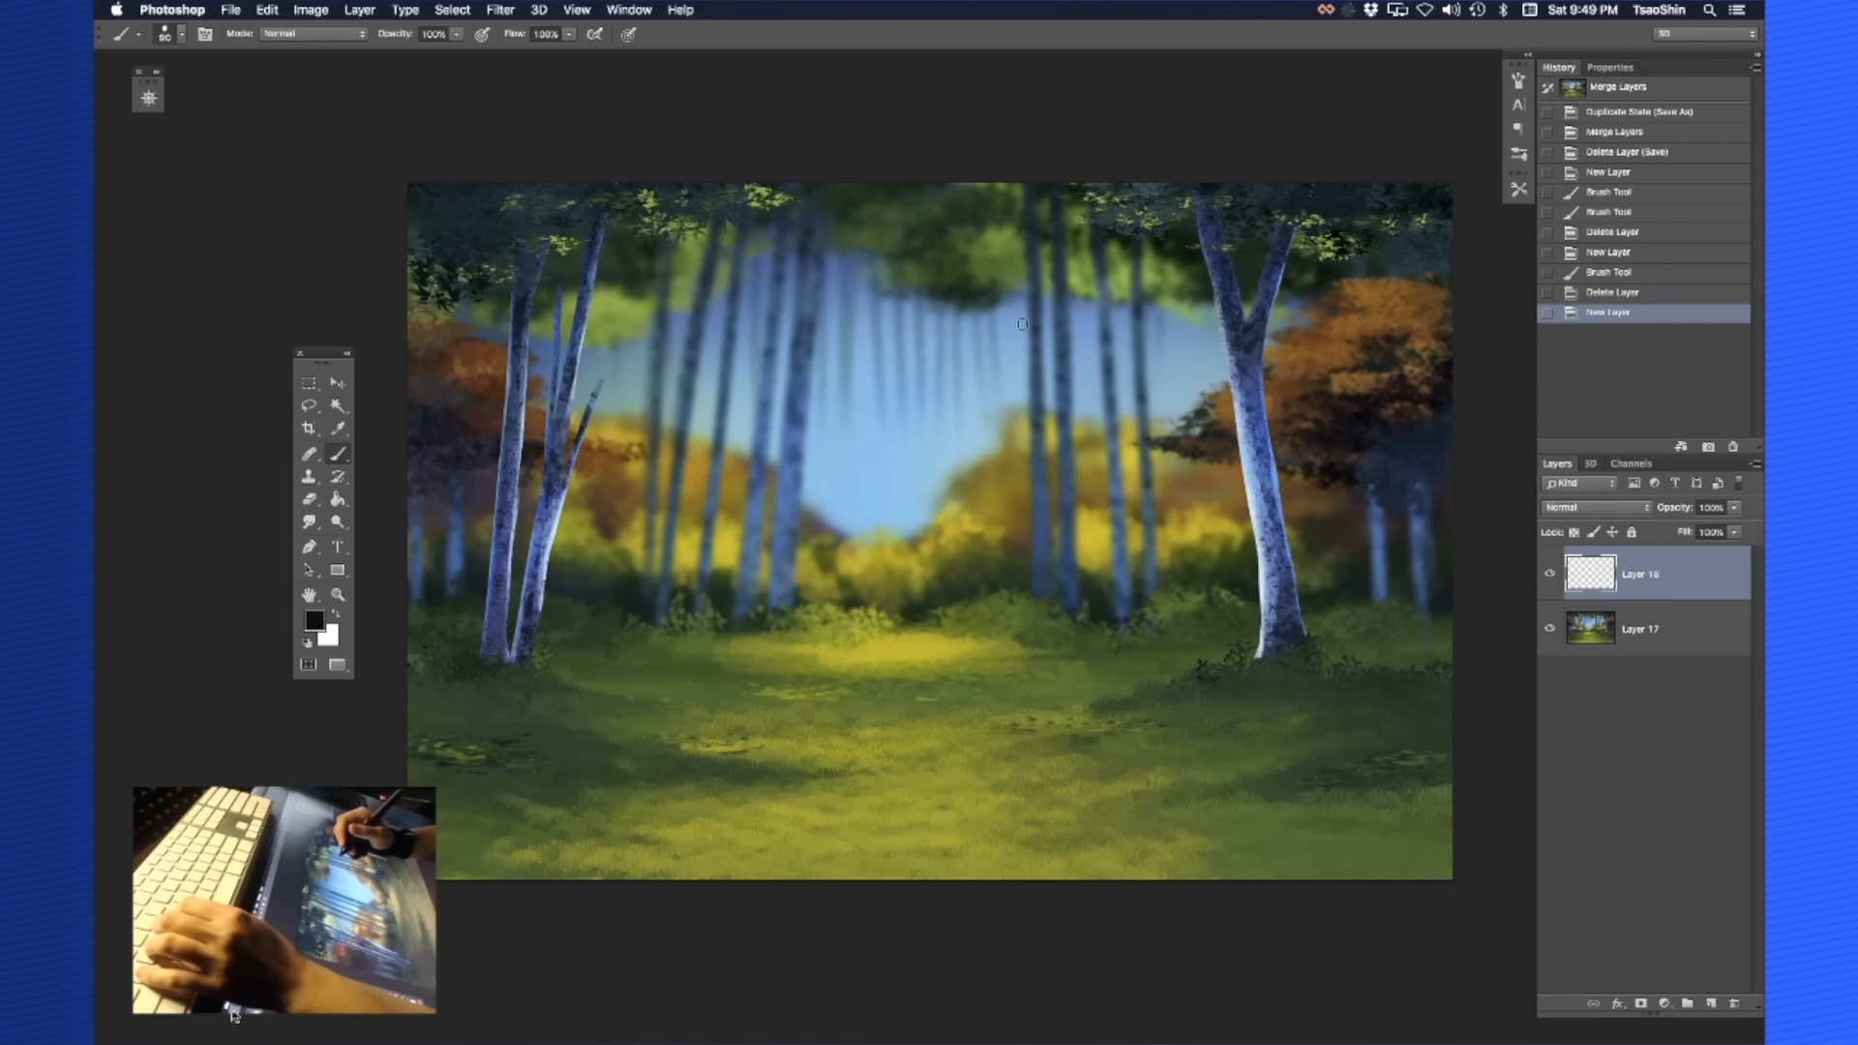
mouse_move(1052, 347)
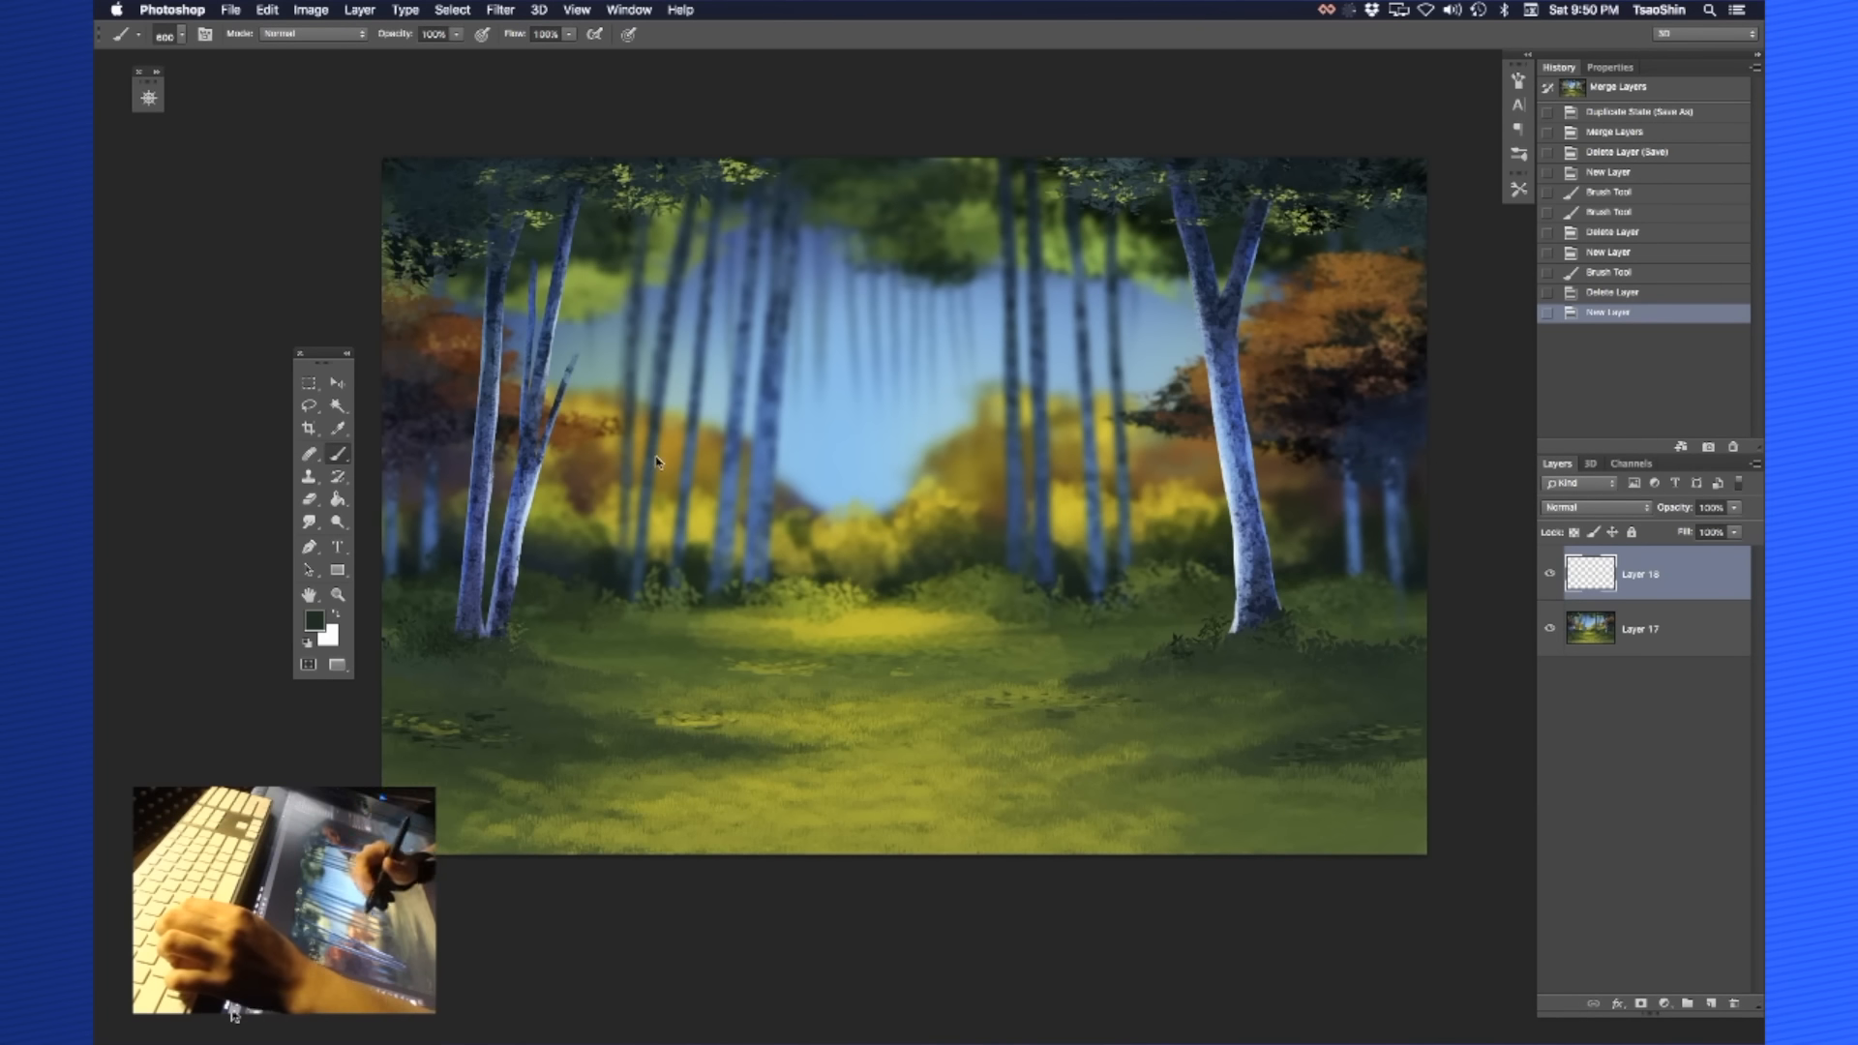
Paint yellow specks, add a highlights layer above, and choose a pale yellow paint colour
click(313, 619)
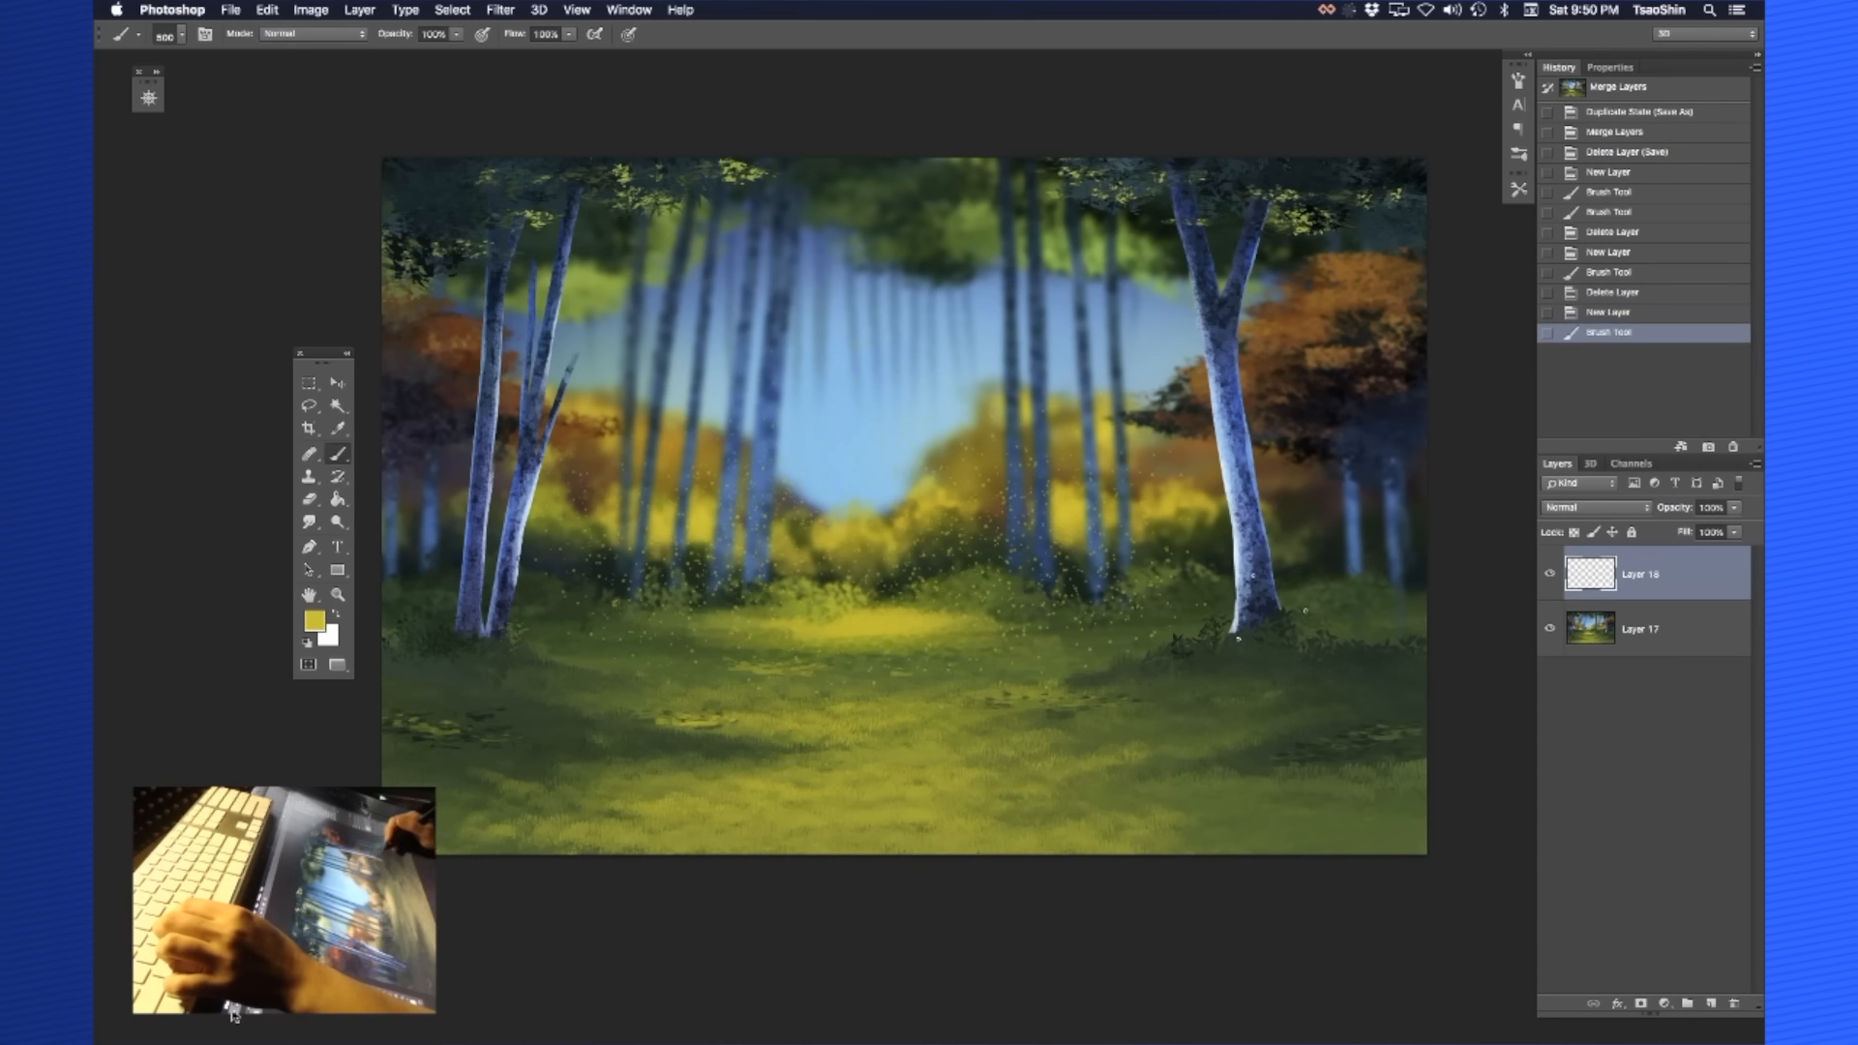
click(337, 381)
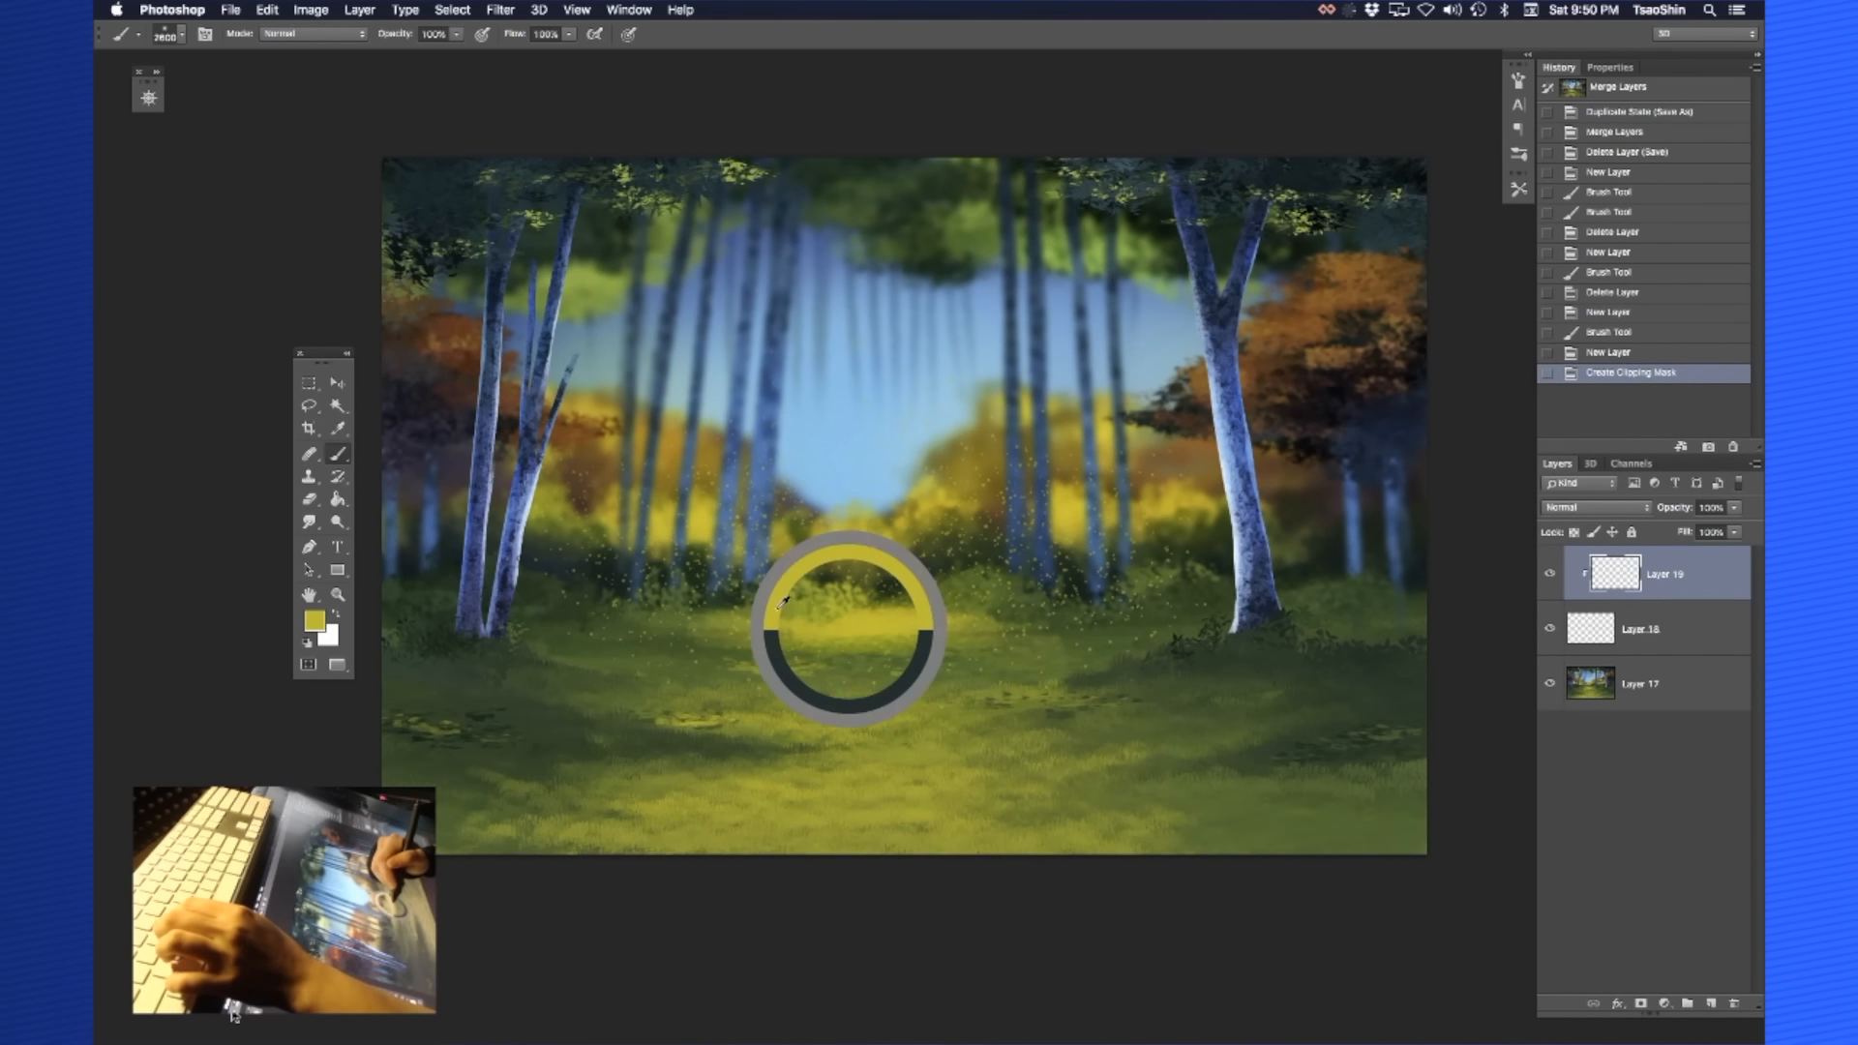
click(314, 619)
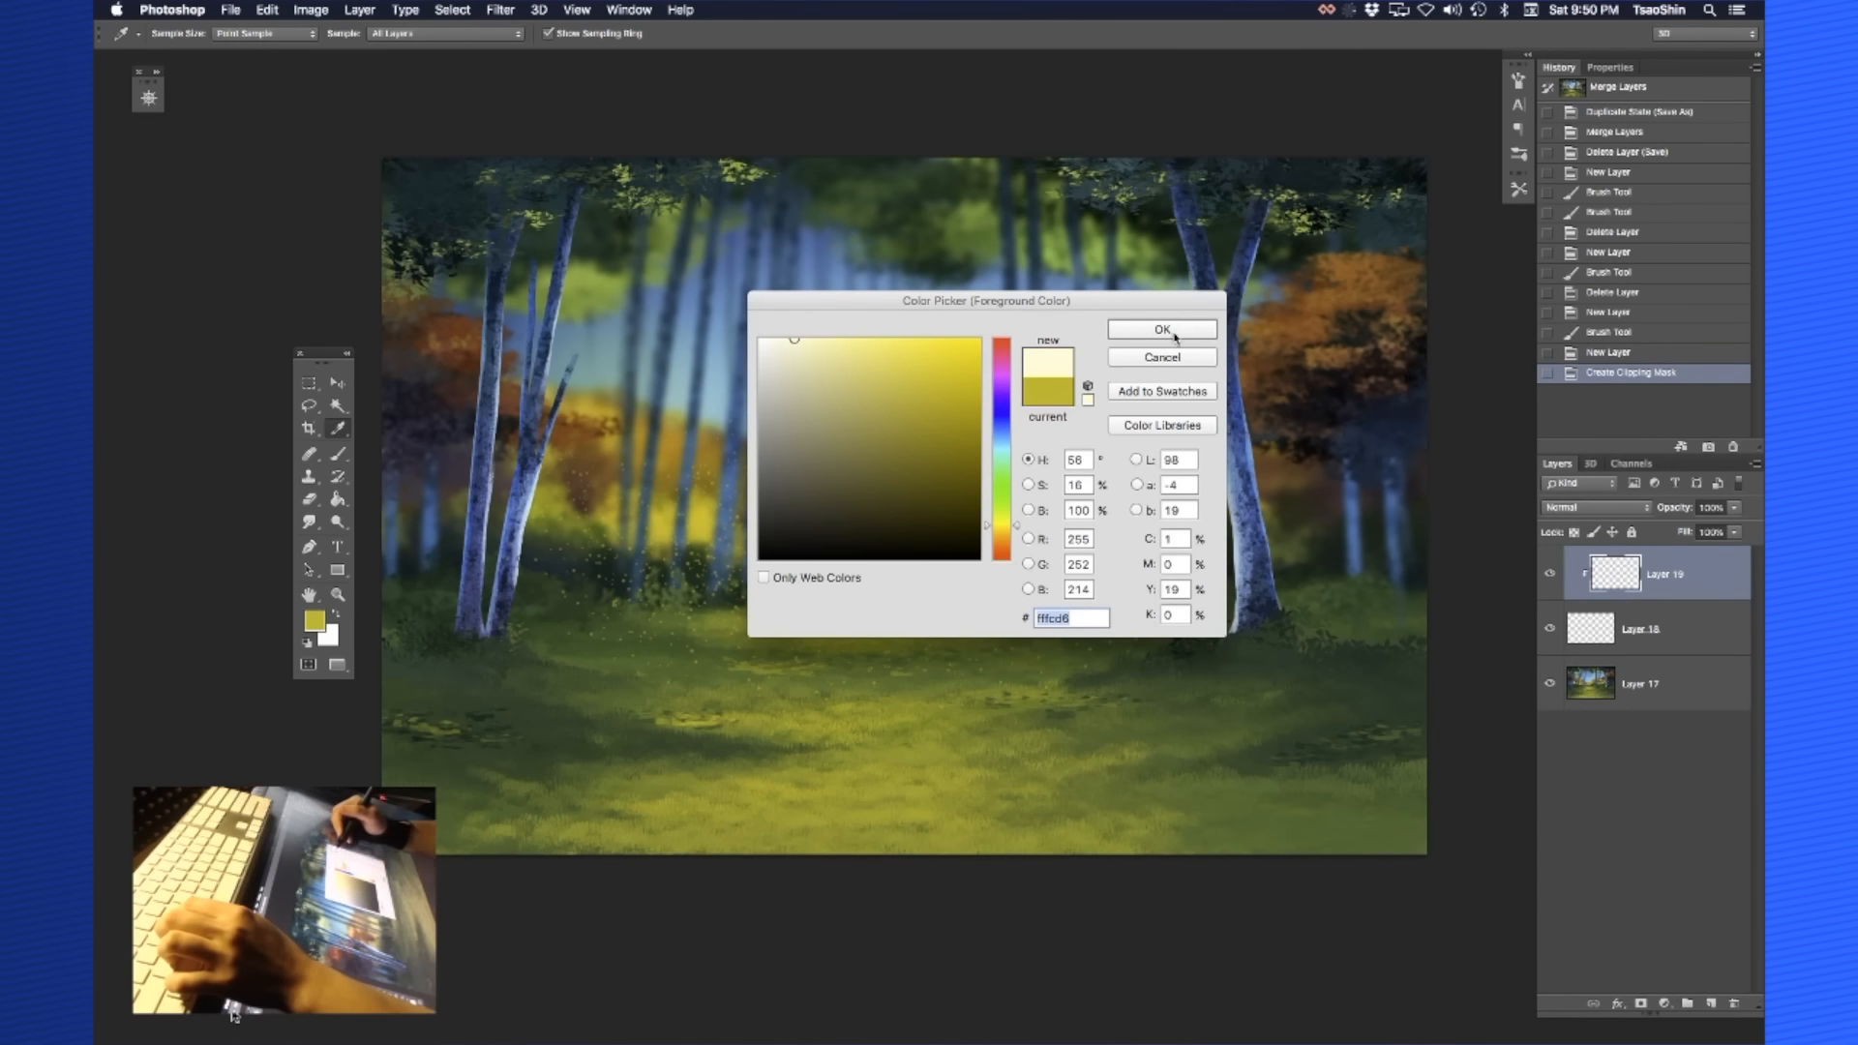
click(1159, 329)
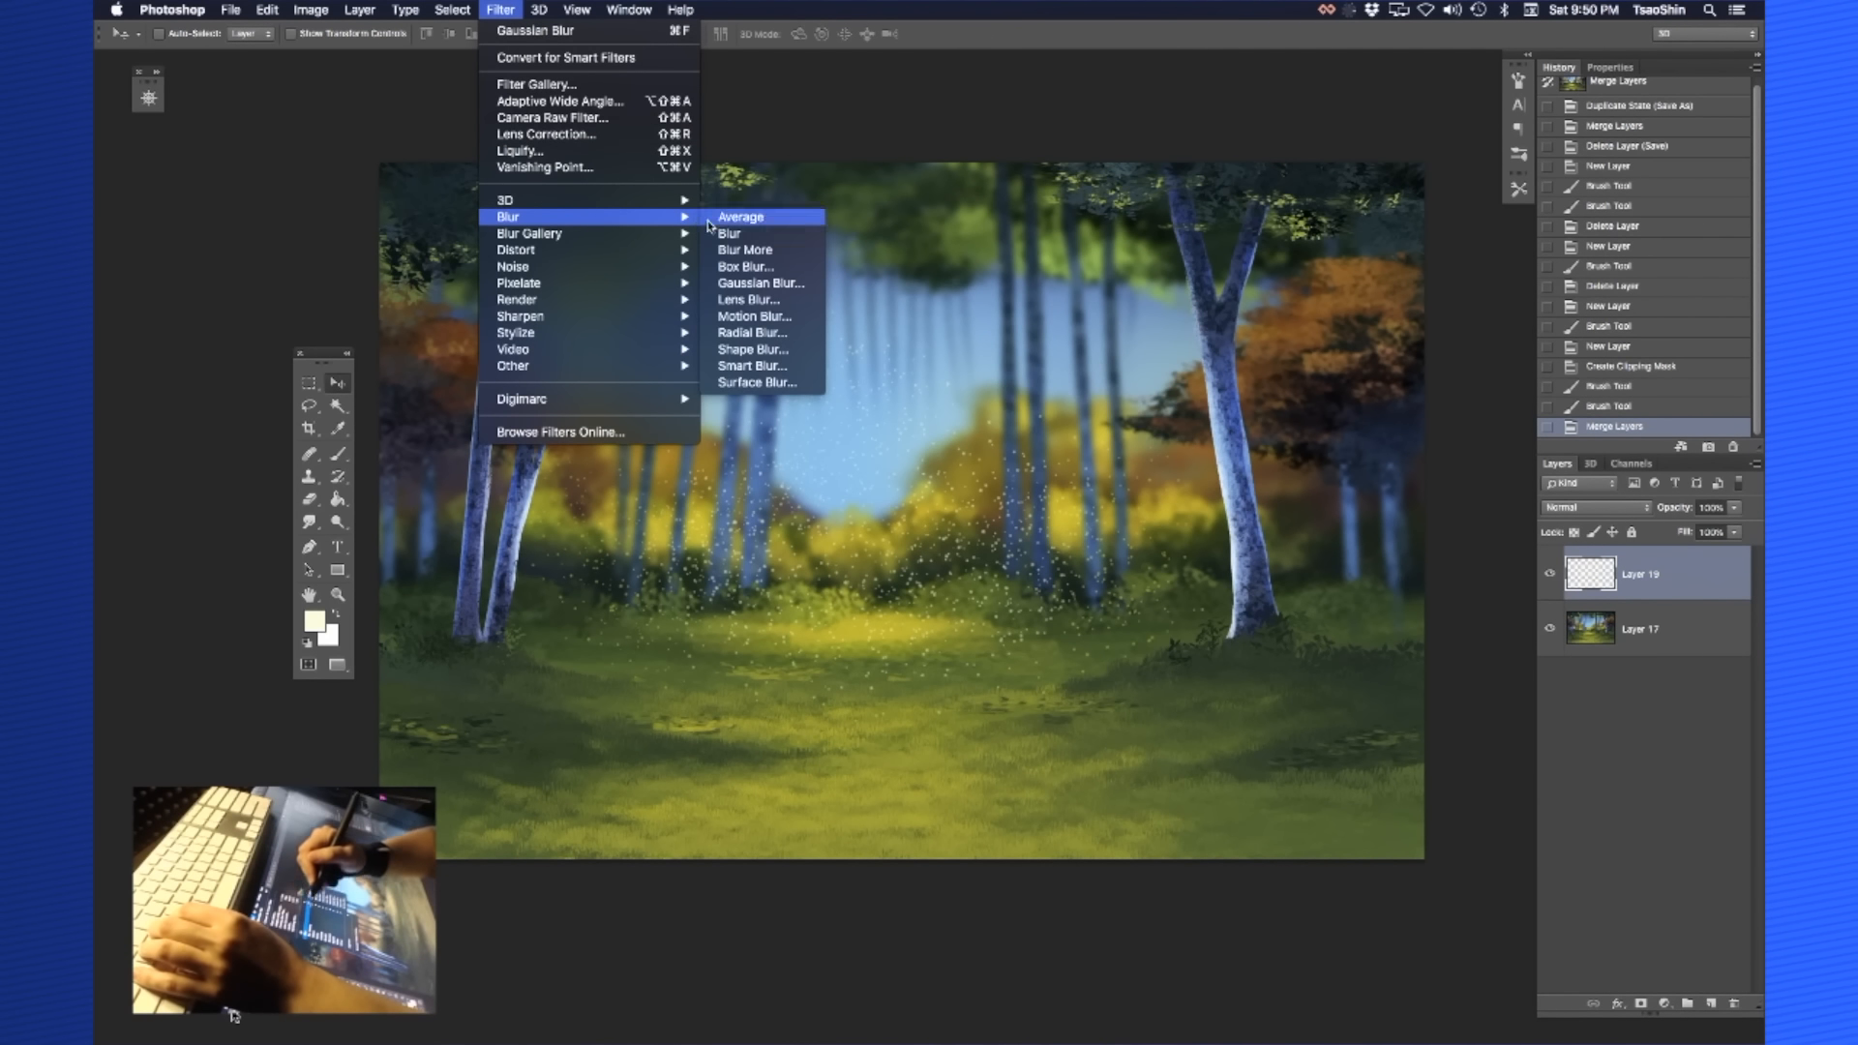
mouse_move(760, 283)
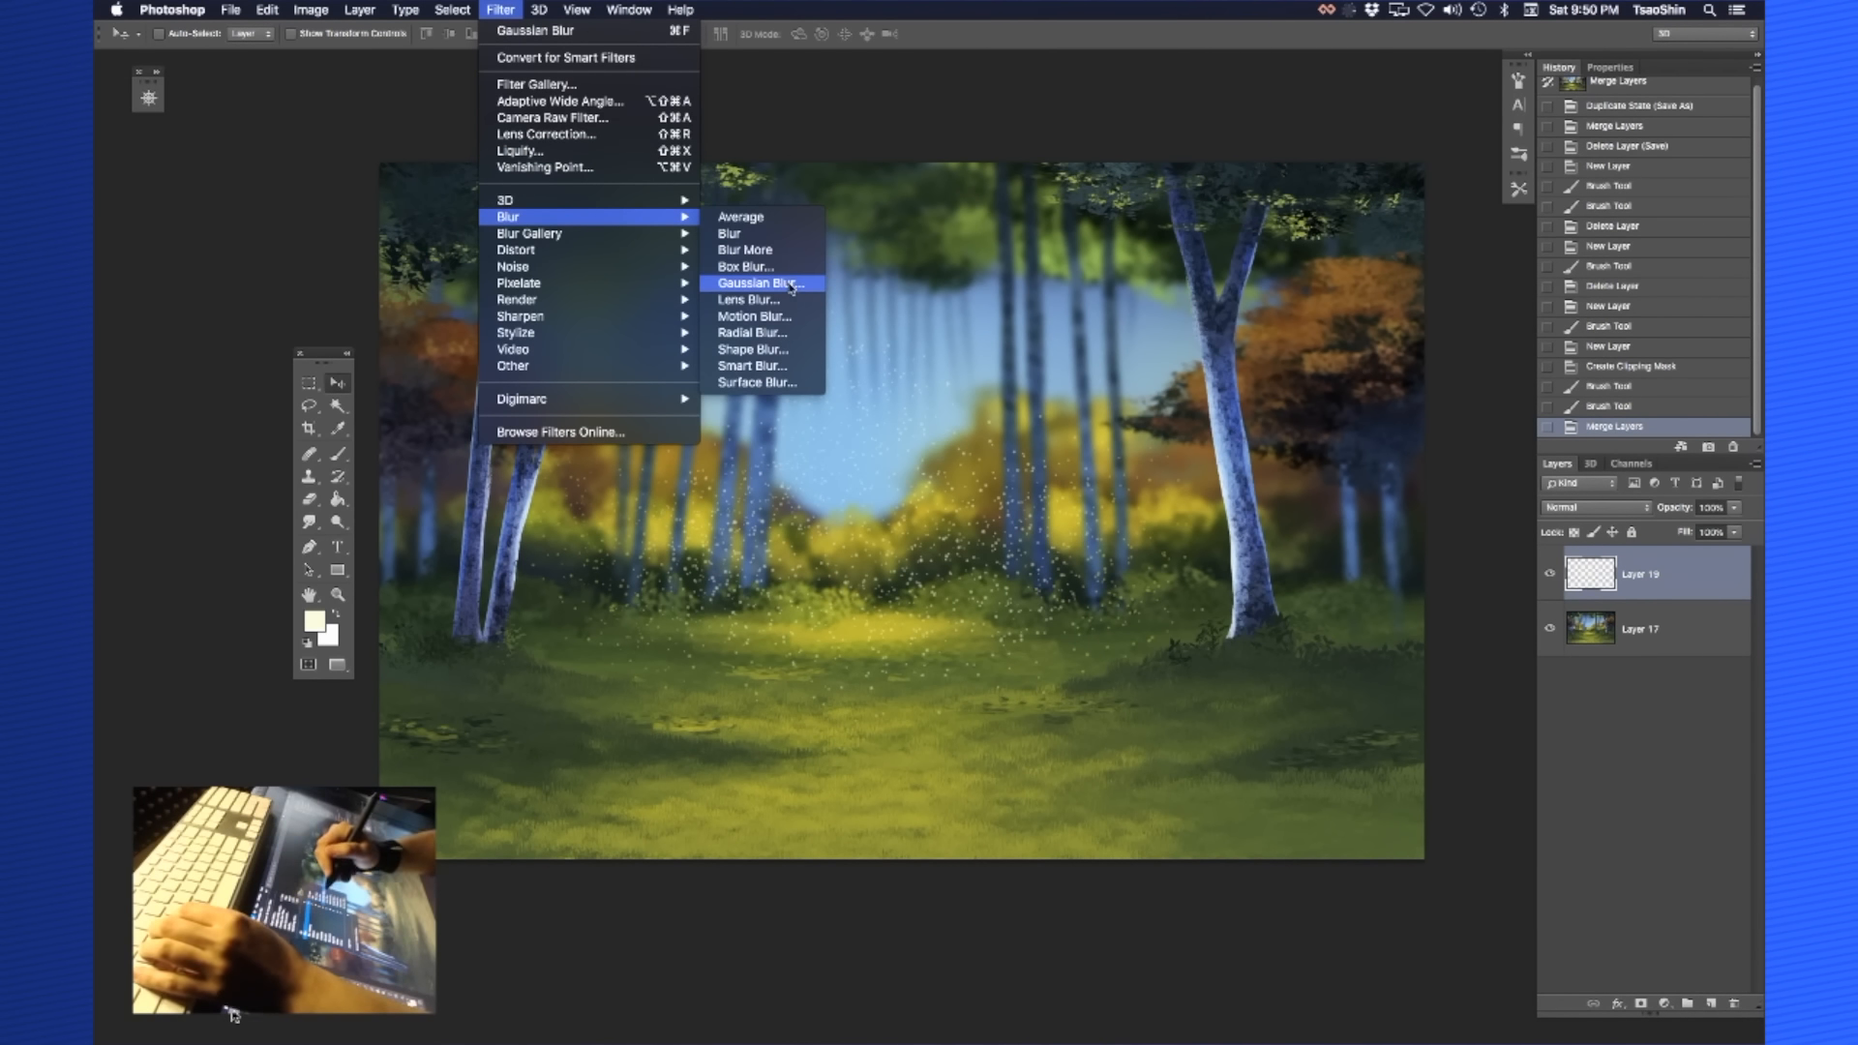
Soften the sparkle layer with a slight Gaussian Blur and try Overlay blending
click(761, 283)
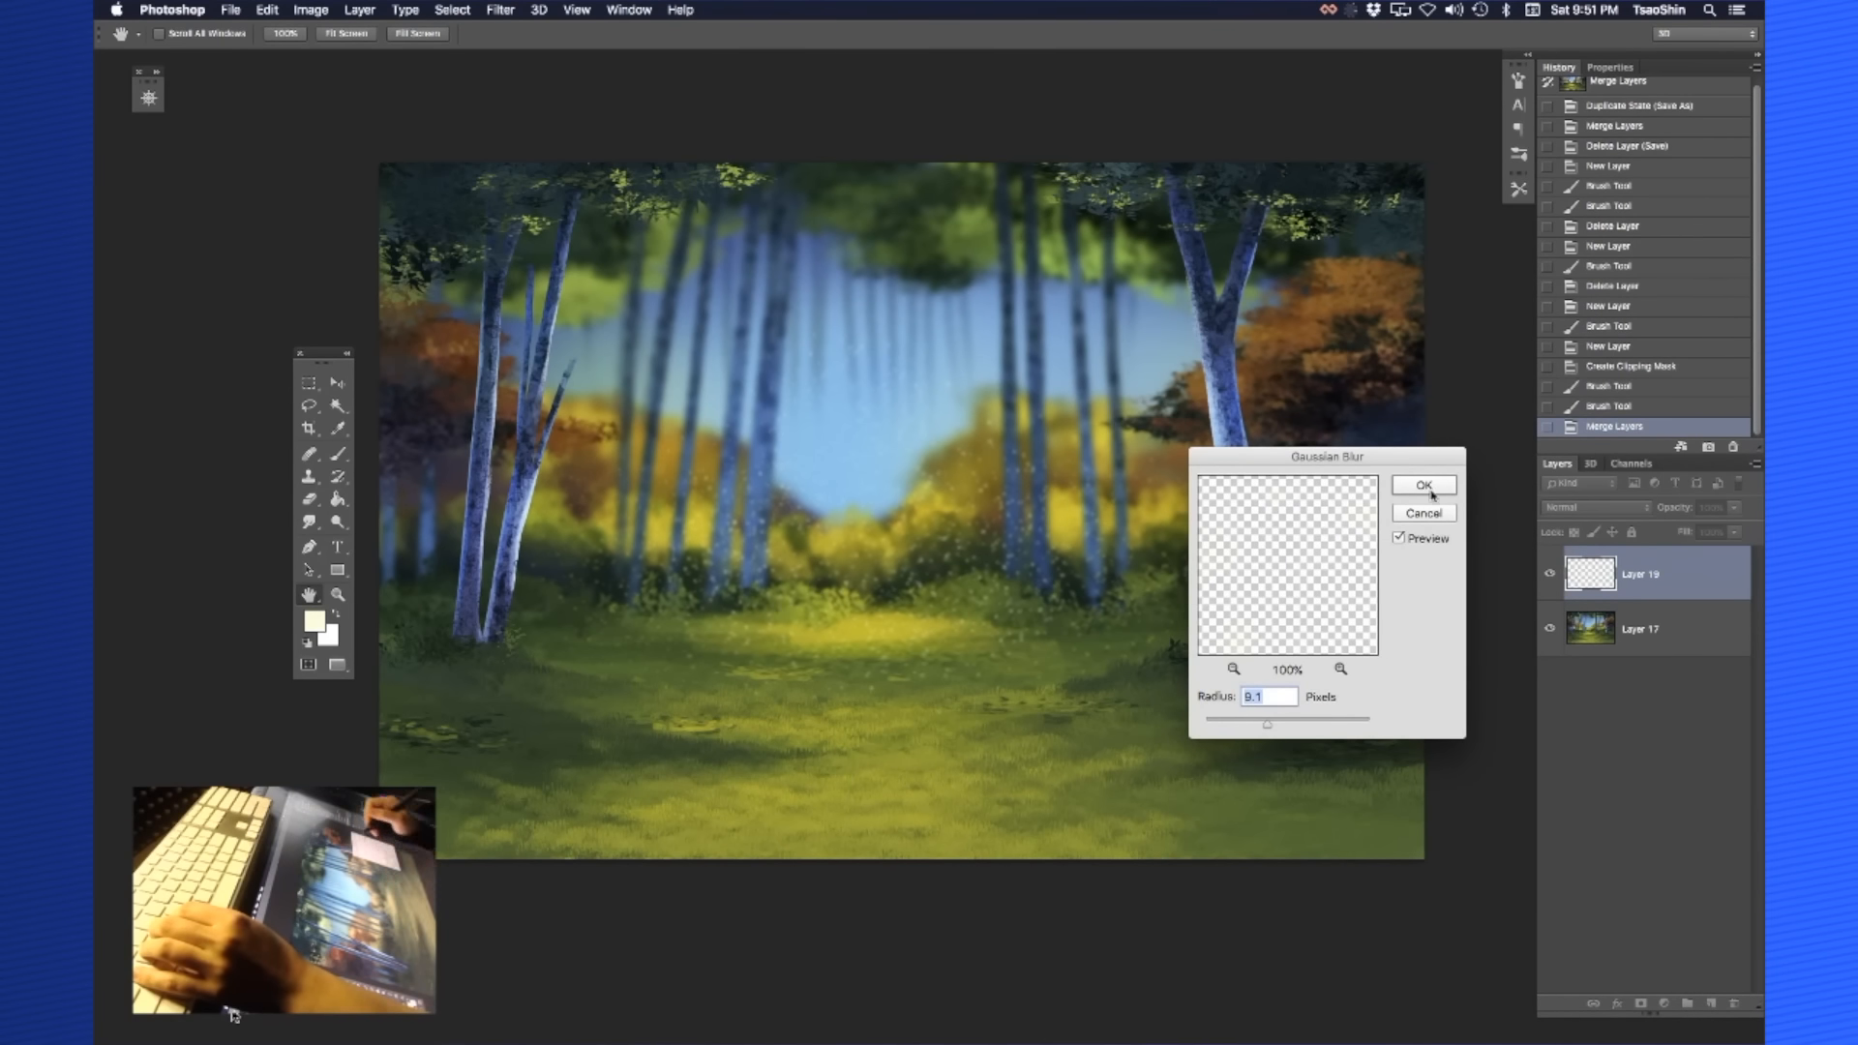
click(1422, 484)
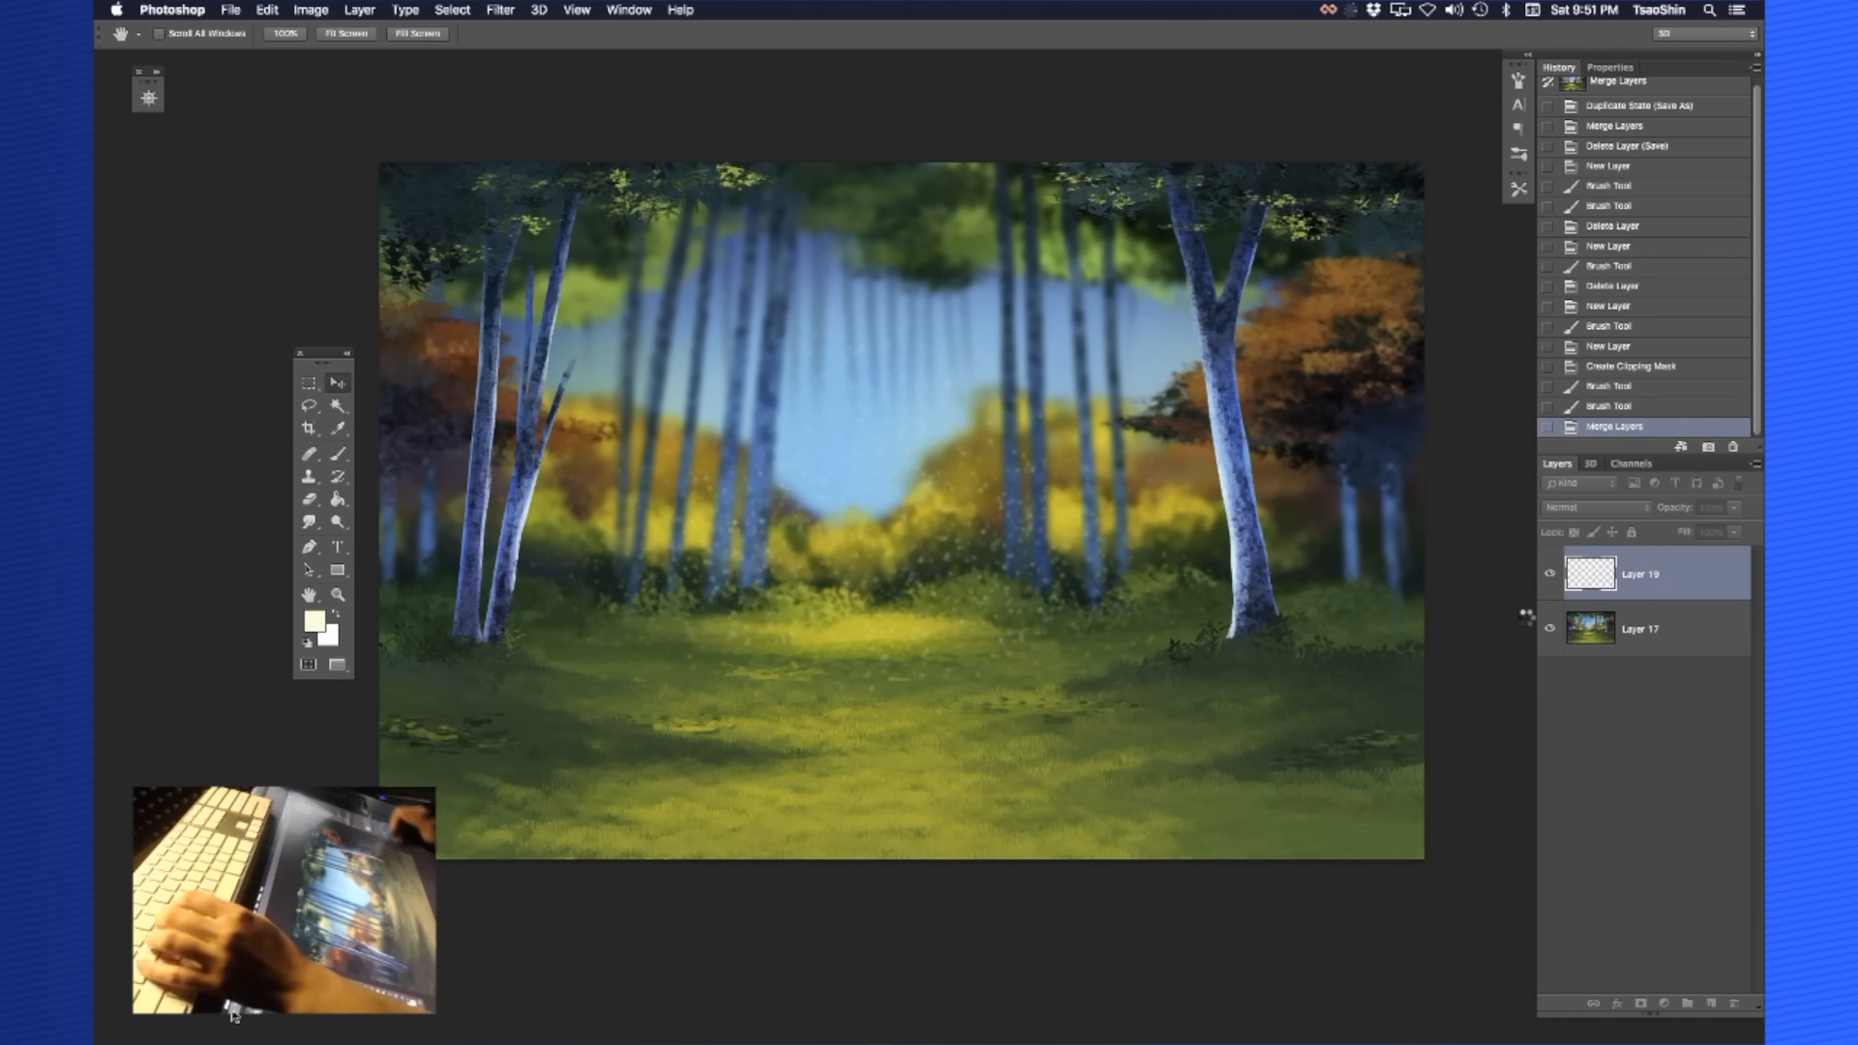
click(1587, 507)
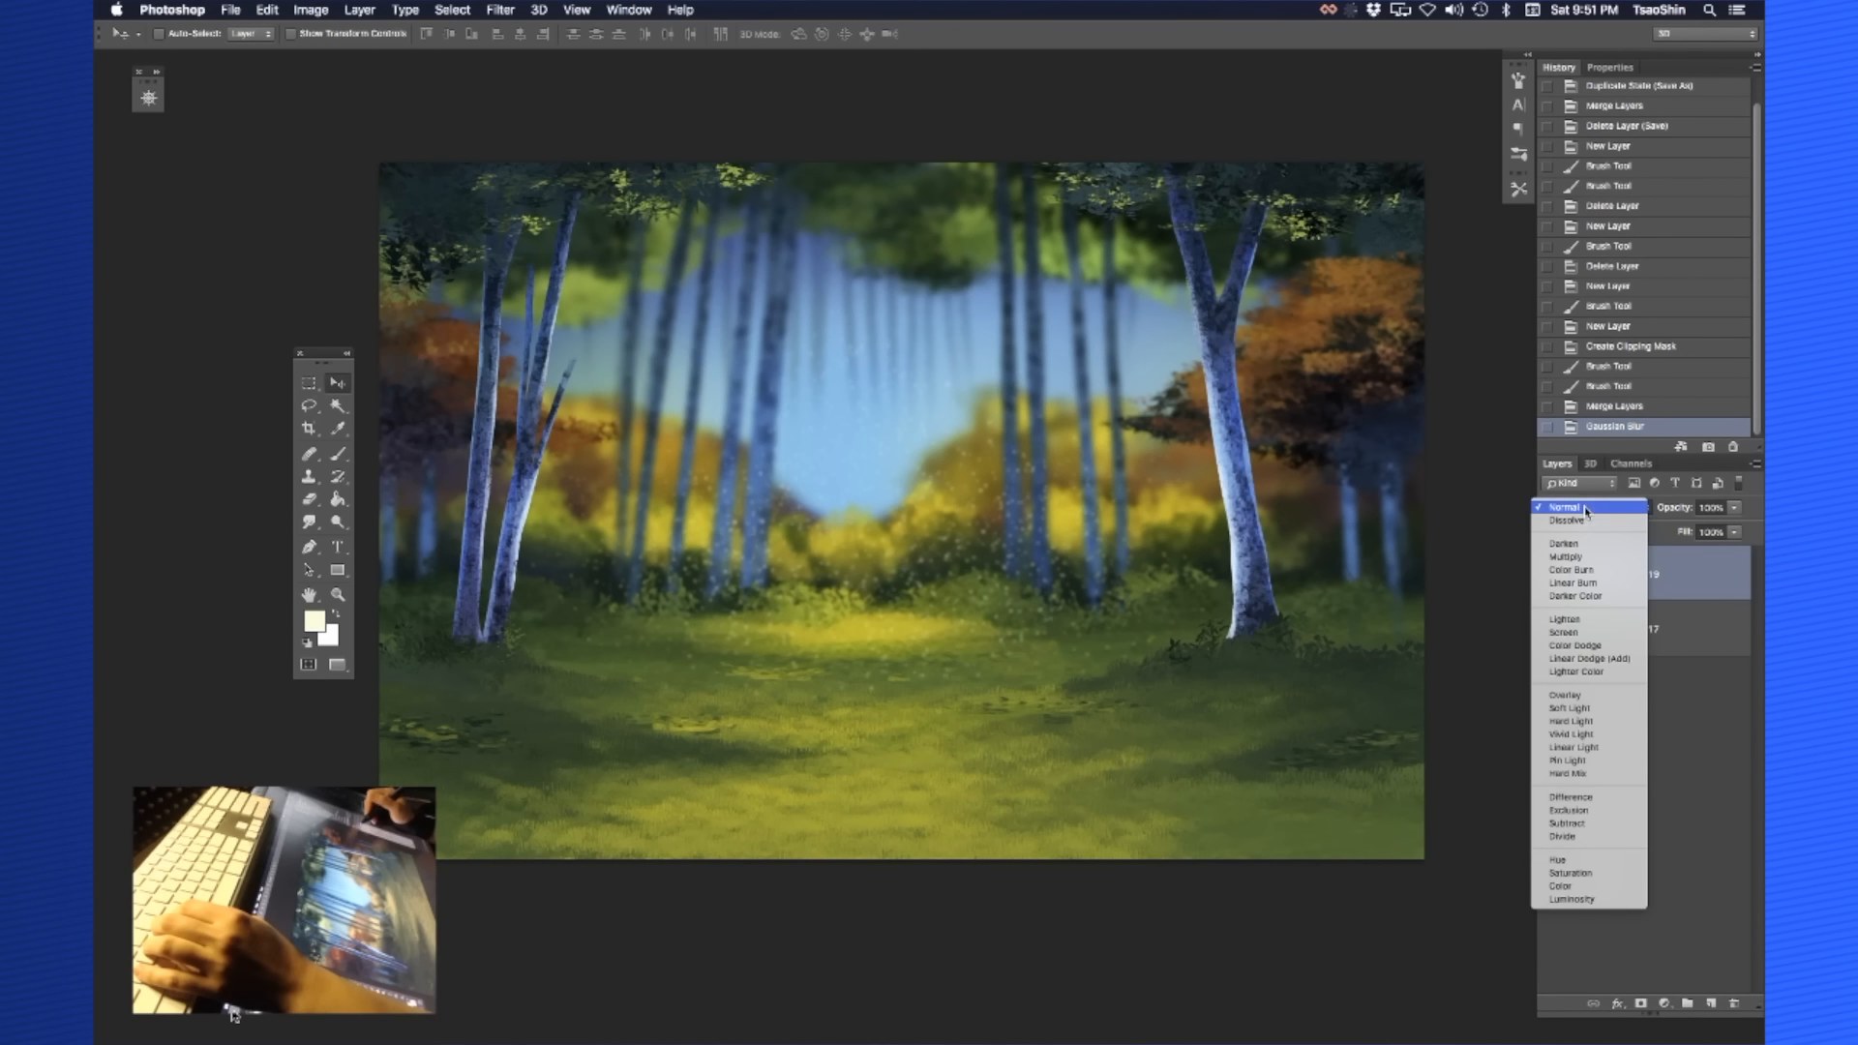
mouse_move(1564, 694)
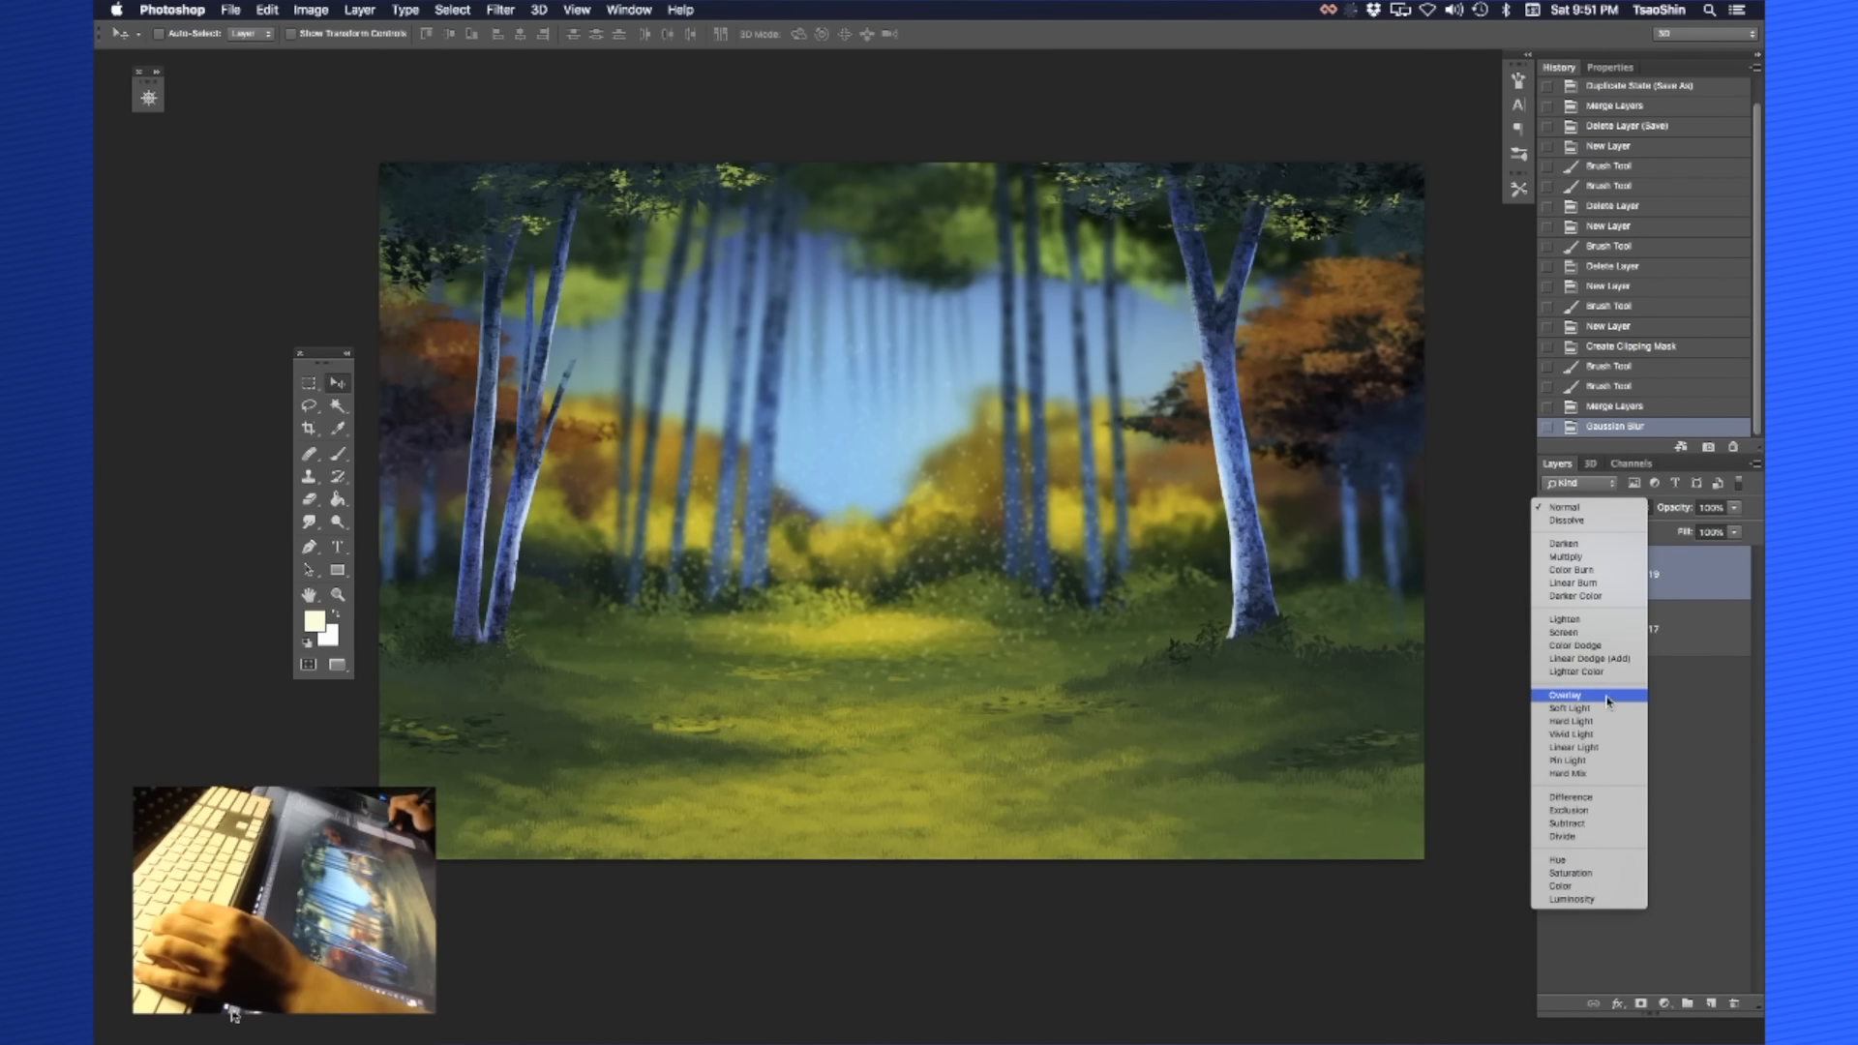
click(1565, 694)
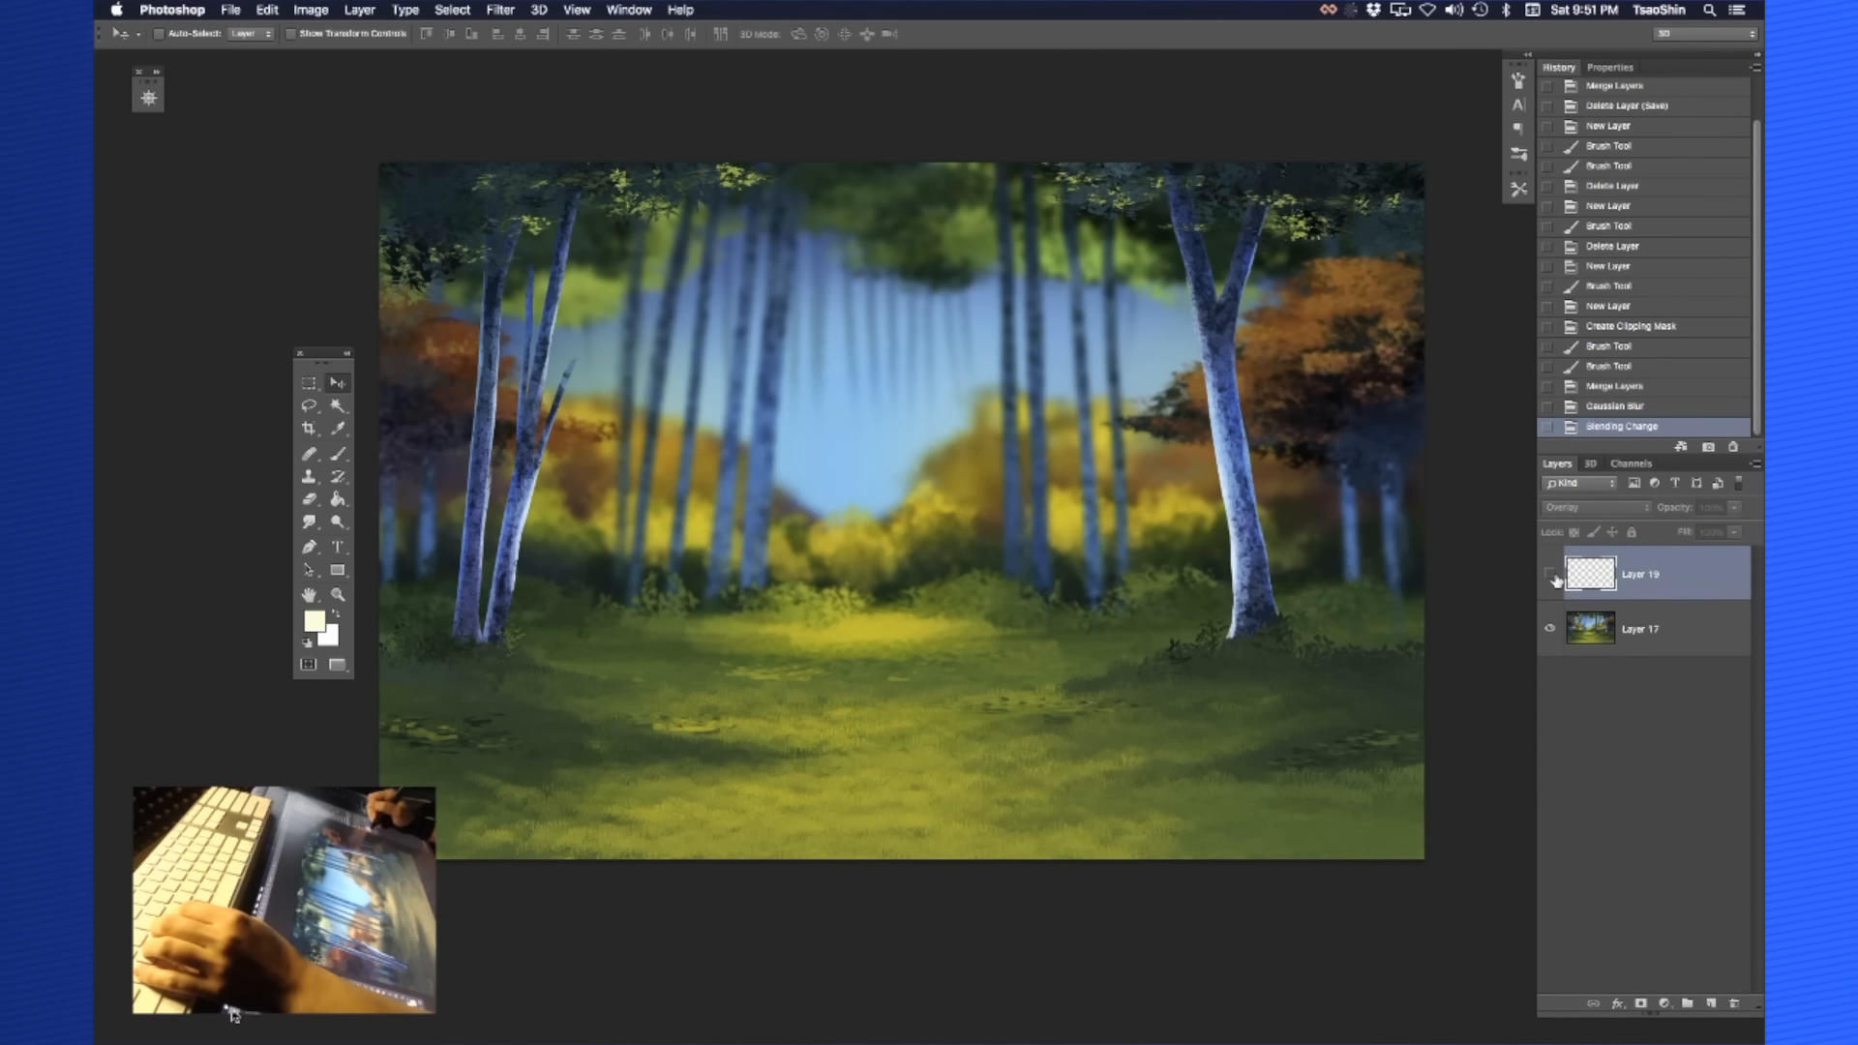
Compare the look, return to Normal blending and lower the sparkle layer's opacity
click(1548, 577)
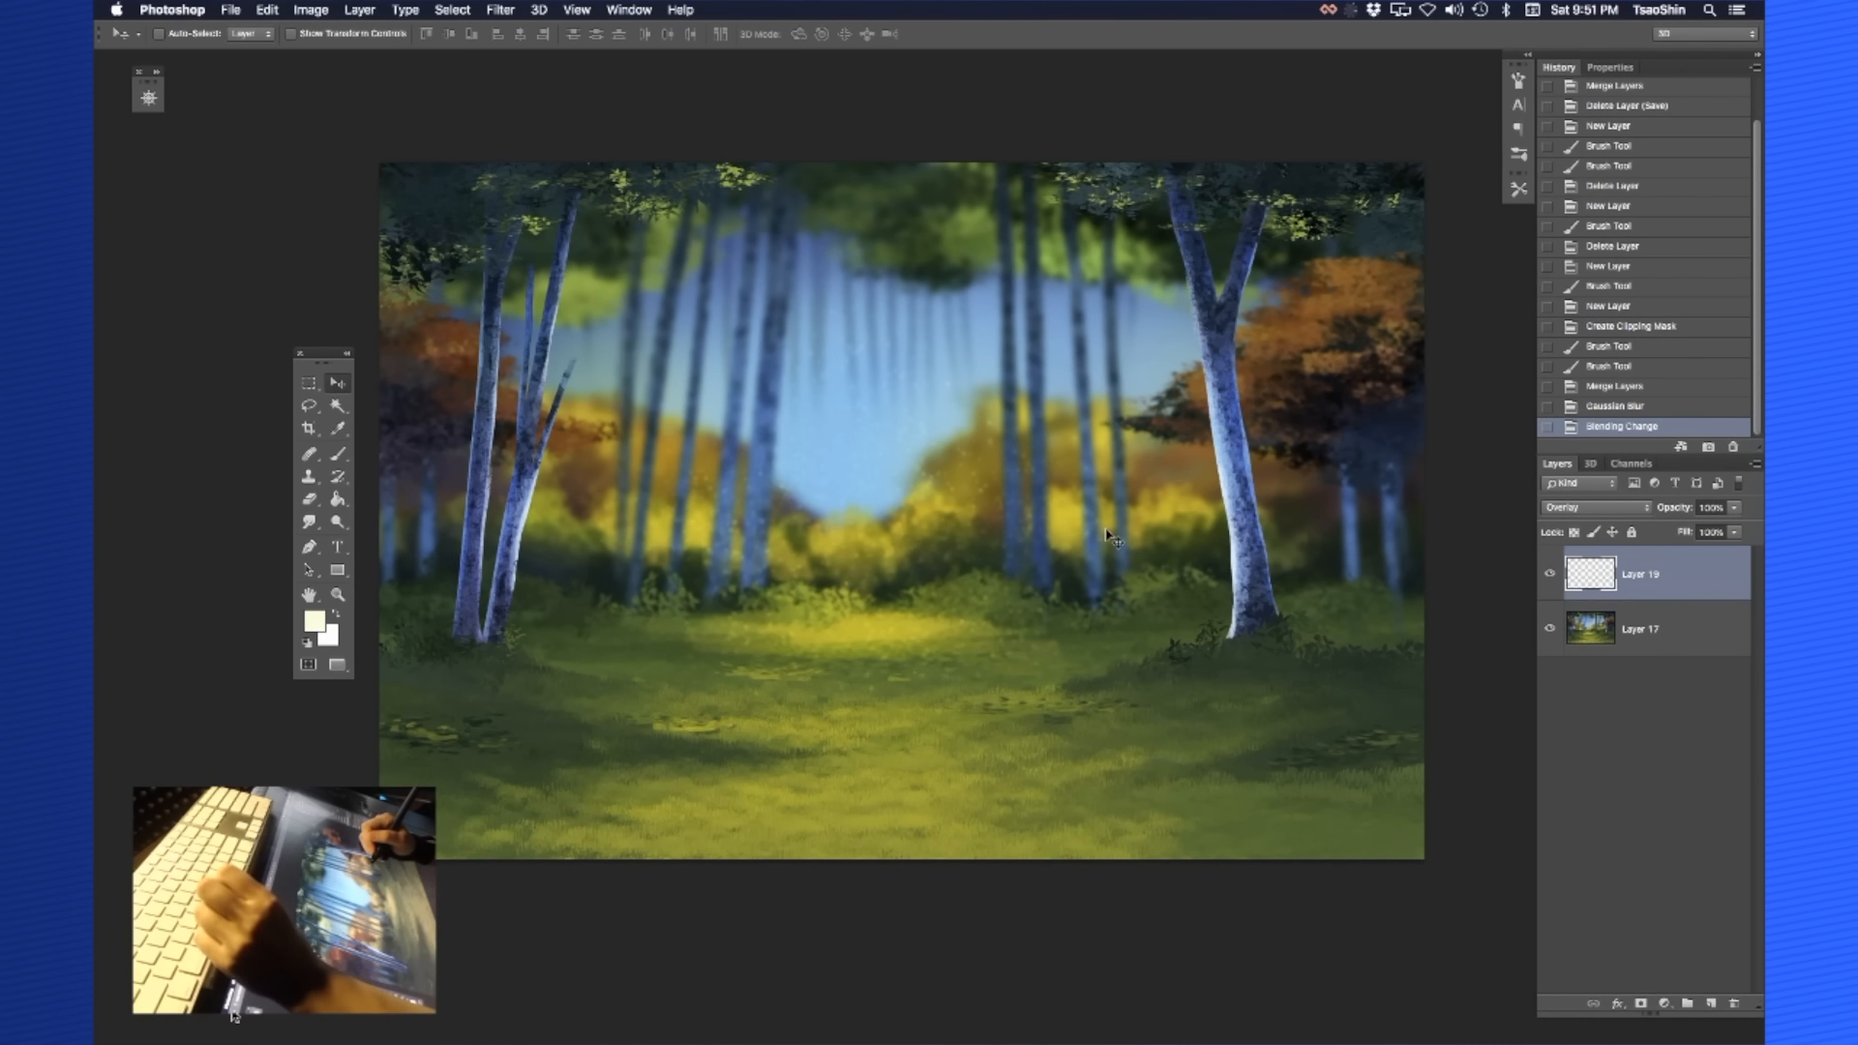
mouse_move(1107, 548)
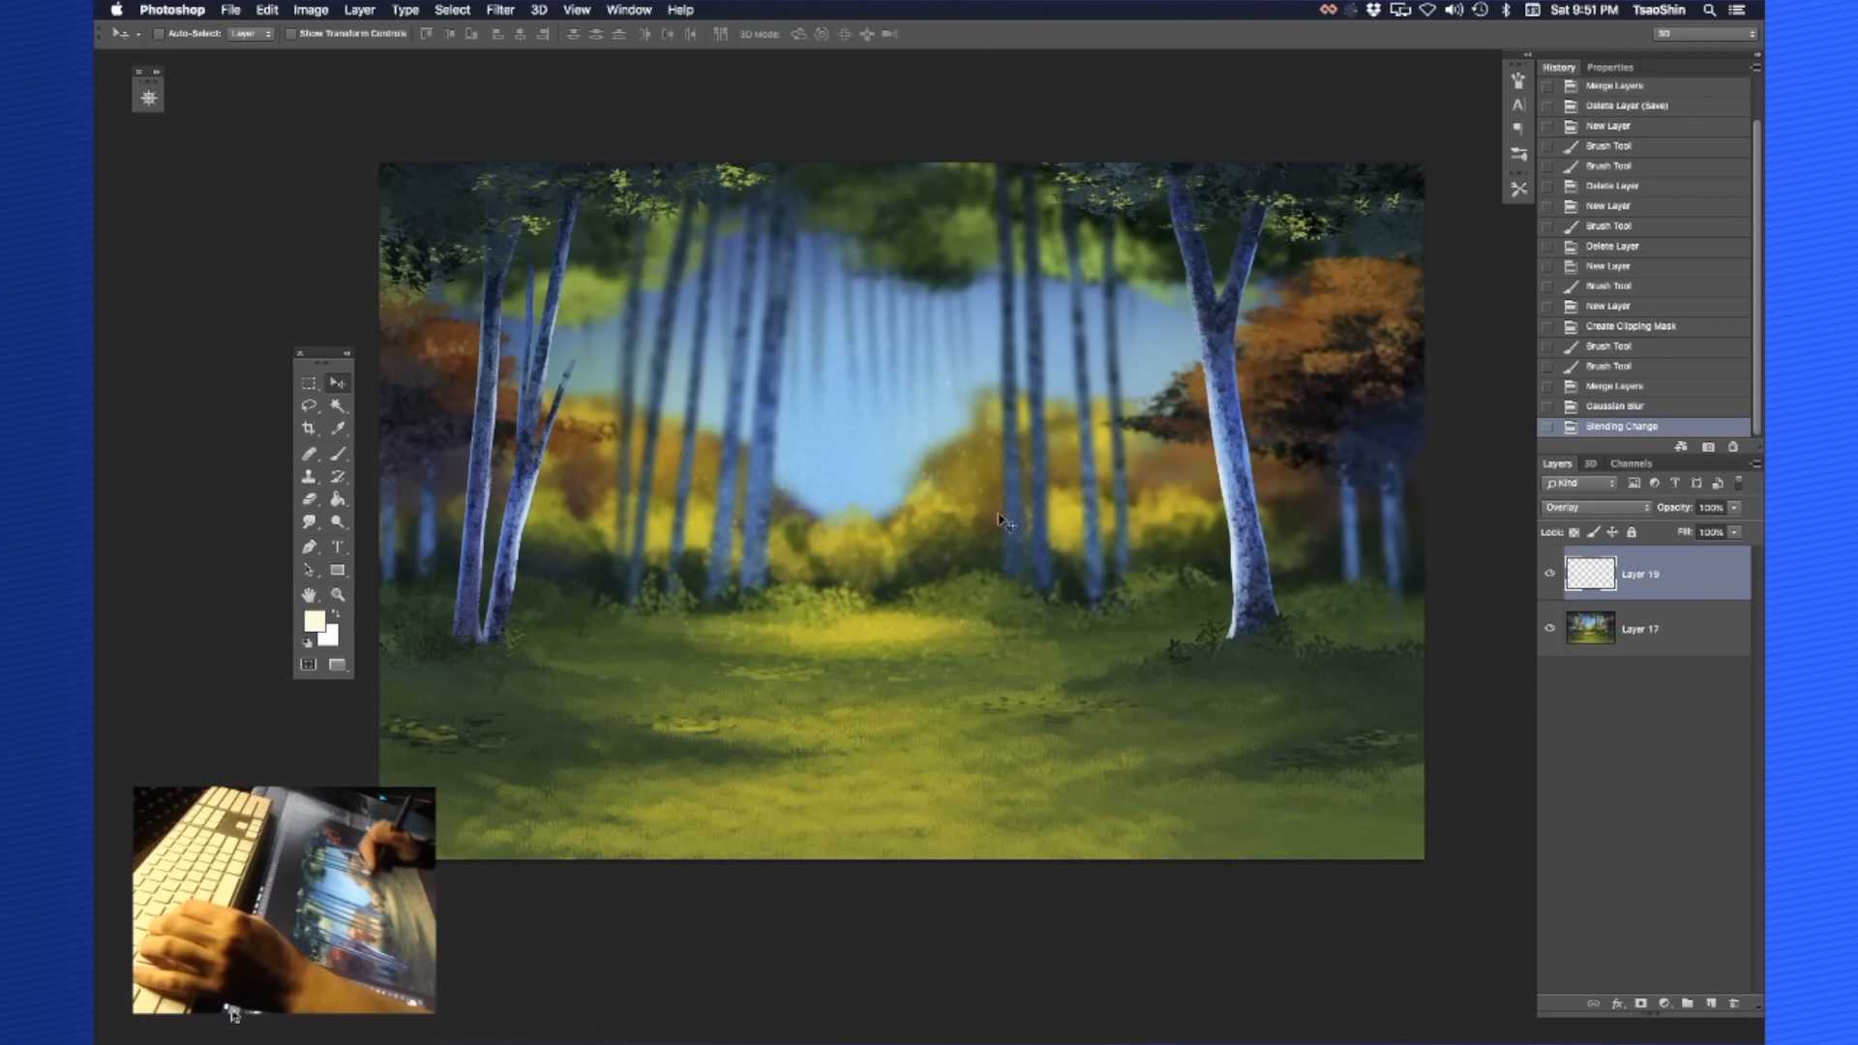
mouse_move(927, 577)
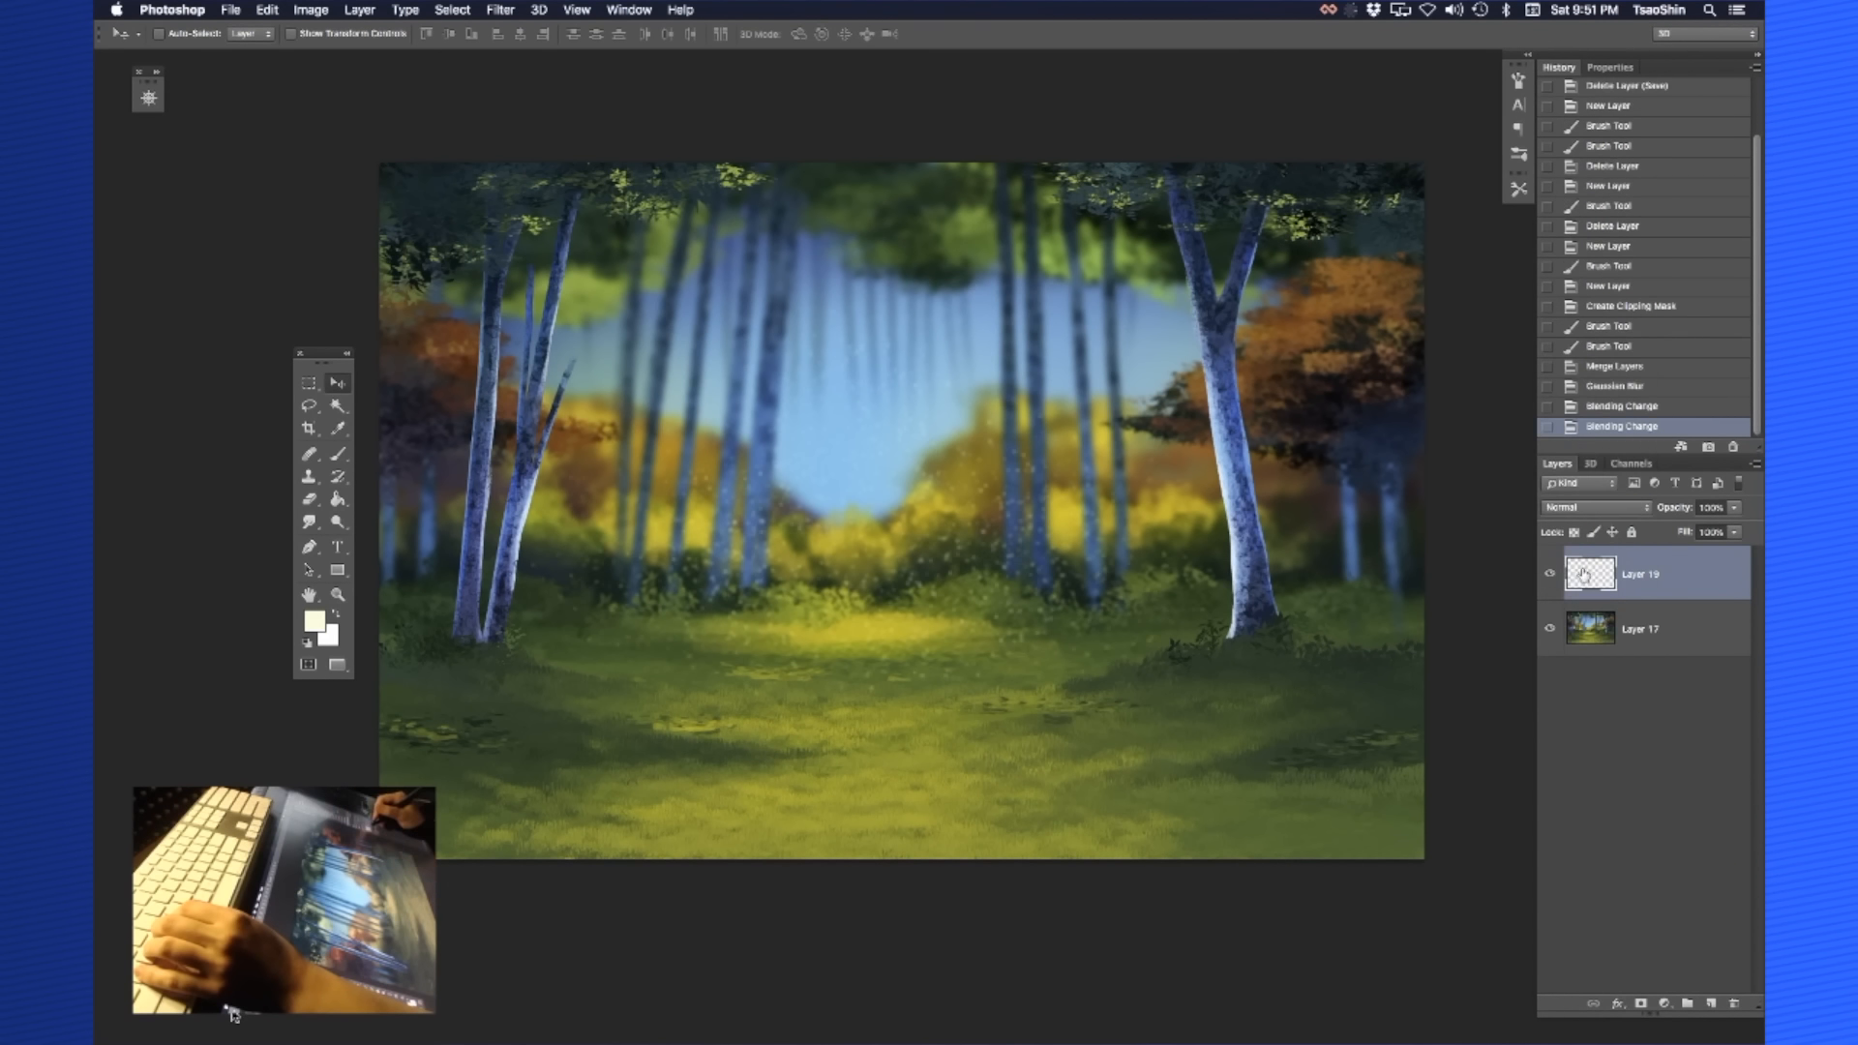
click(1597, 507)
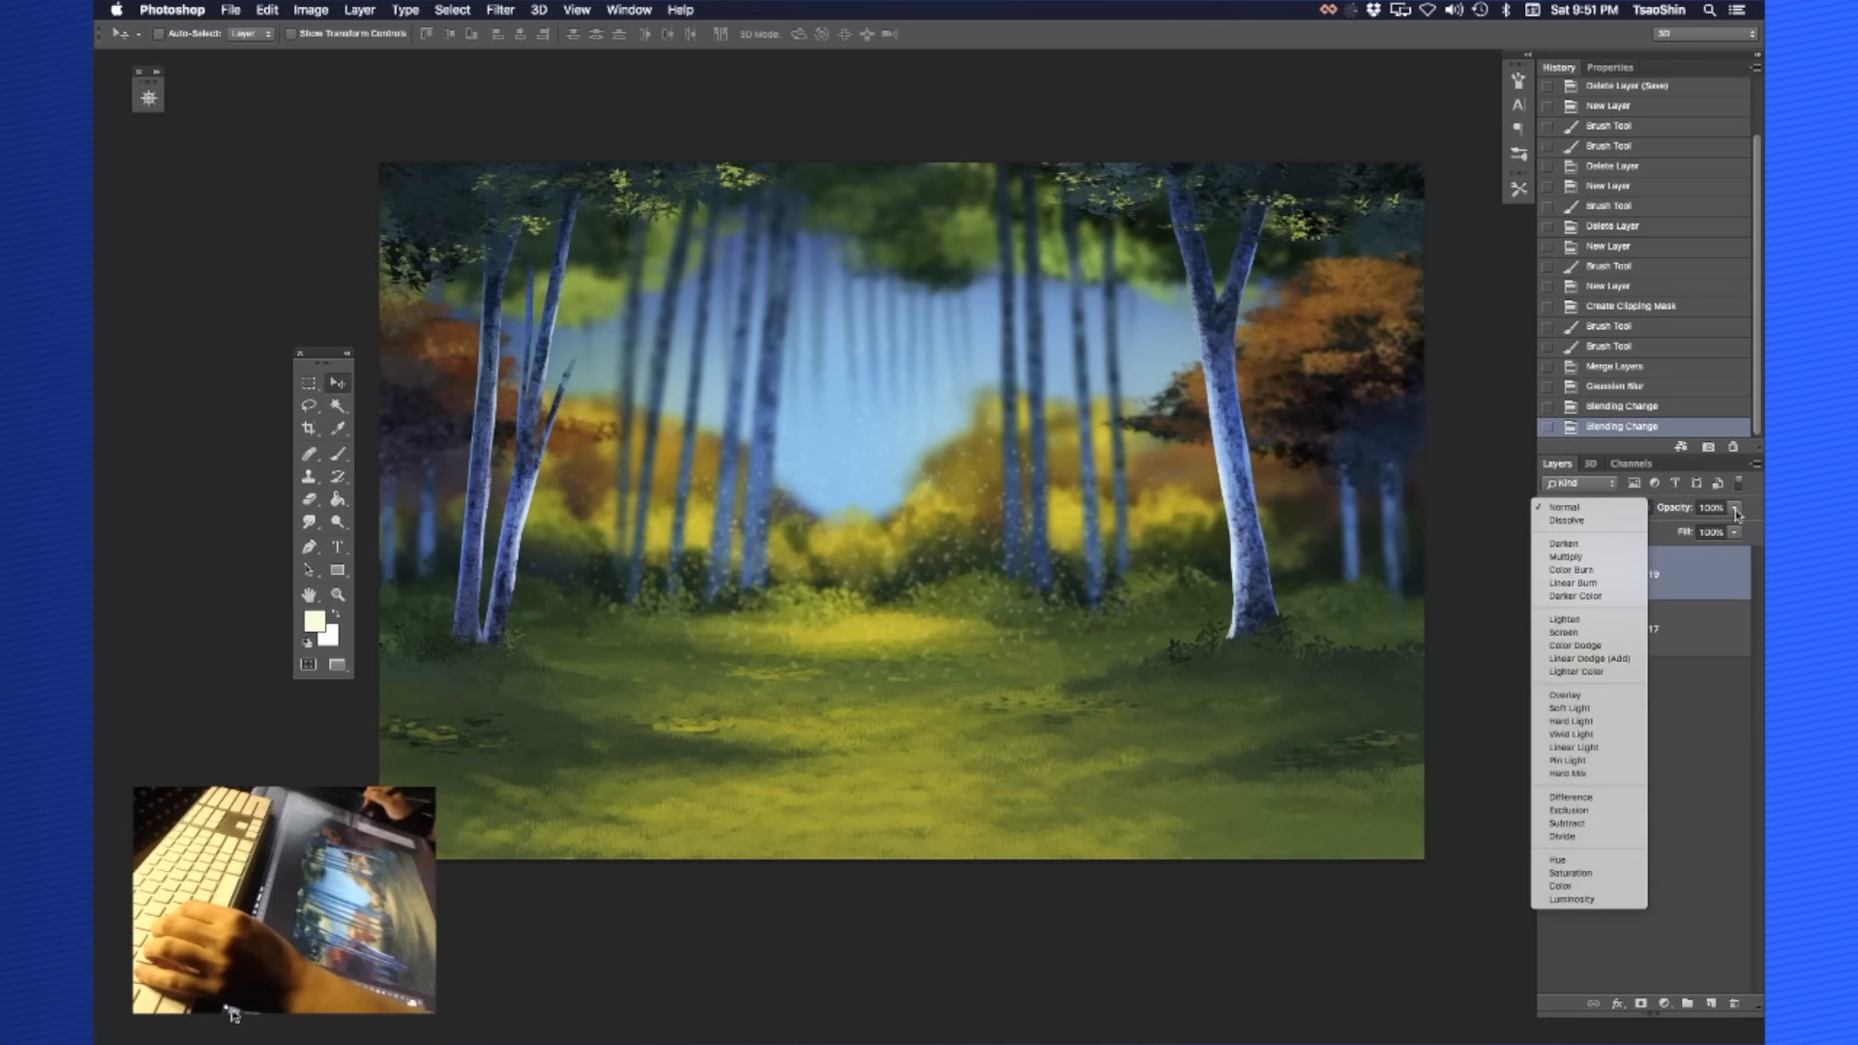
click(1563, 507)
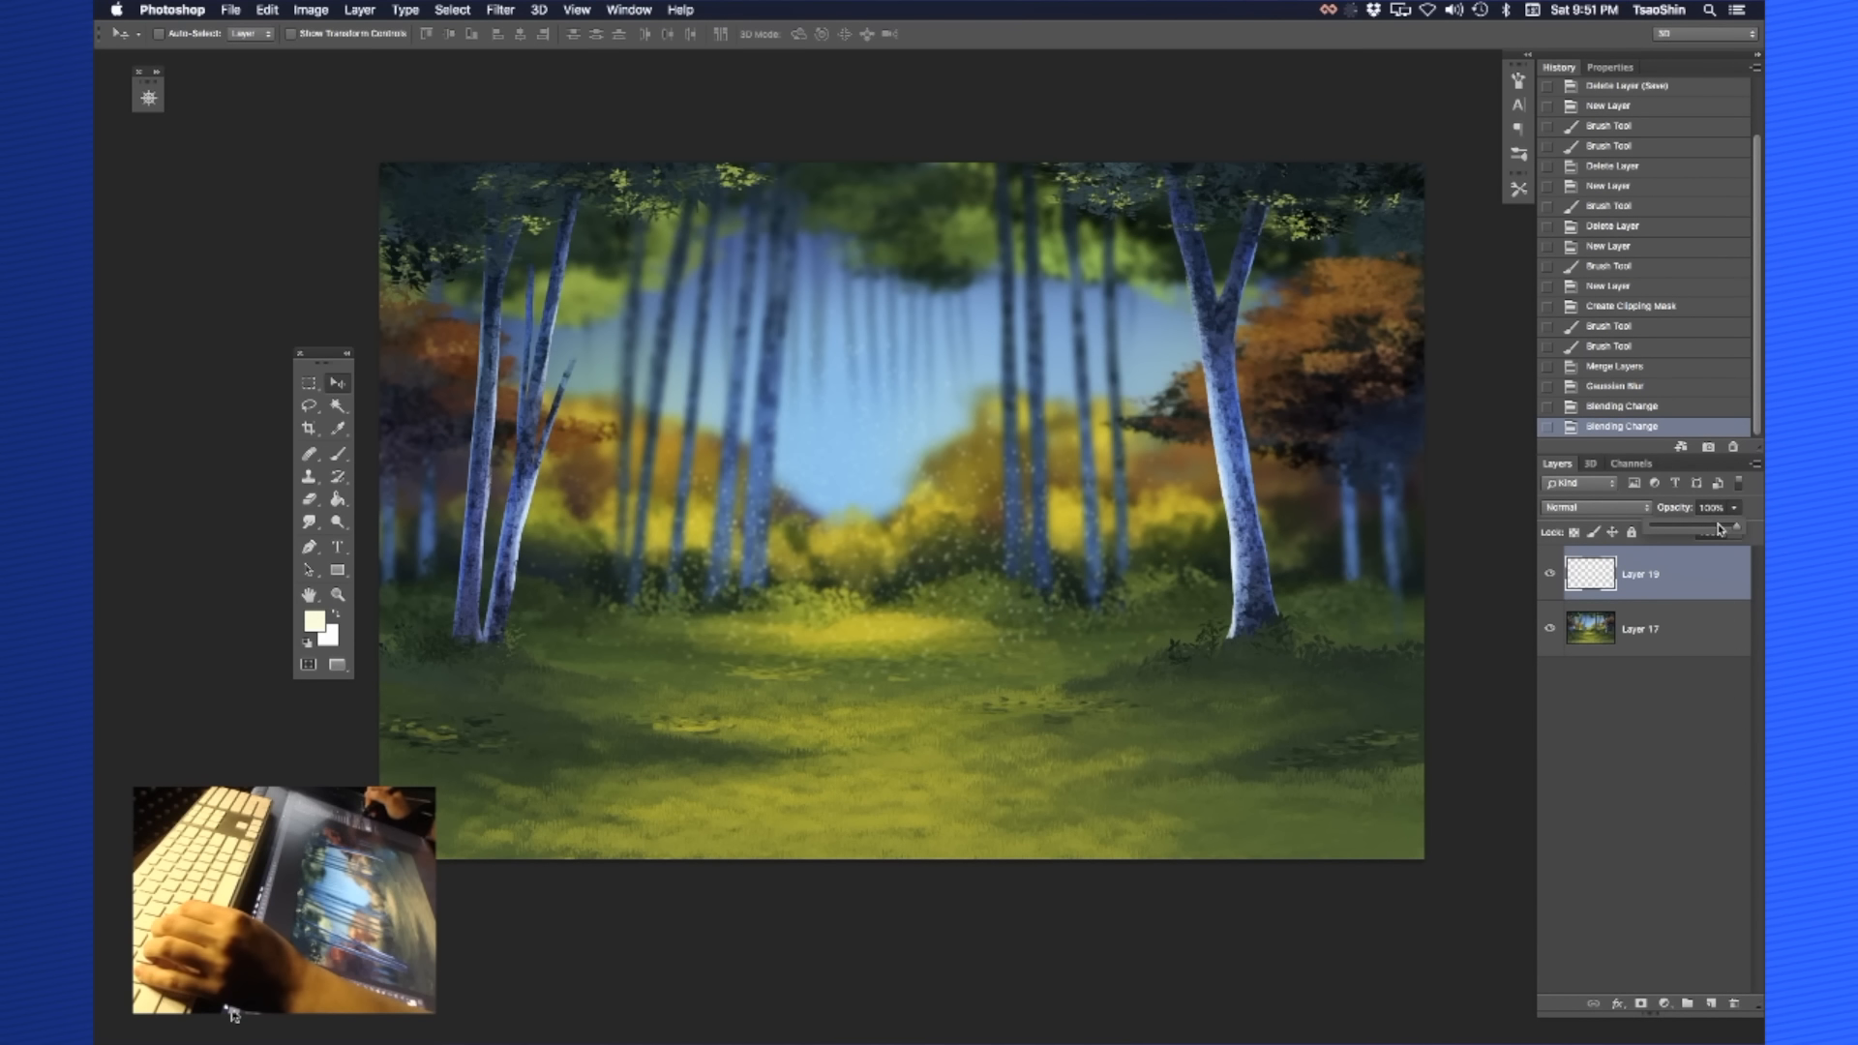
drag(1730, 521, 1718, 521)
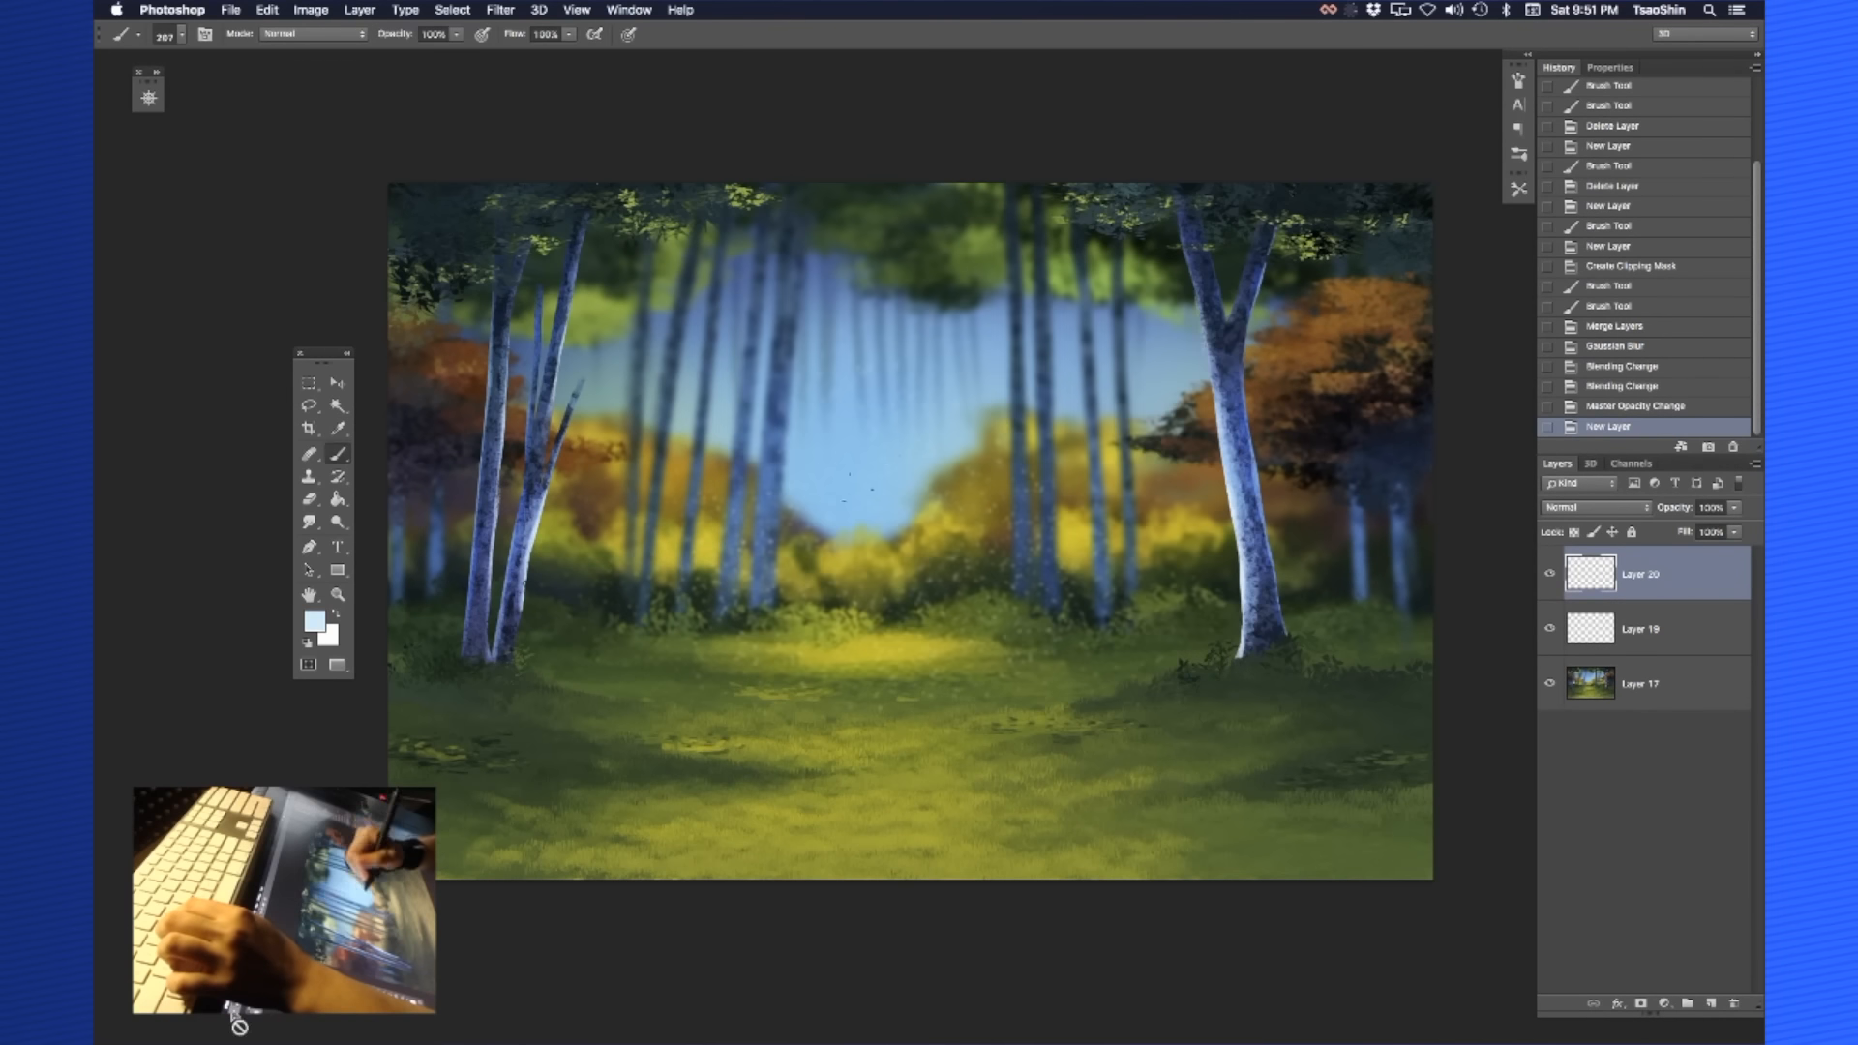
Paint pale blue specks on the new layer and blur them with a radius of about 4.8
click(882, 509)
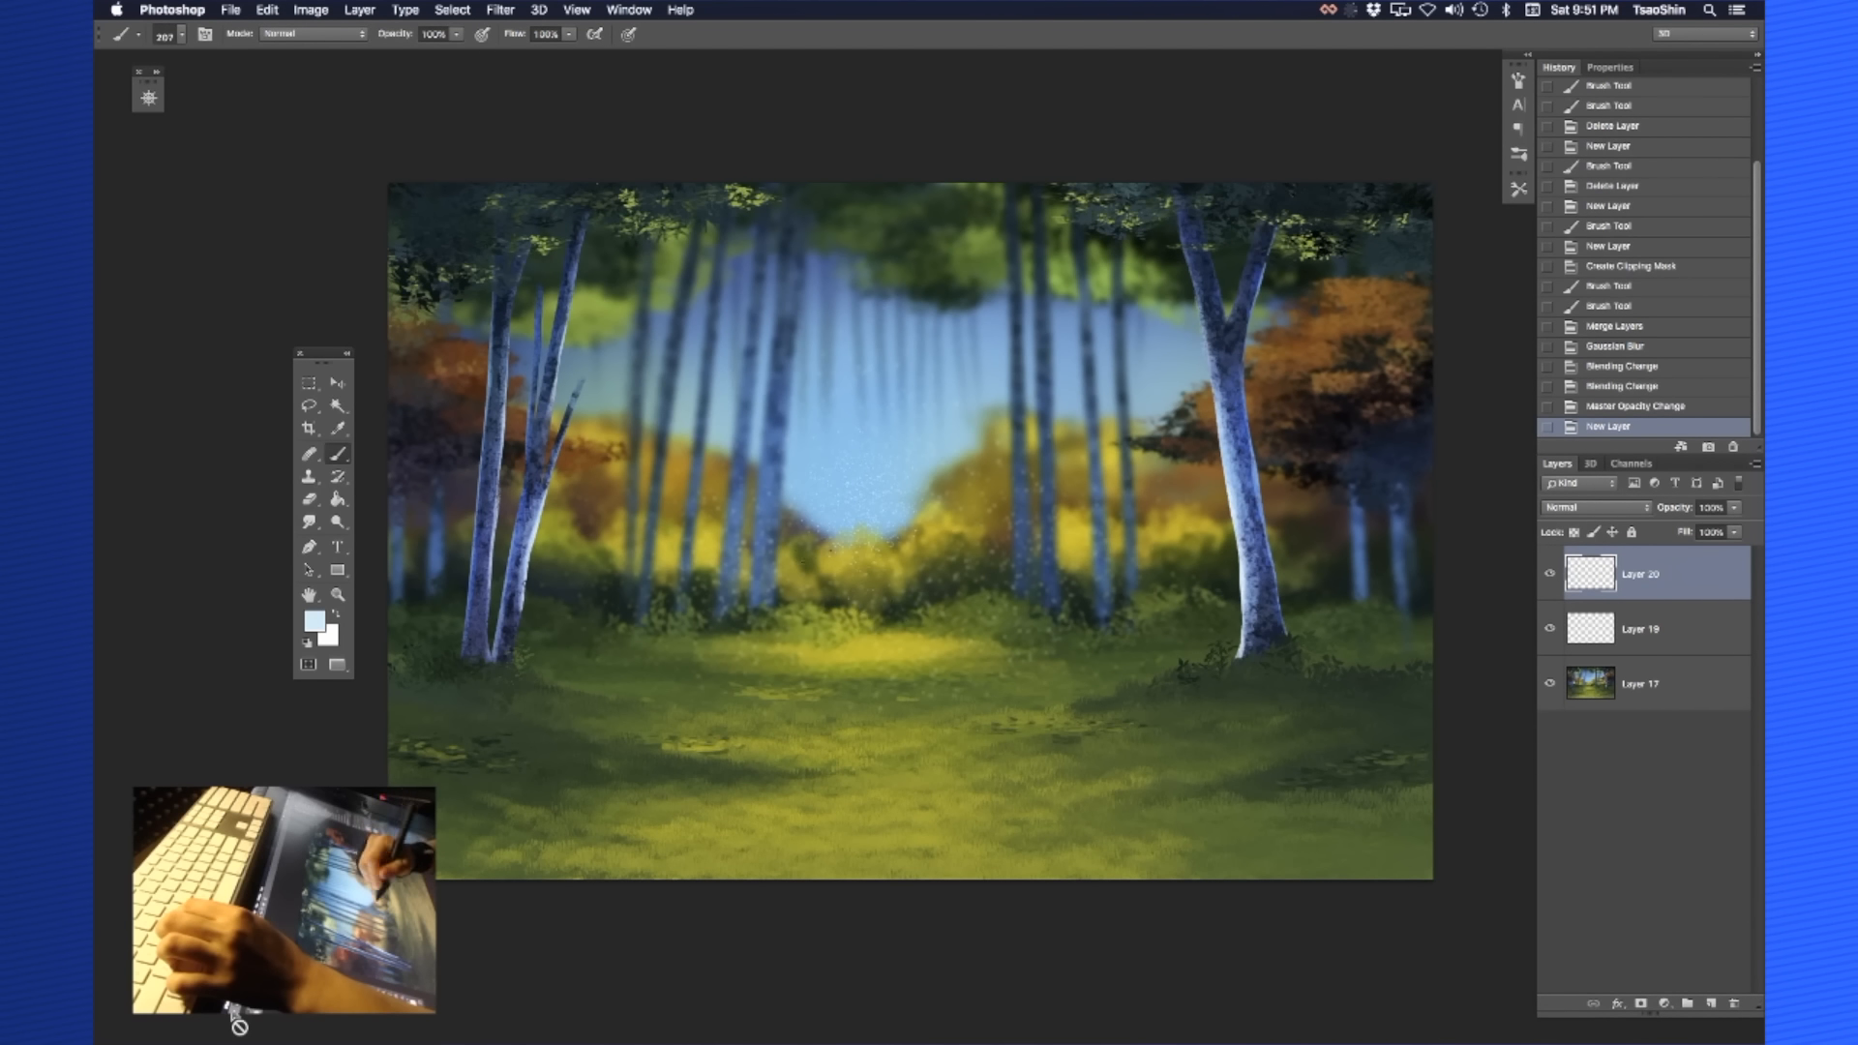
click(497, 9)
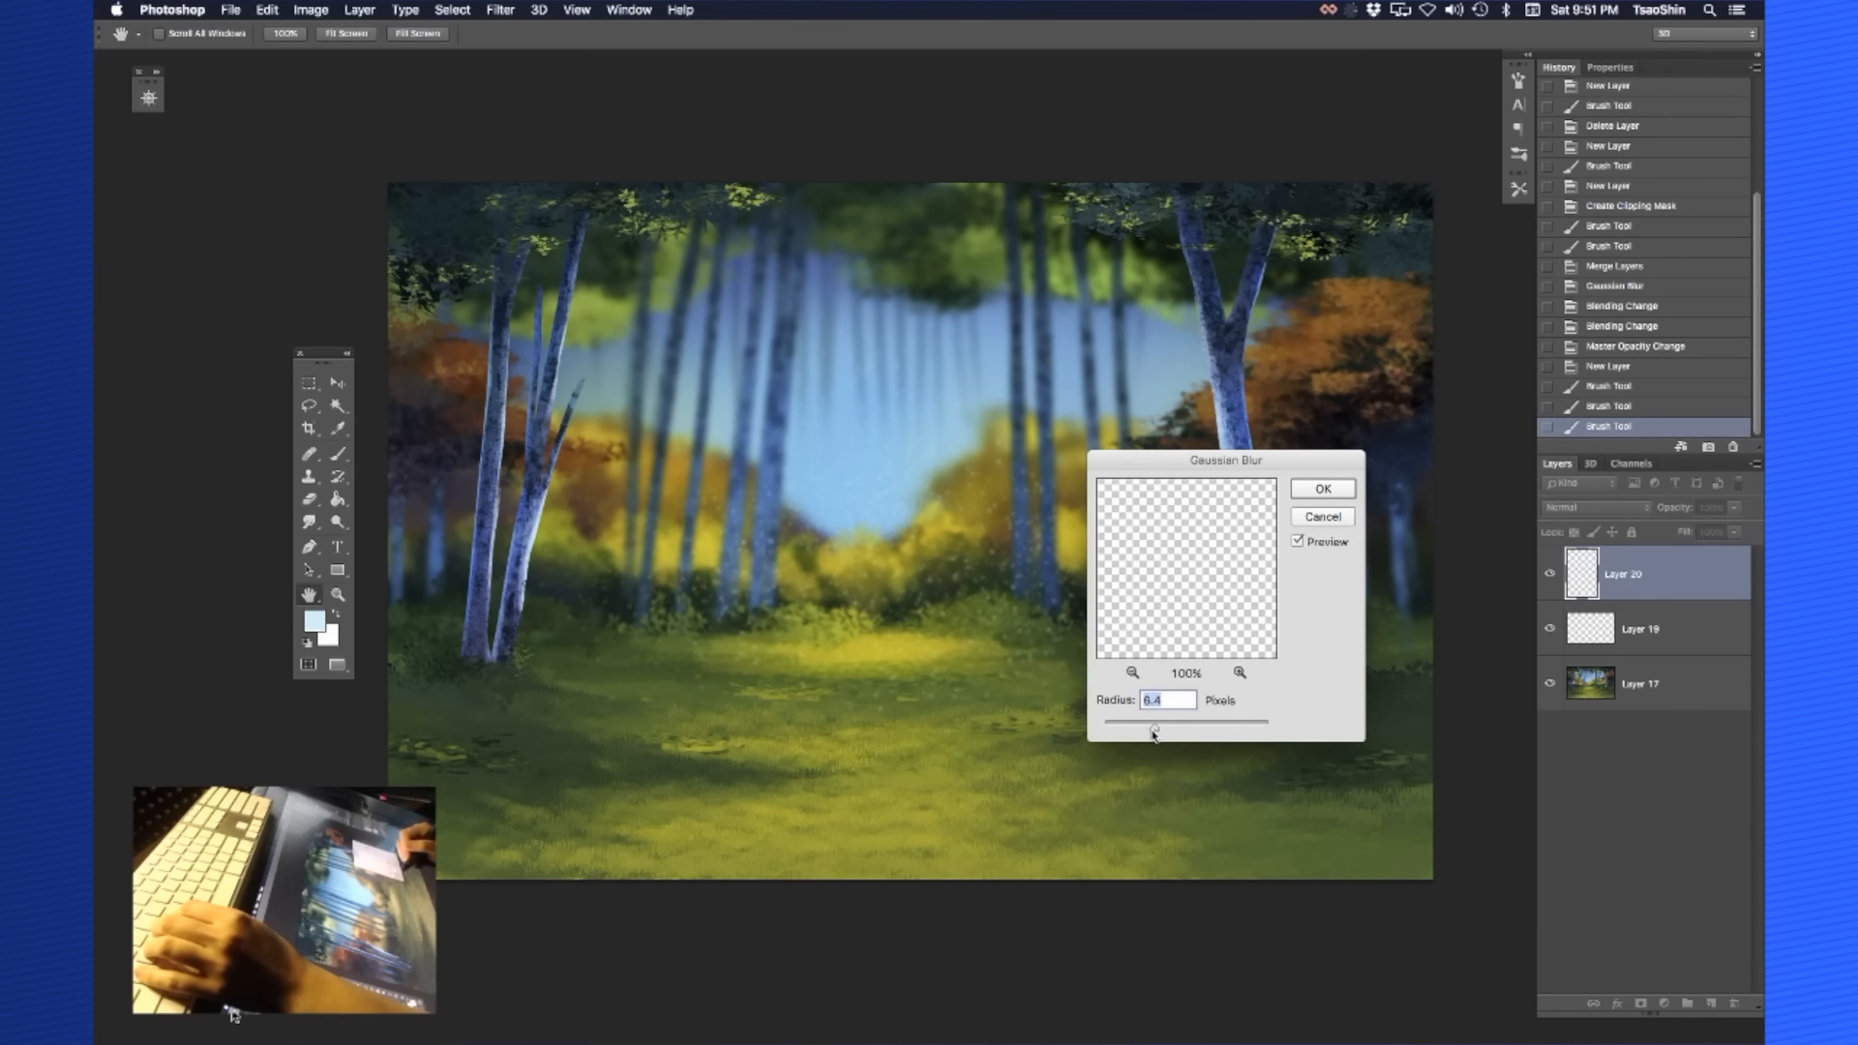
drag(1151, 731, 1148, 732)
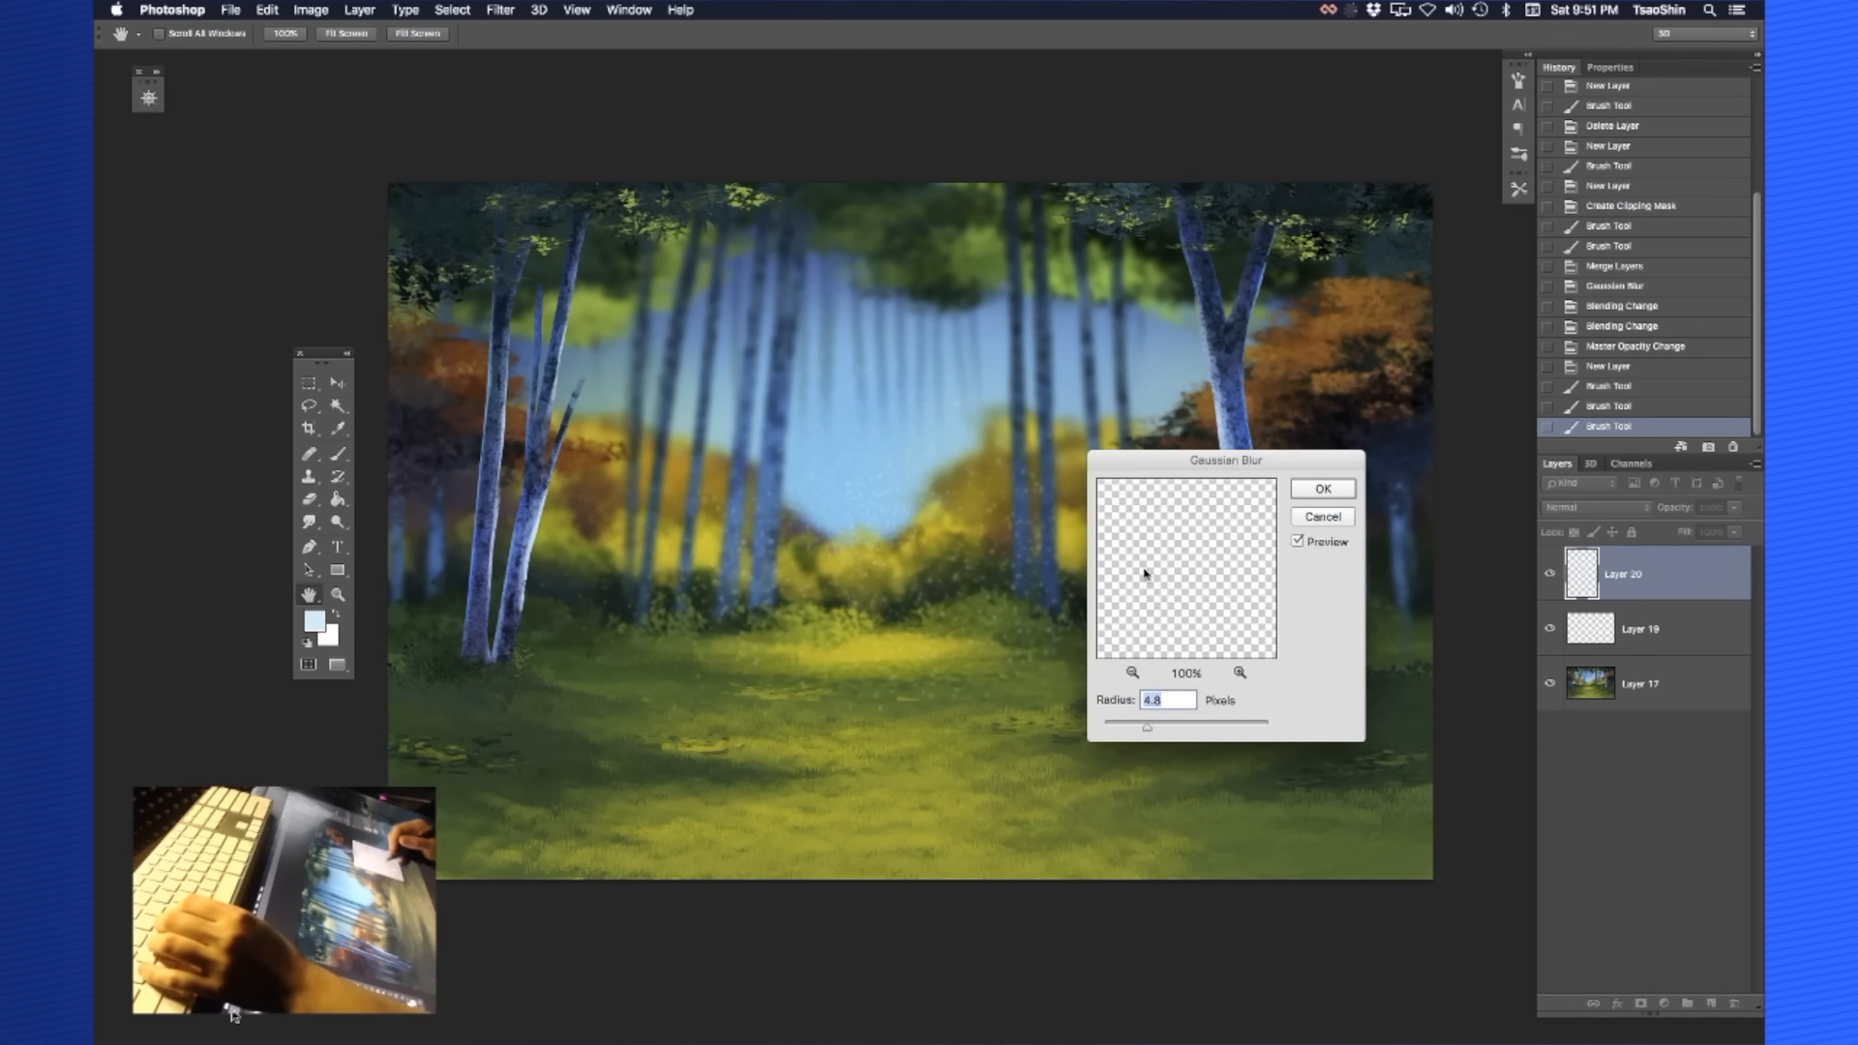
click(1322, 488)
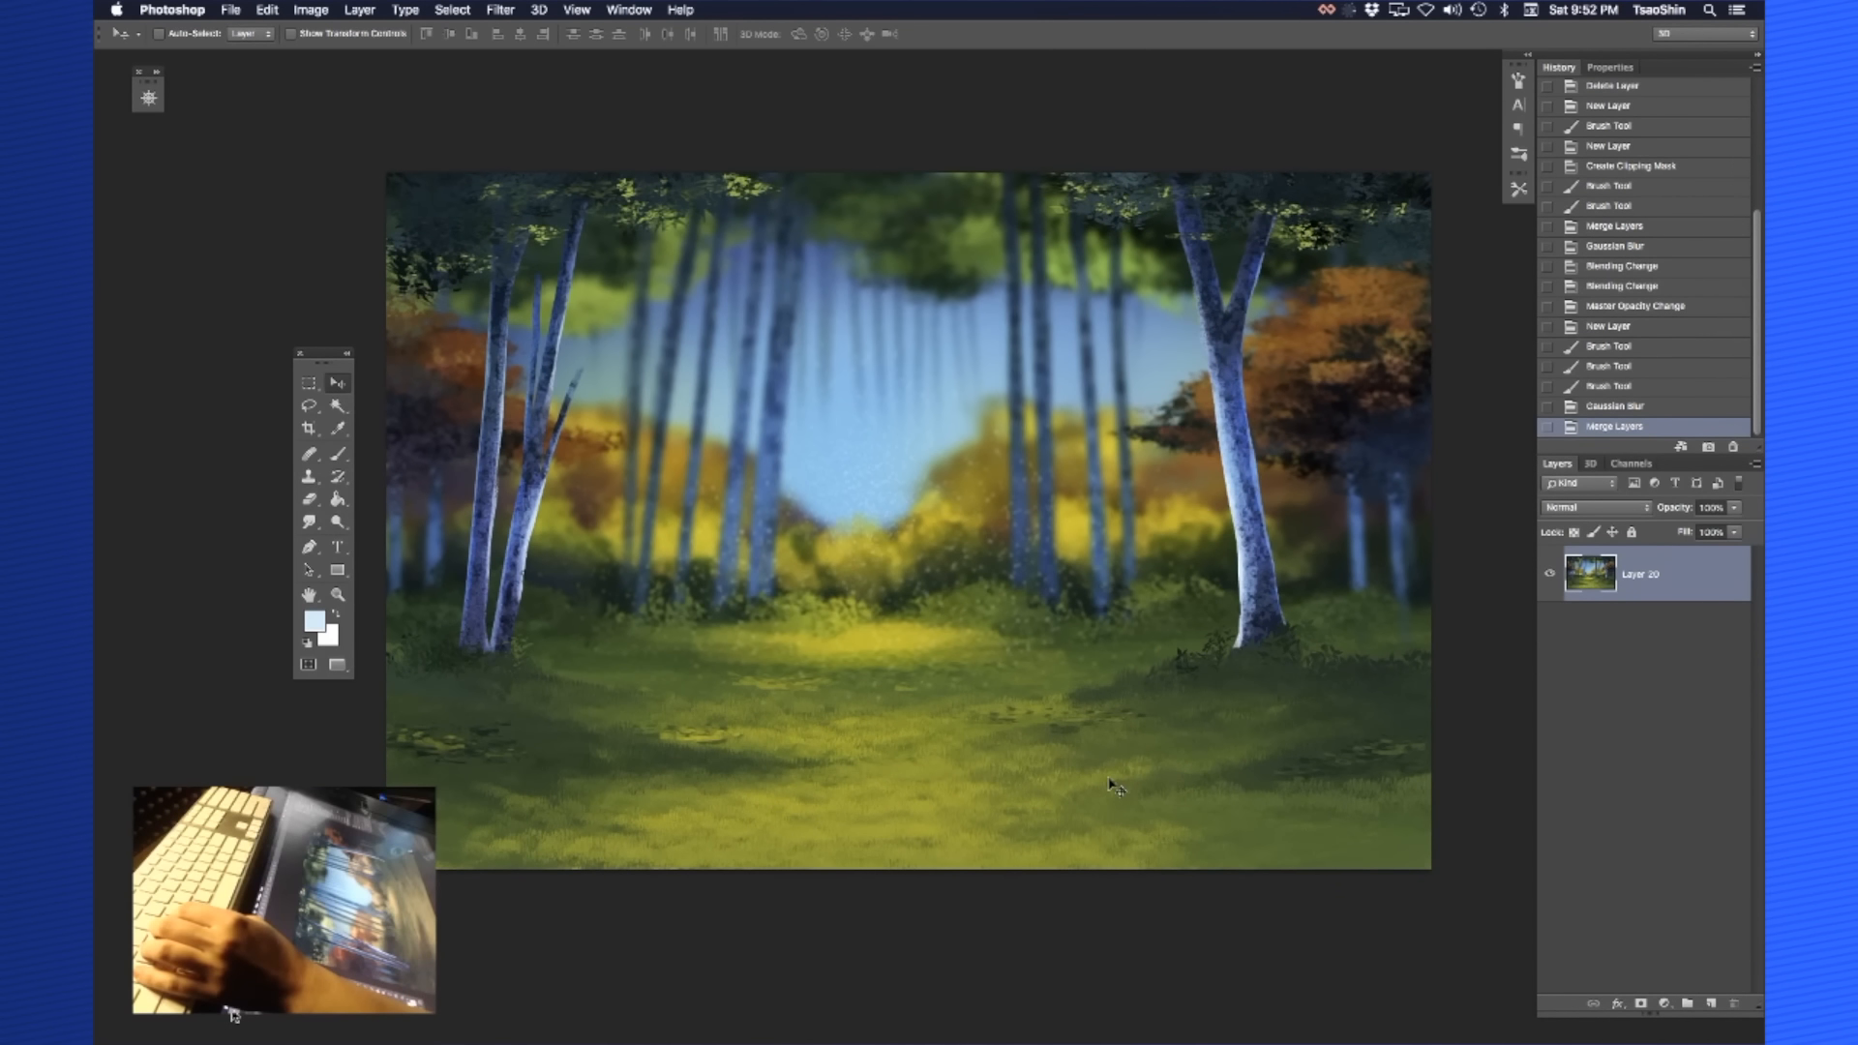
Choose a brush preset (size 2480) and set Layer 21 to Overlay blending
click(337, 453)
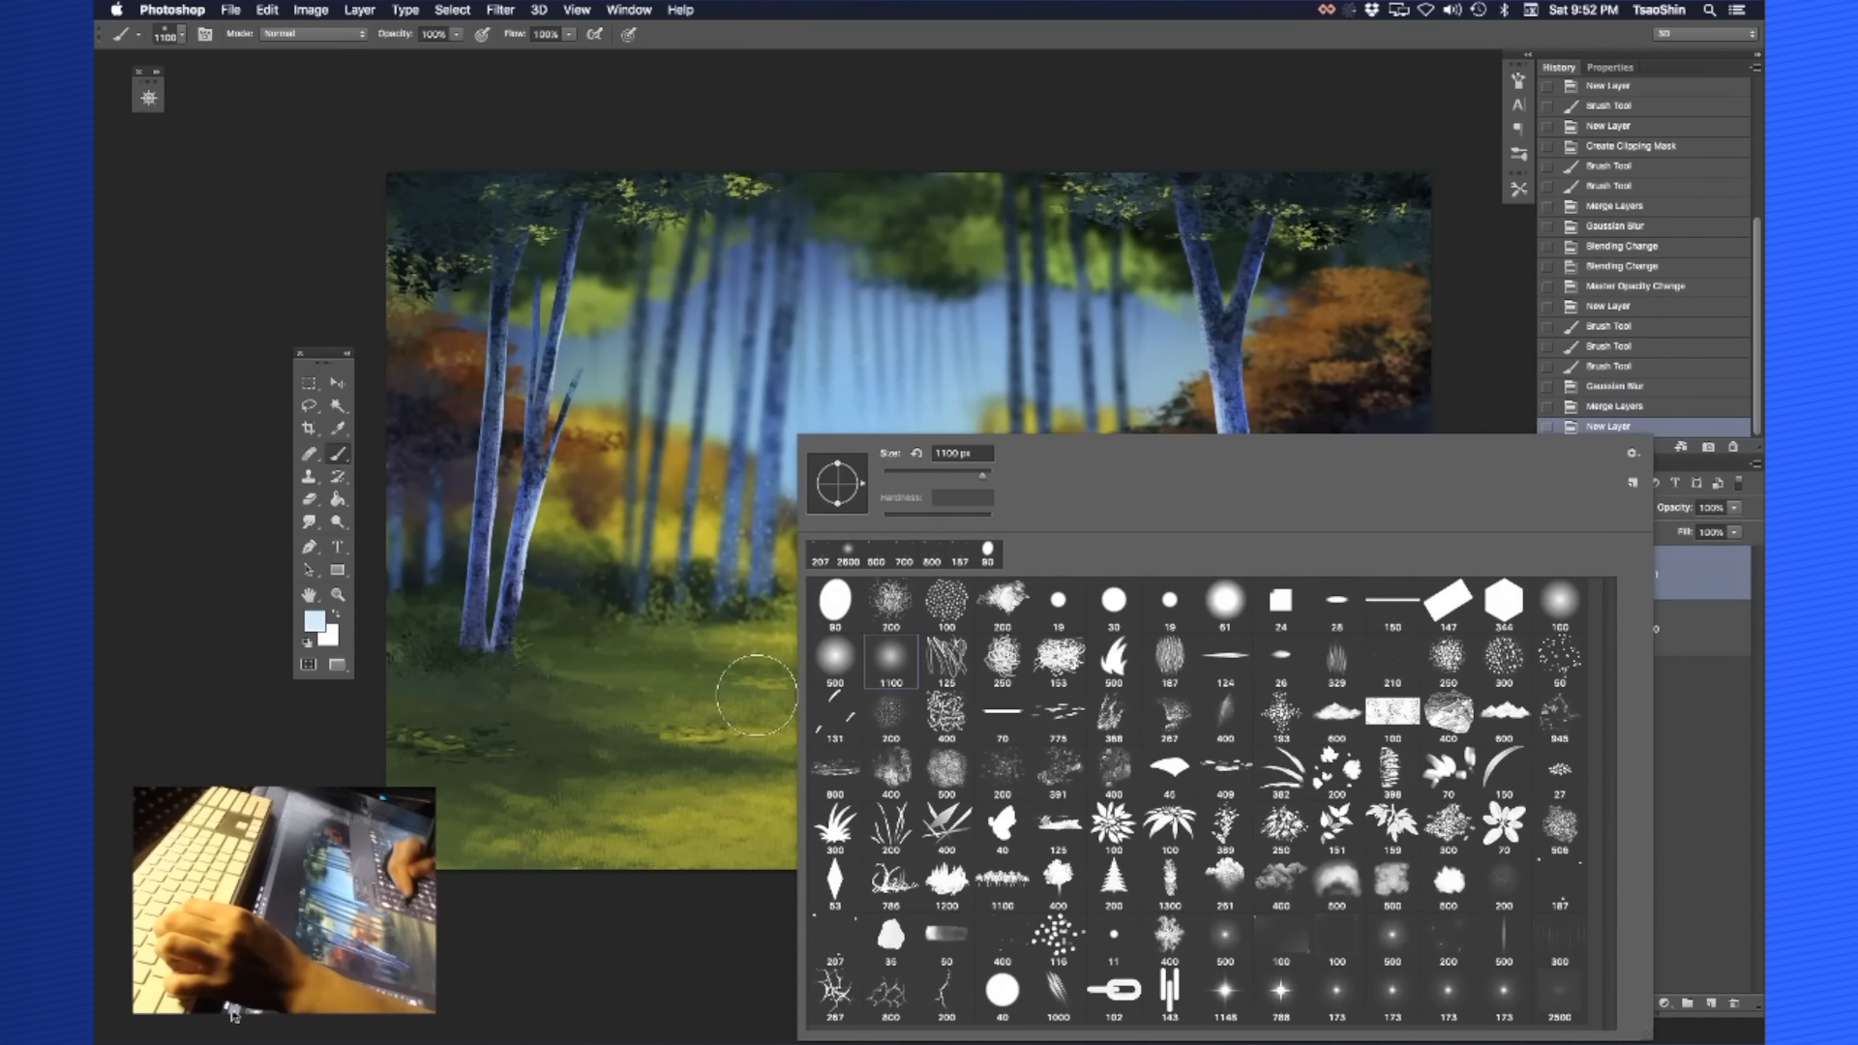
text(2480)
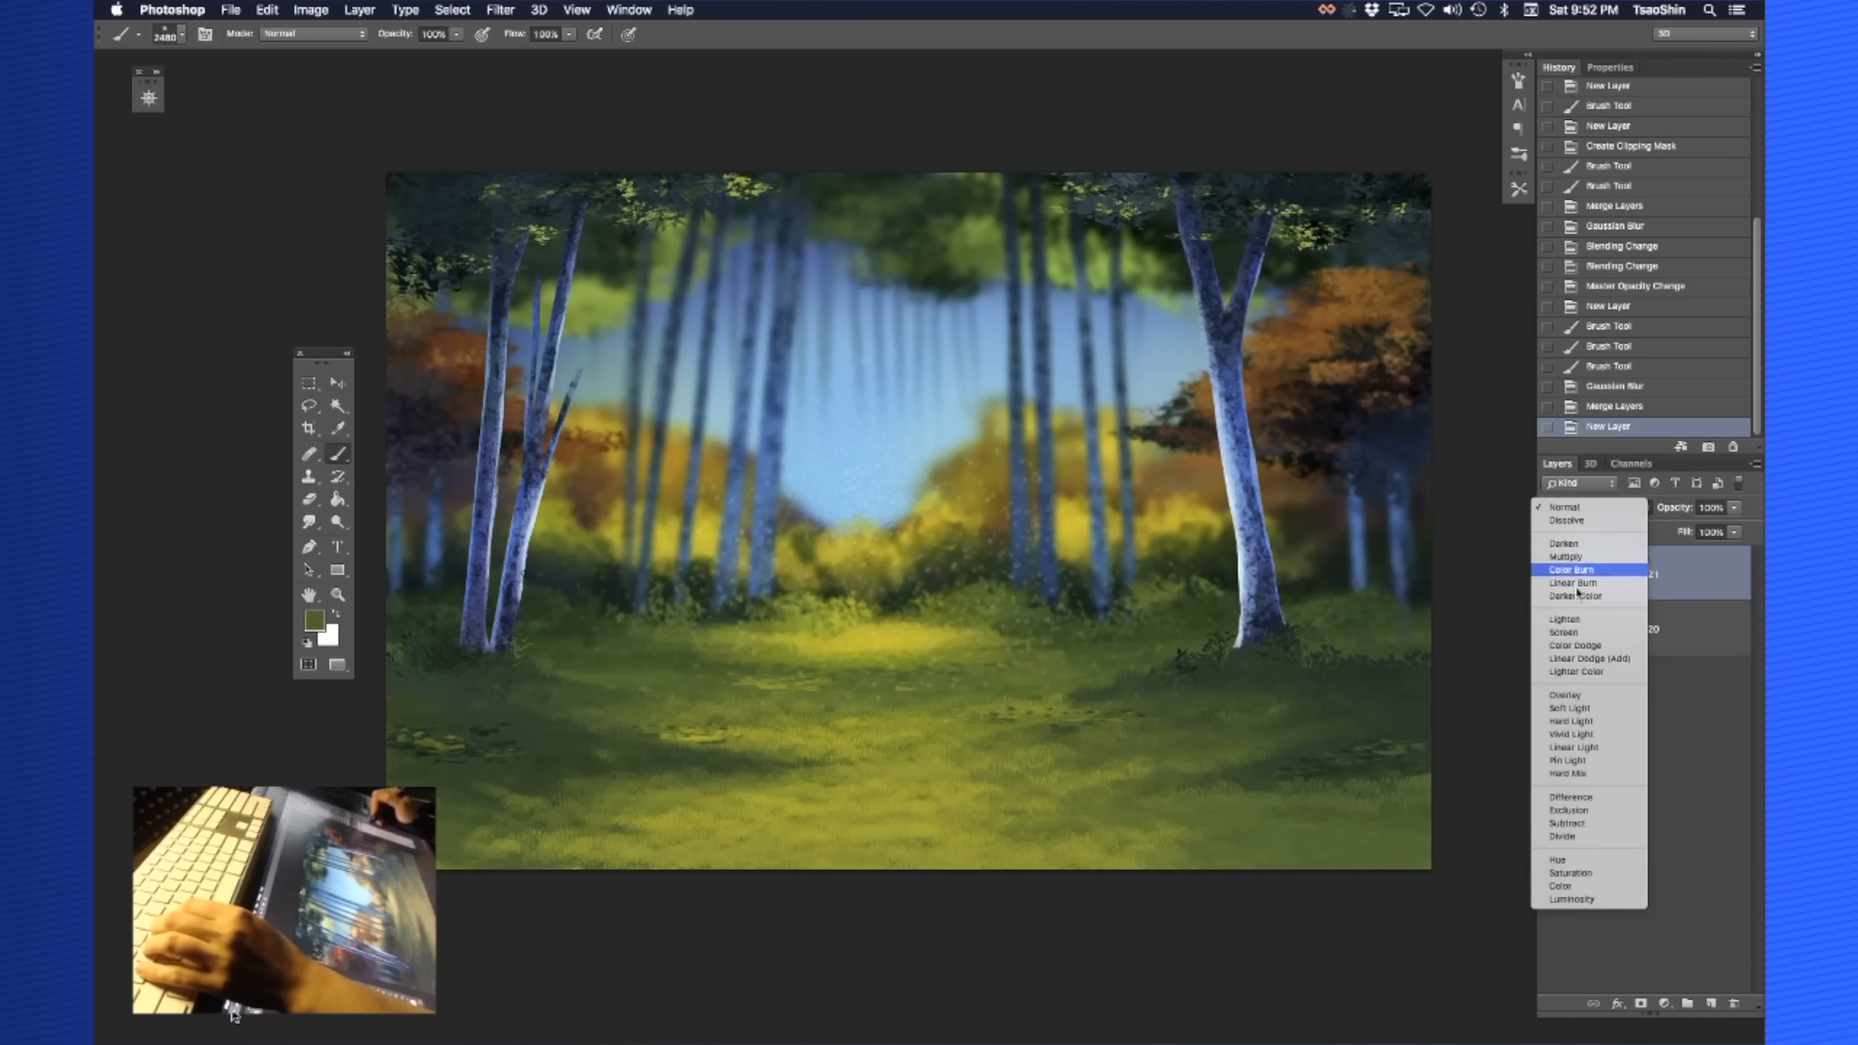
click(1563, 695)
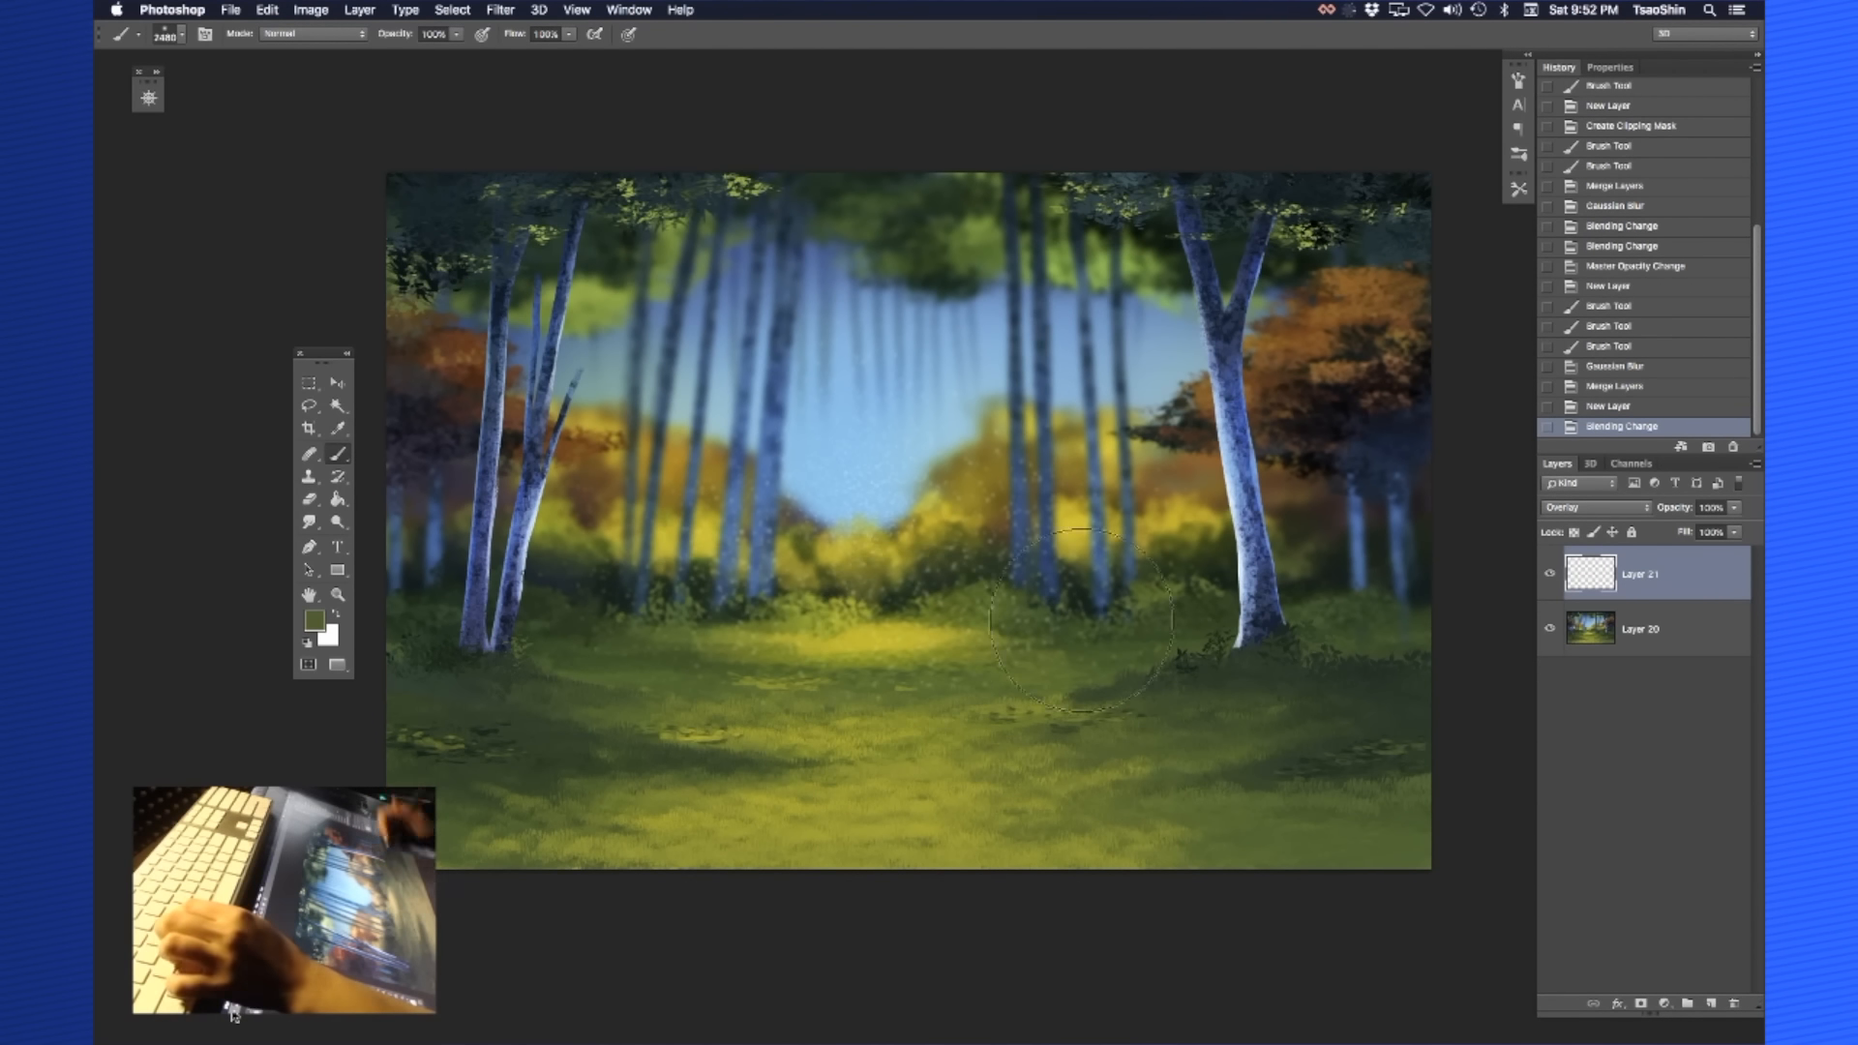
Choose a warm yellow foreground colour for painting light on Layer 21
click(313, 621)
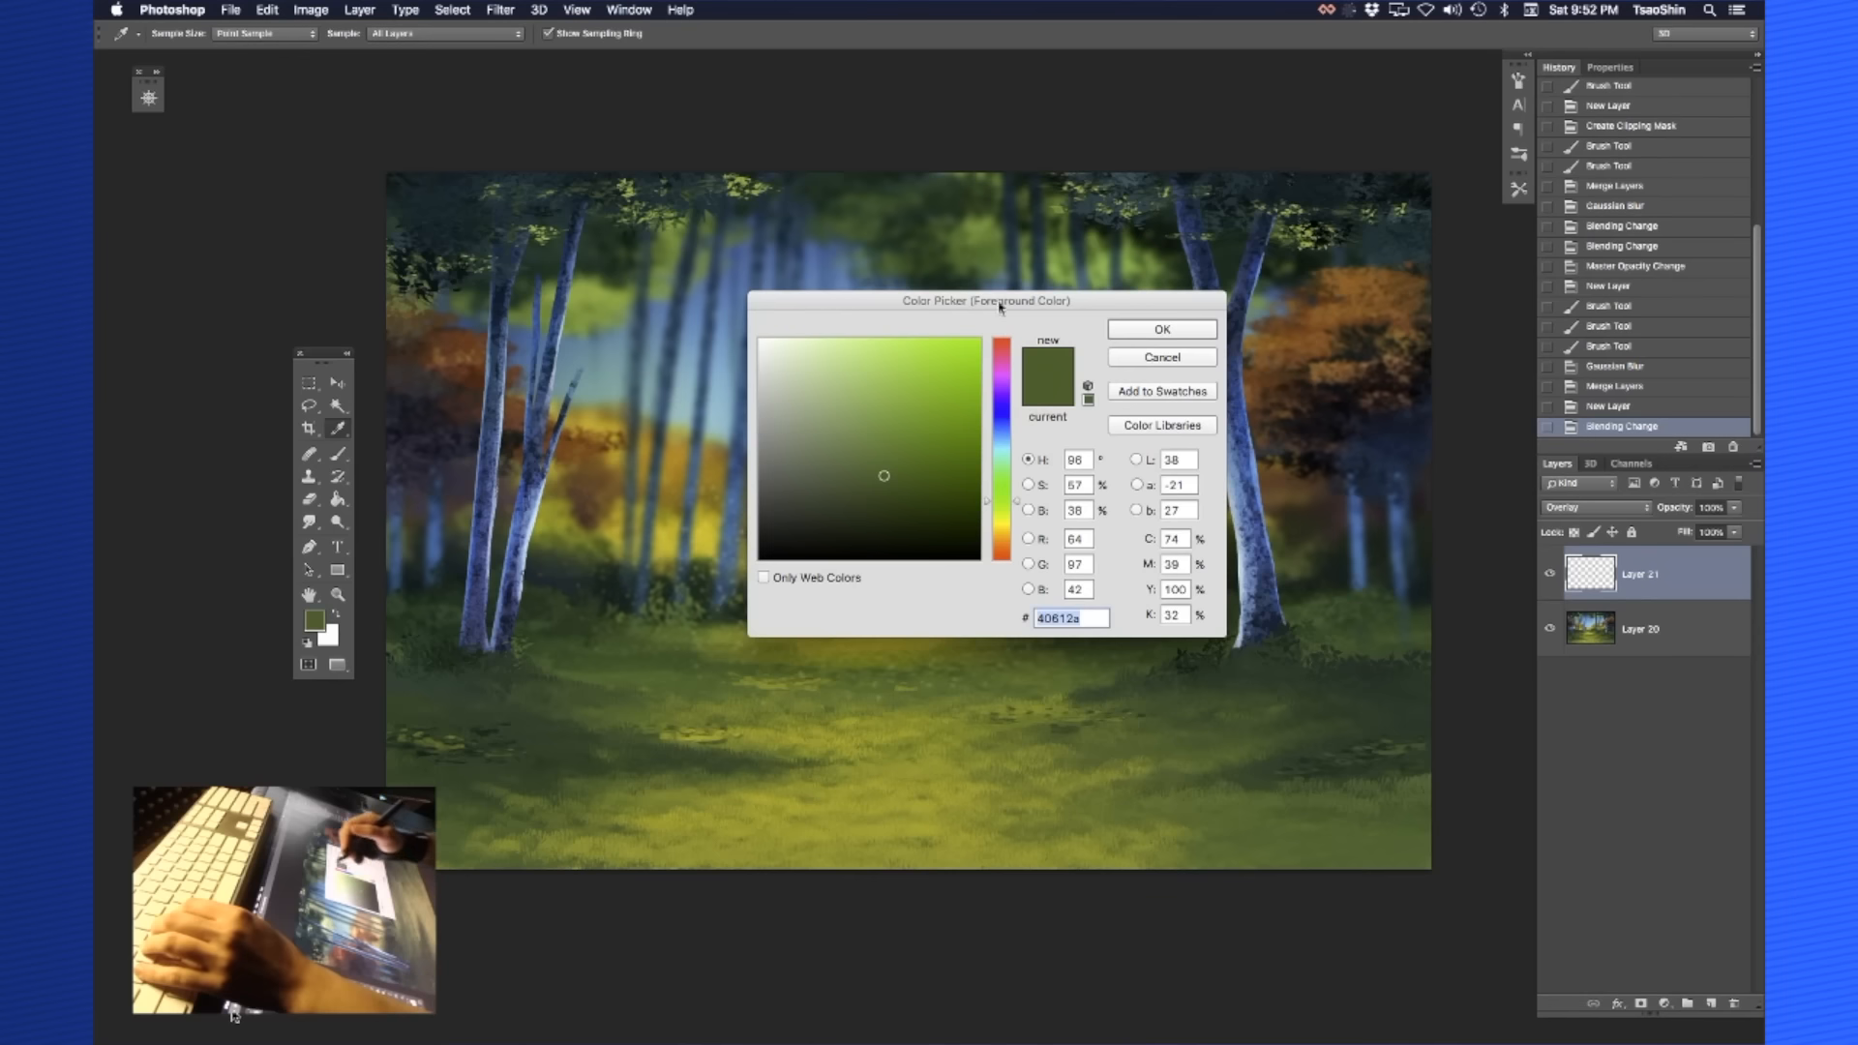
drag(979, 300, 1302, 331)
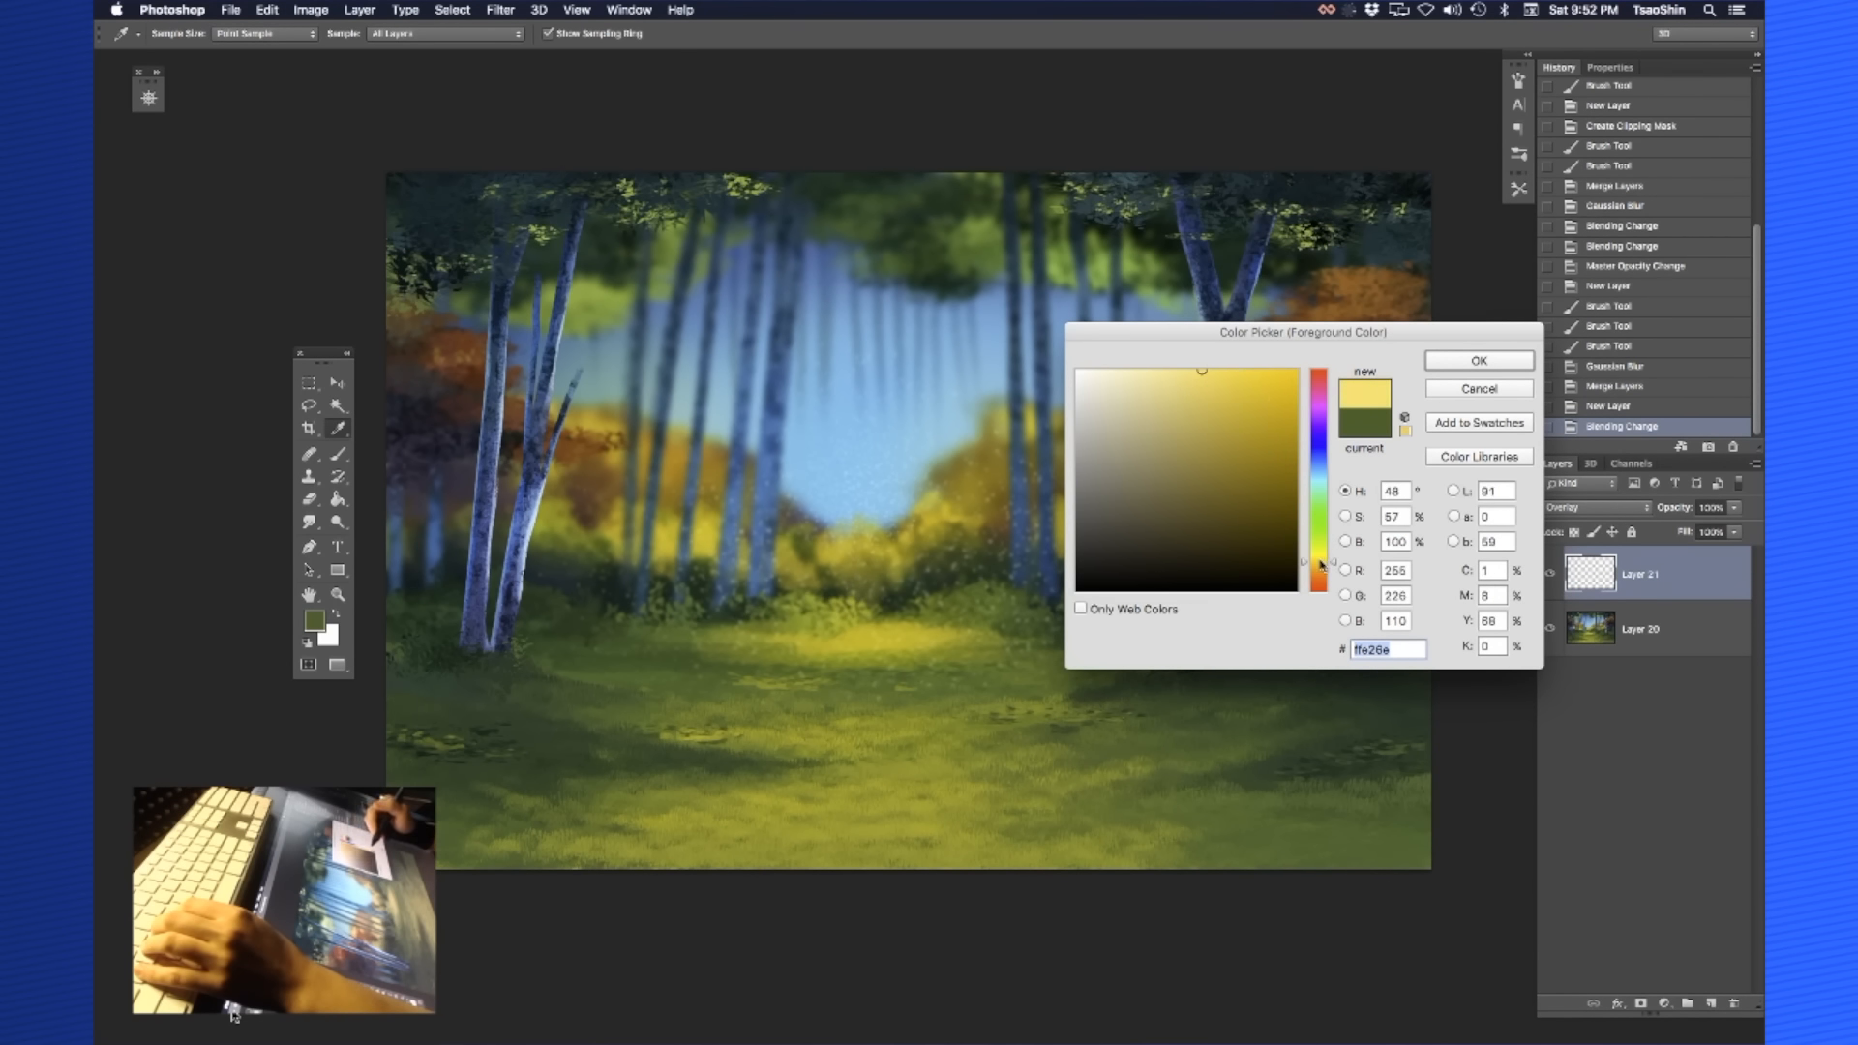
click(1476, 360)
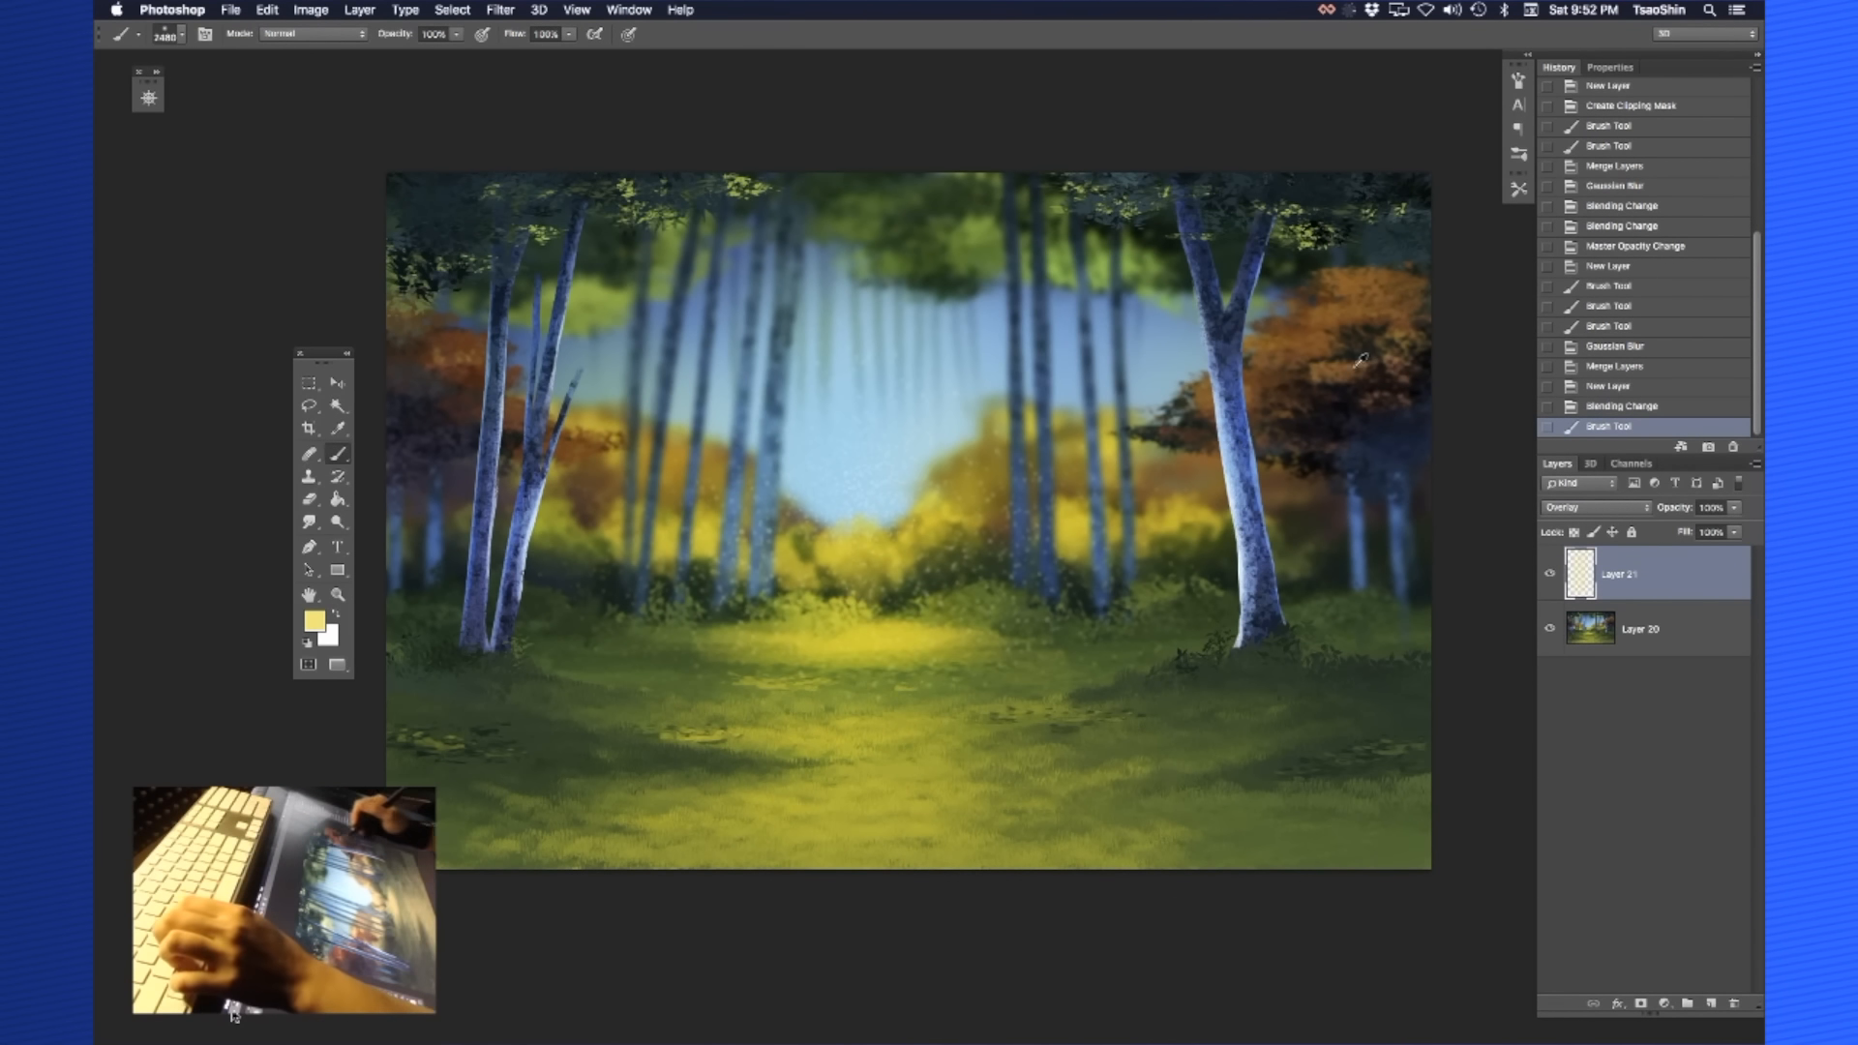
Glaze the foliage with warm orange, then switch the paint colour to deep magenta
click(317, 621)
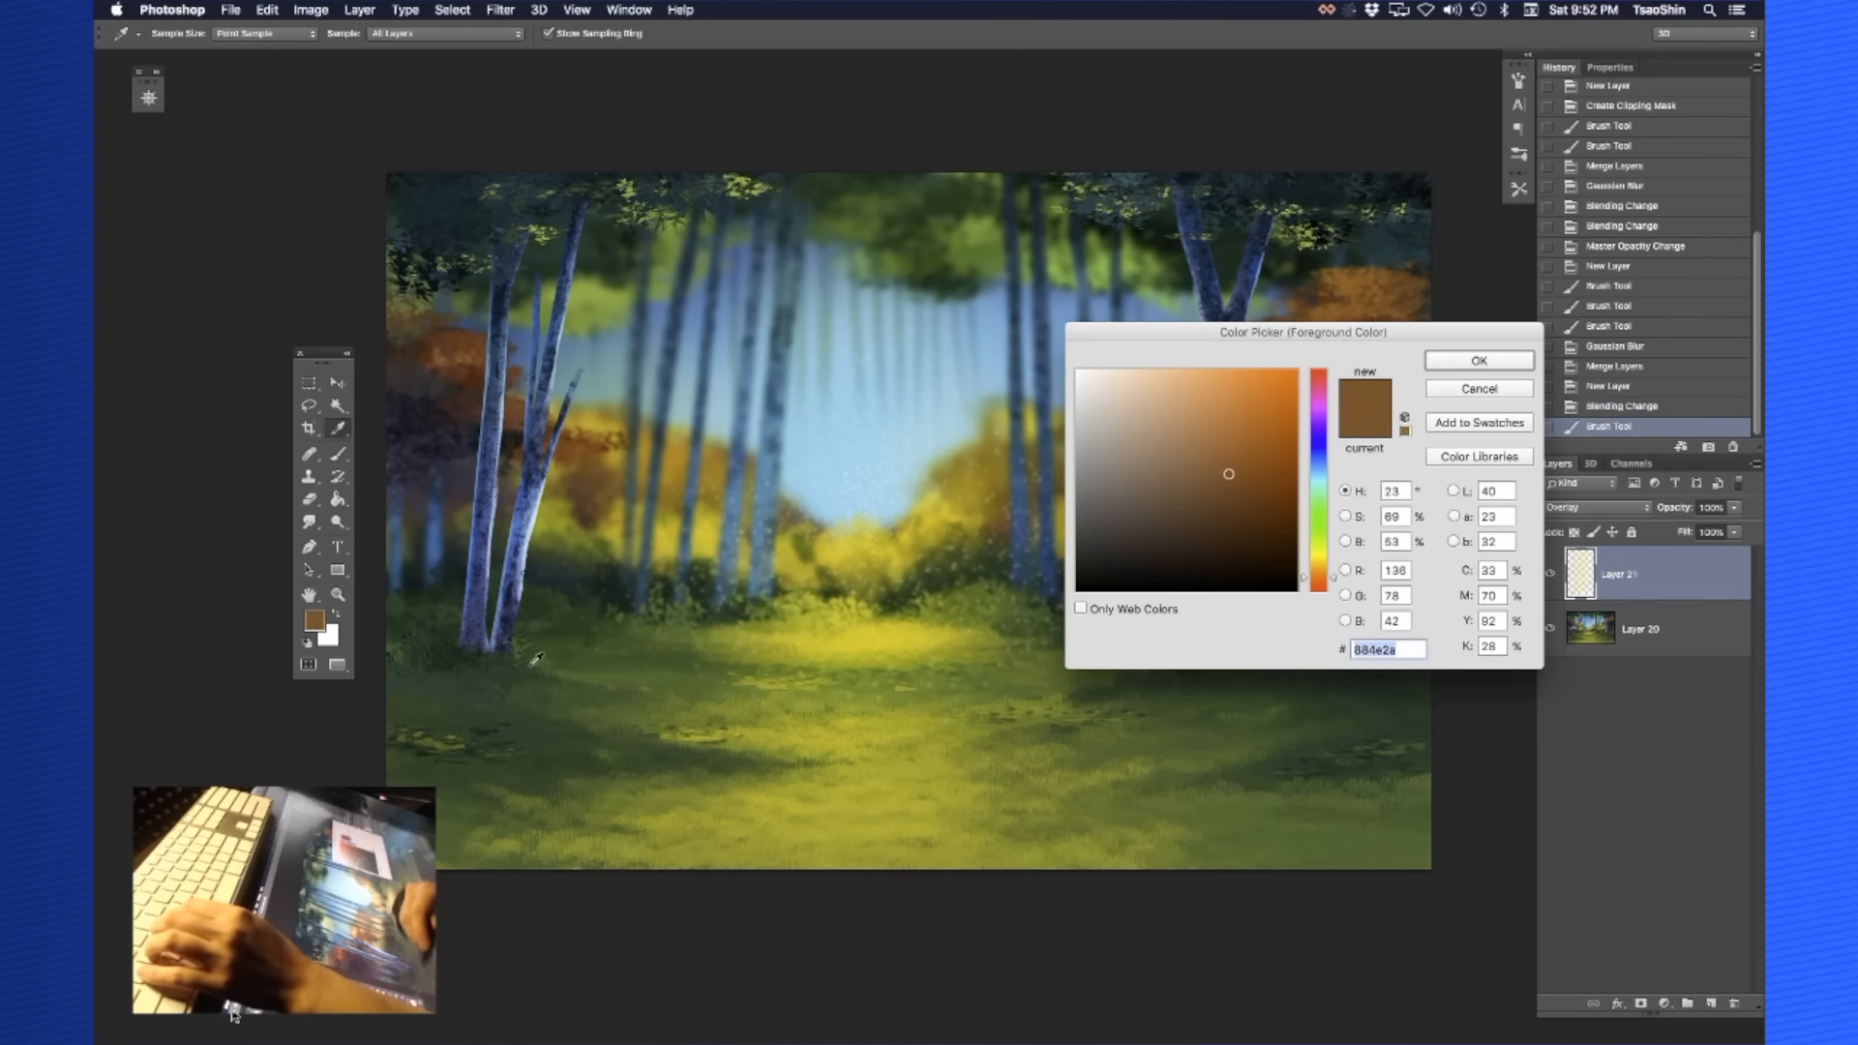
click(1476, 360)
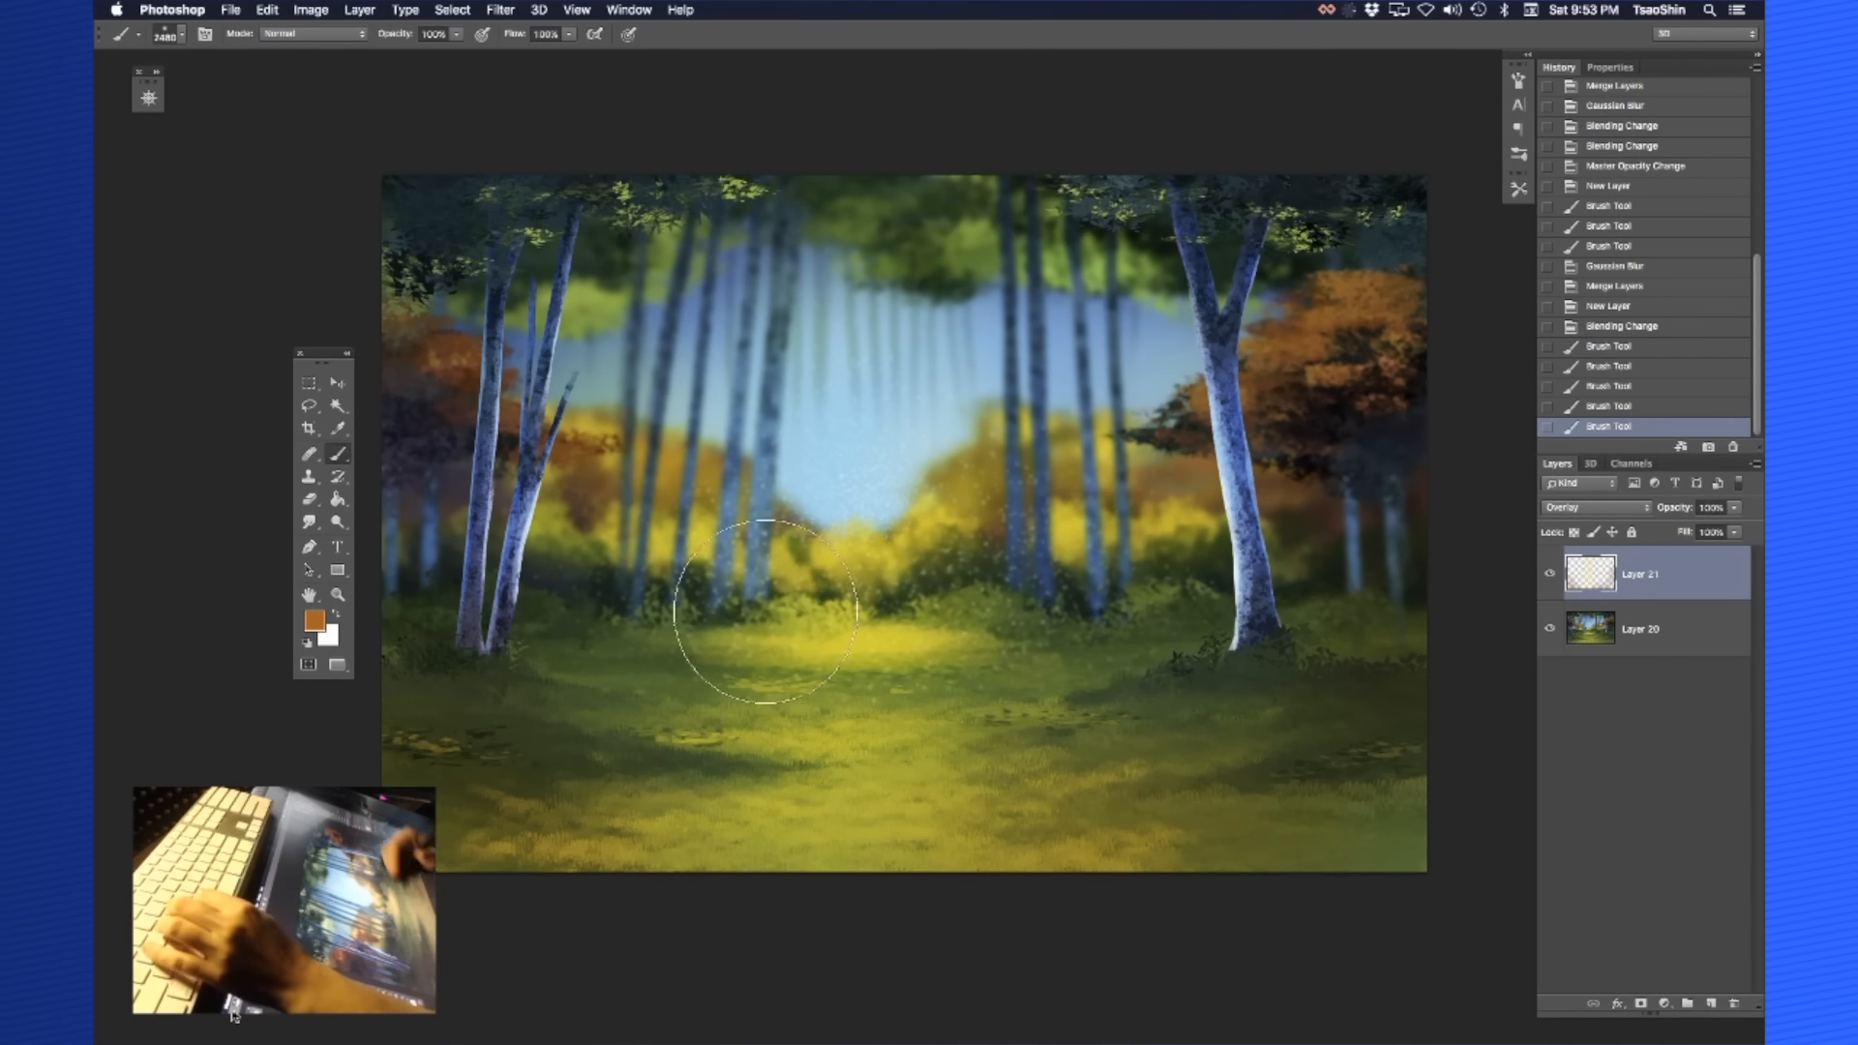
click(316, 620)
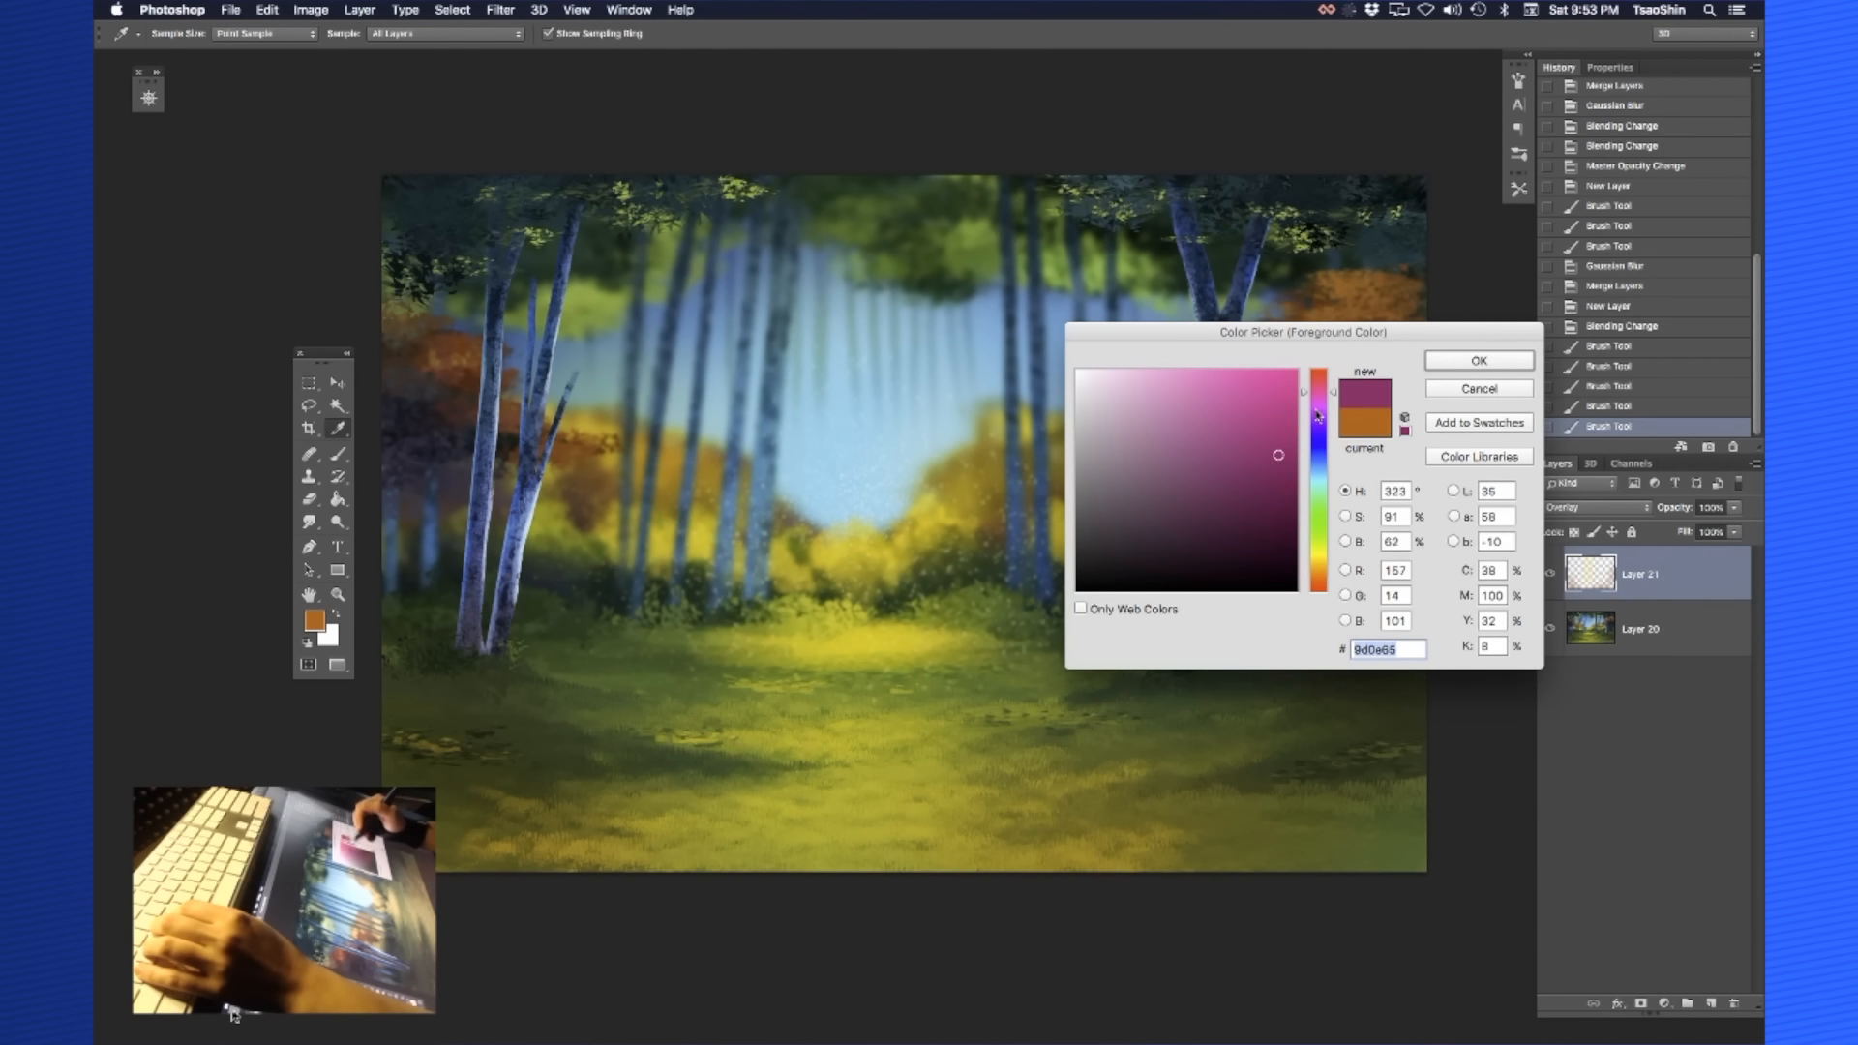
click(1476, 360)
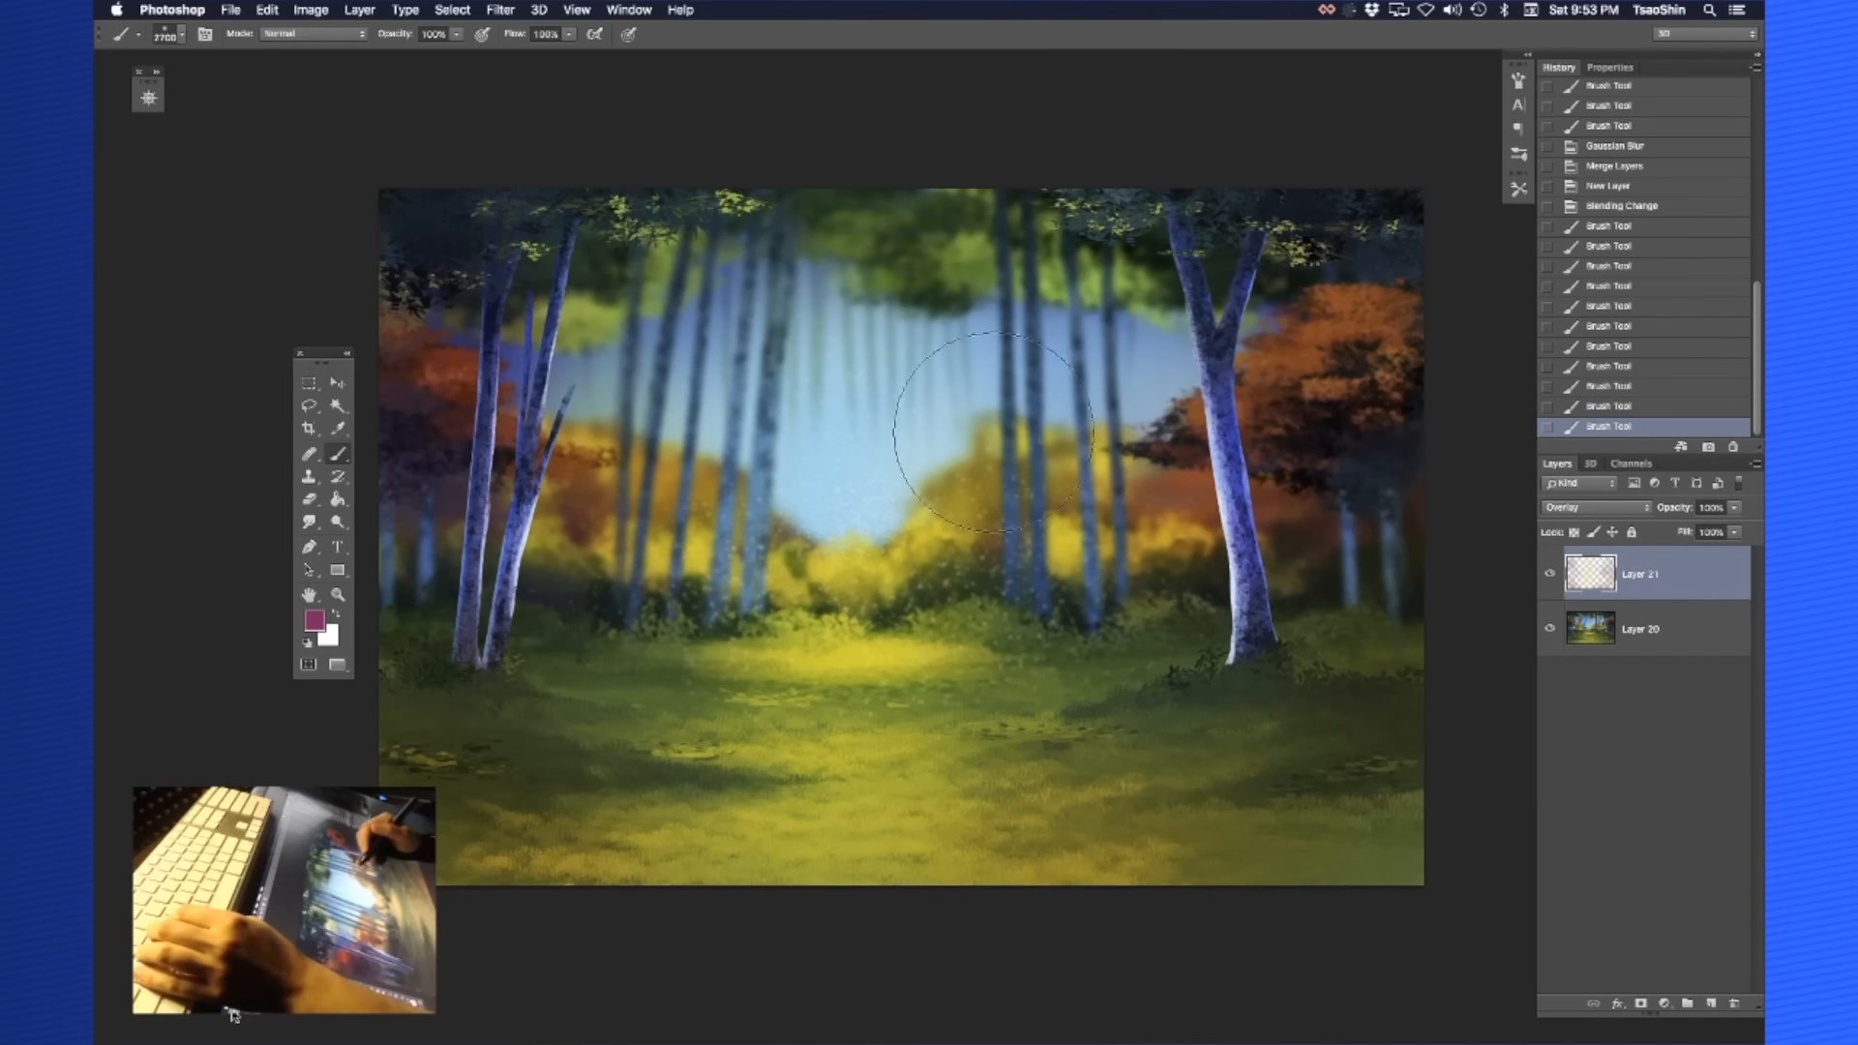
Tint the tree trunks with magenta and darken the foreground grass with brown
drag(994, 431, 994, 273)
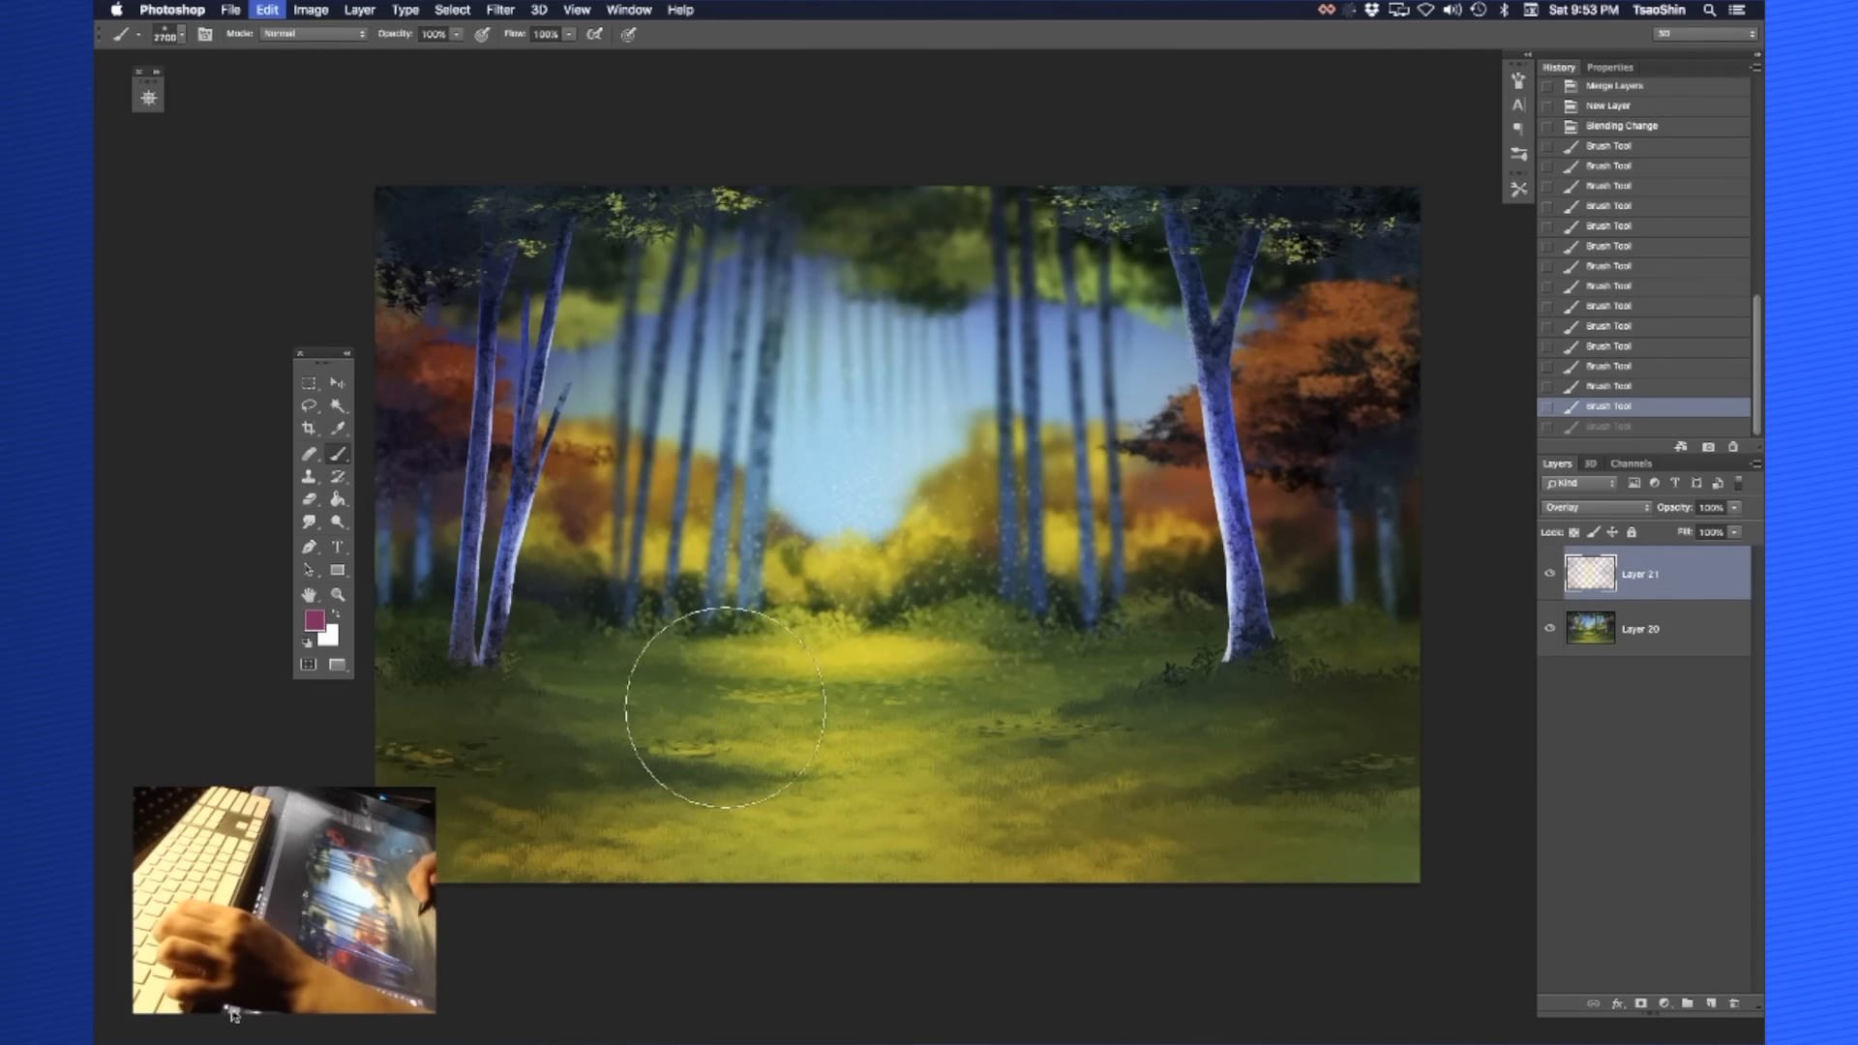
drag(722, 704, 558, 658)
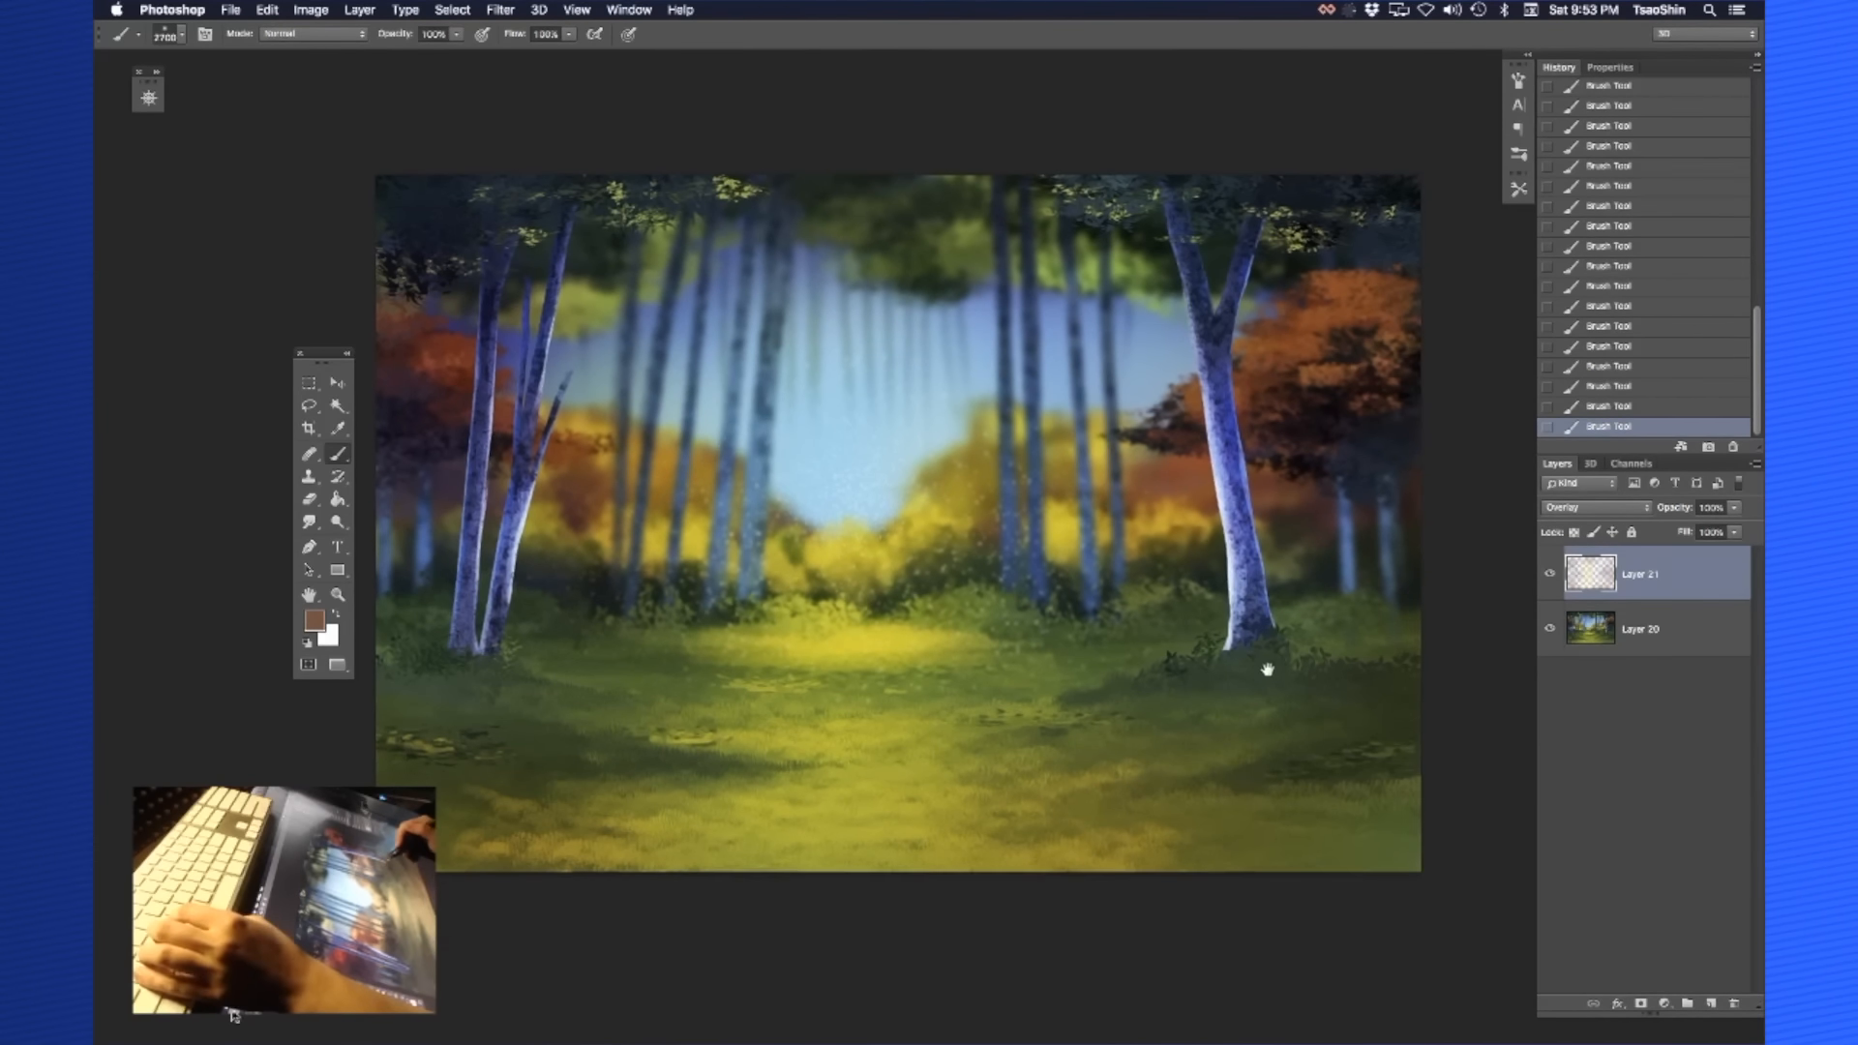
mouse_move(747, 563)
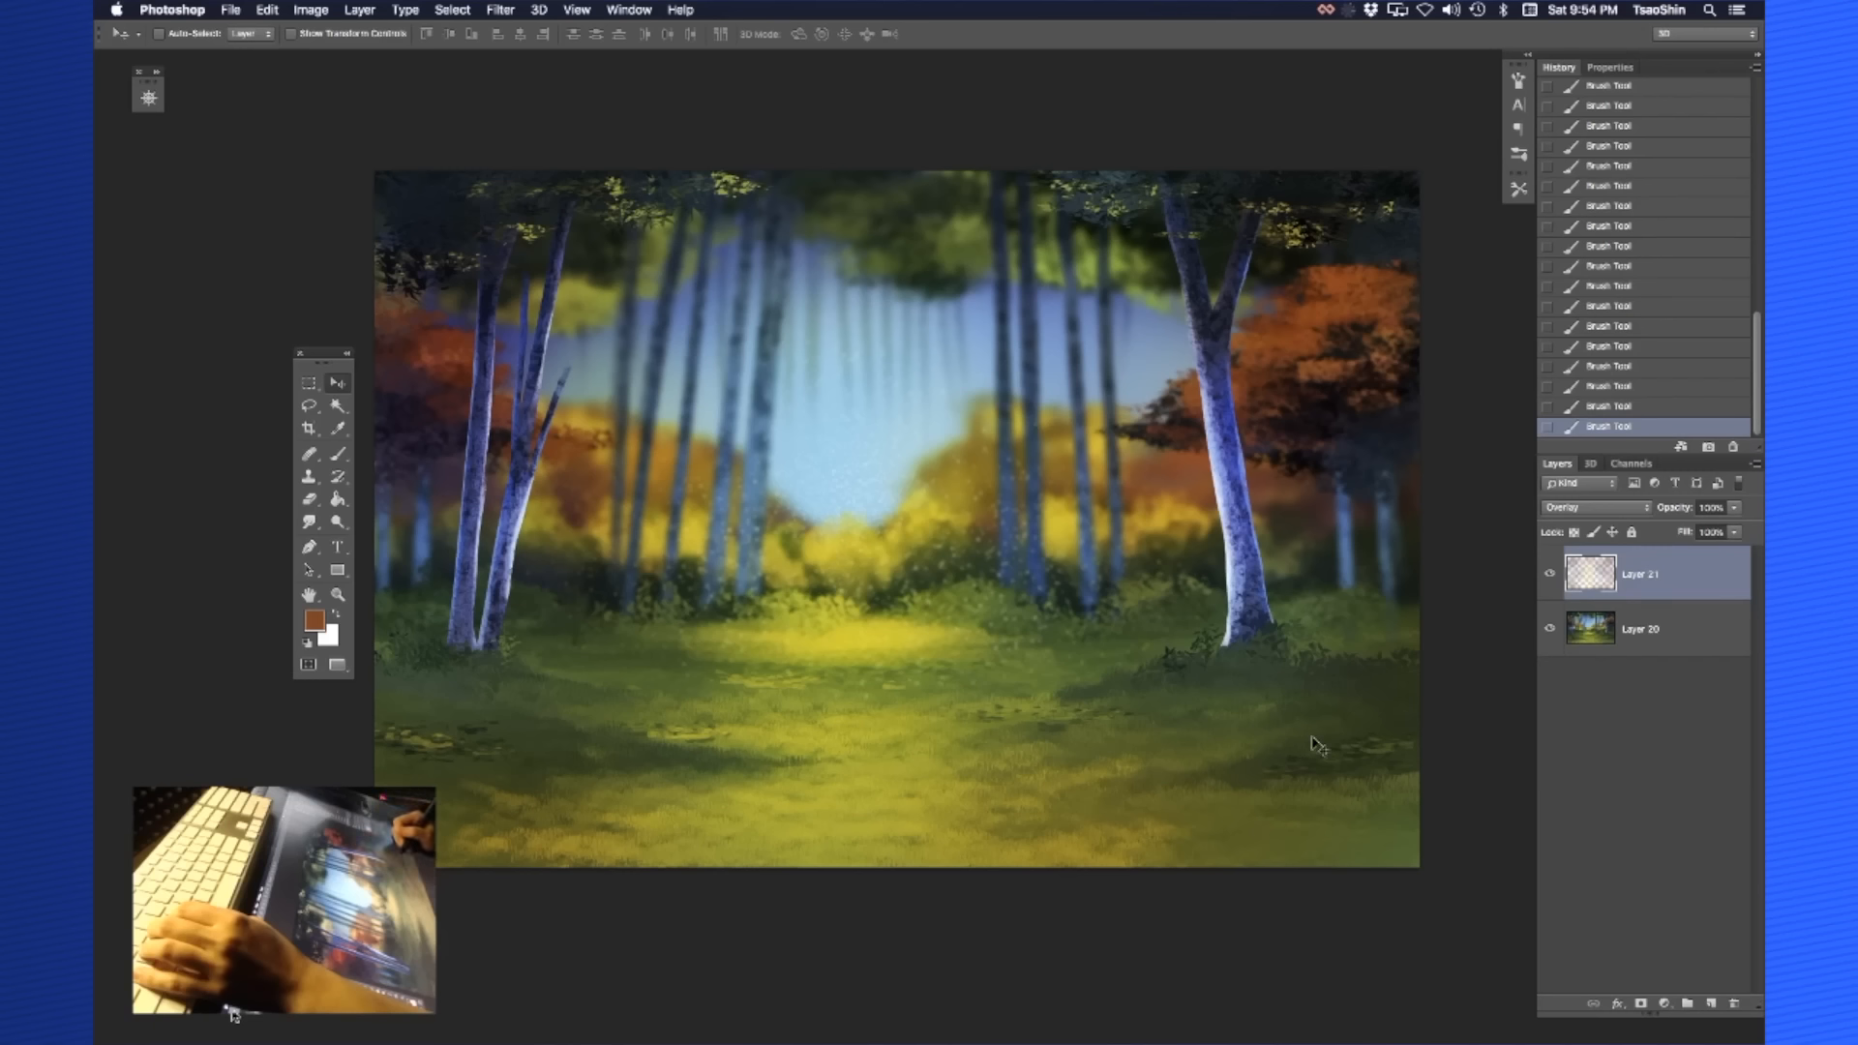
mouse_move(1322, 769)
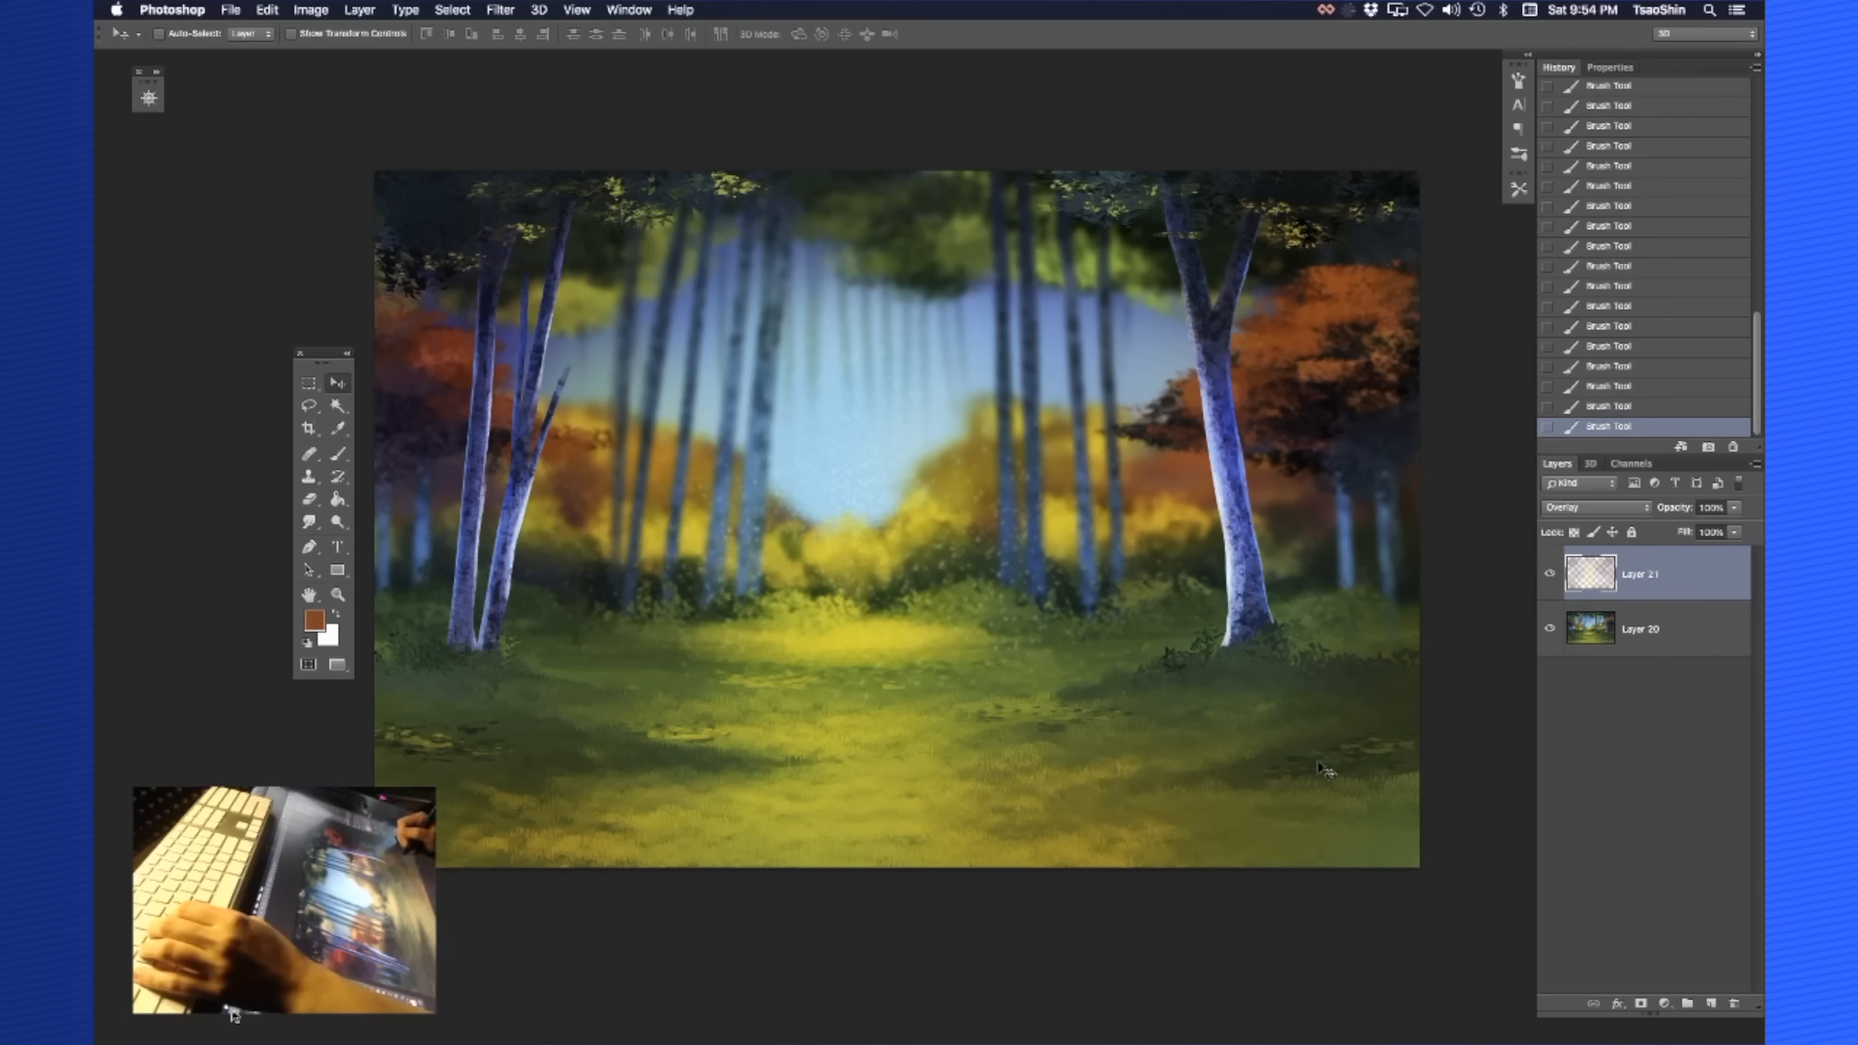
Merge the overlay strokes down into Layer 21 and duplicate it as Layer 21 copy
click(1641, 627)
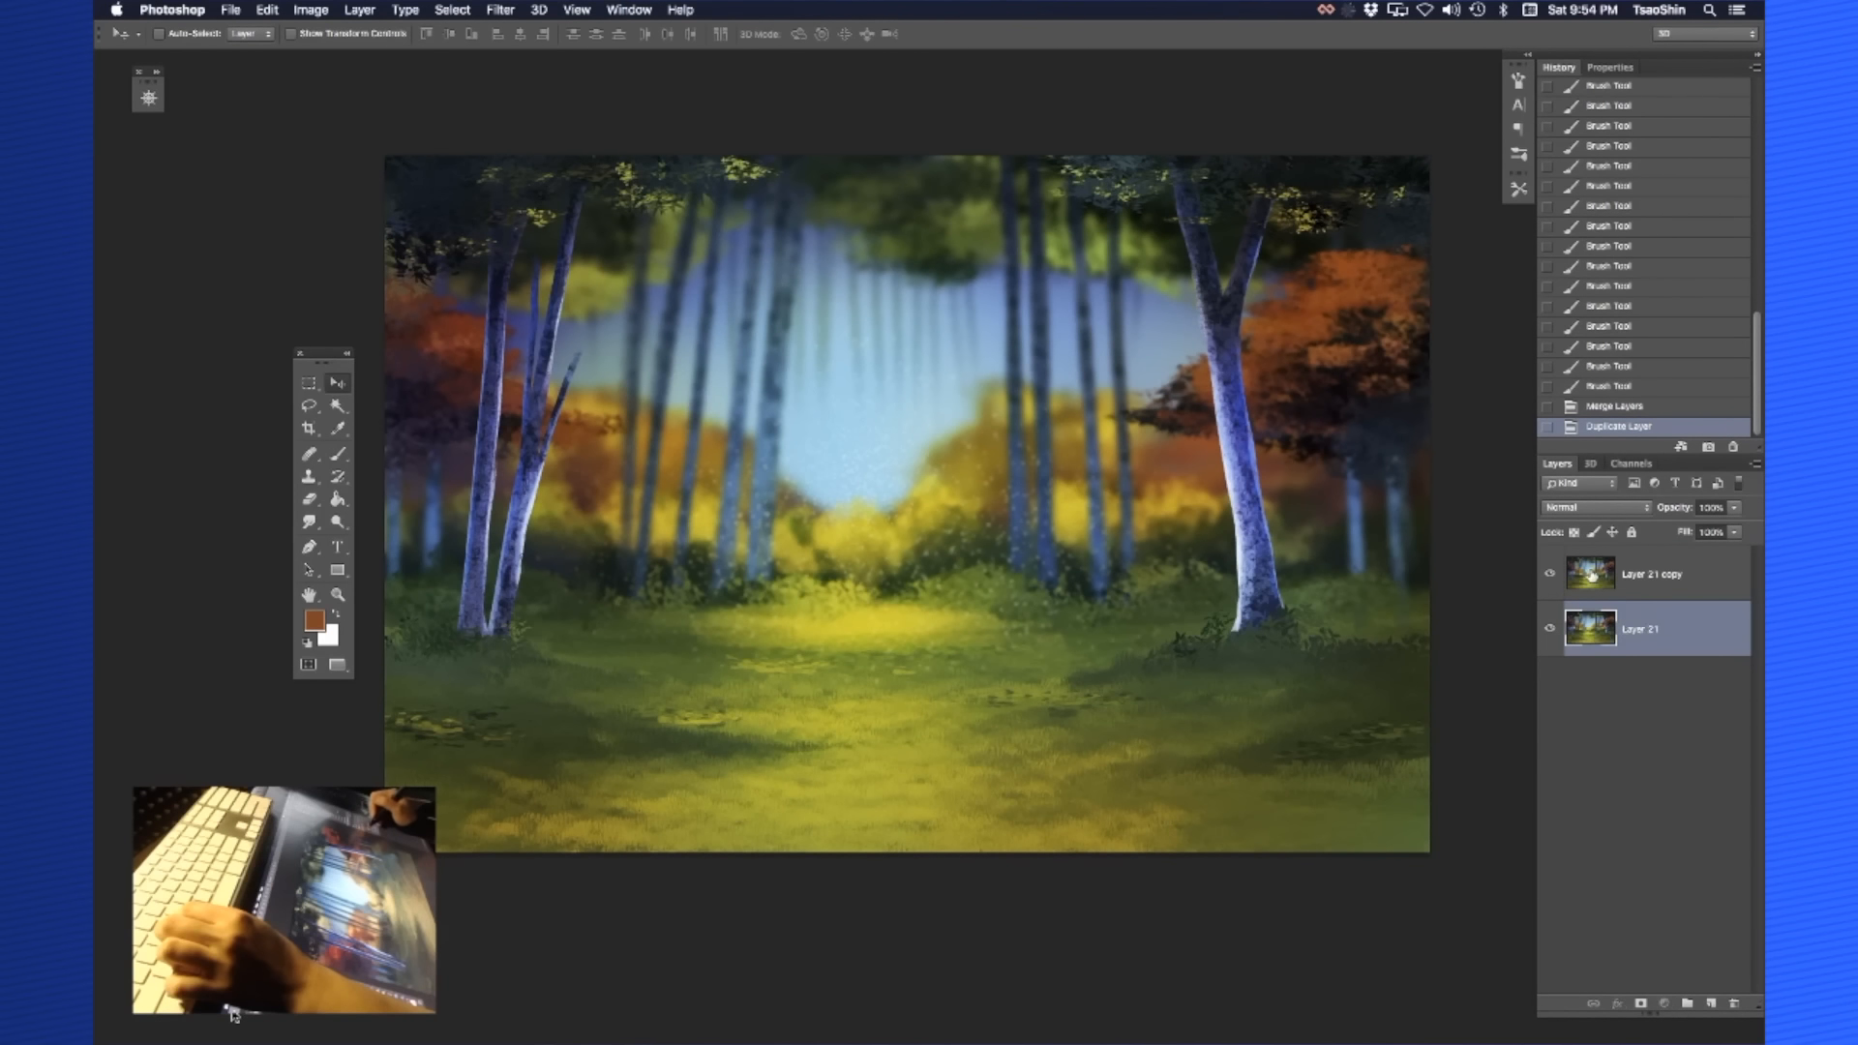
click(309, 10)
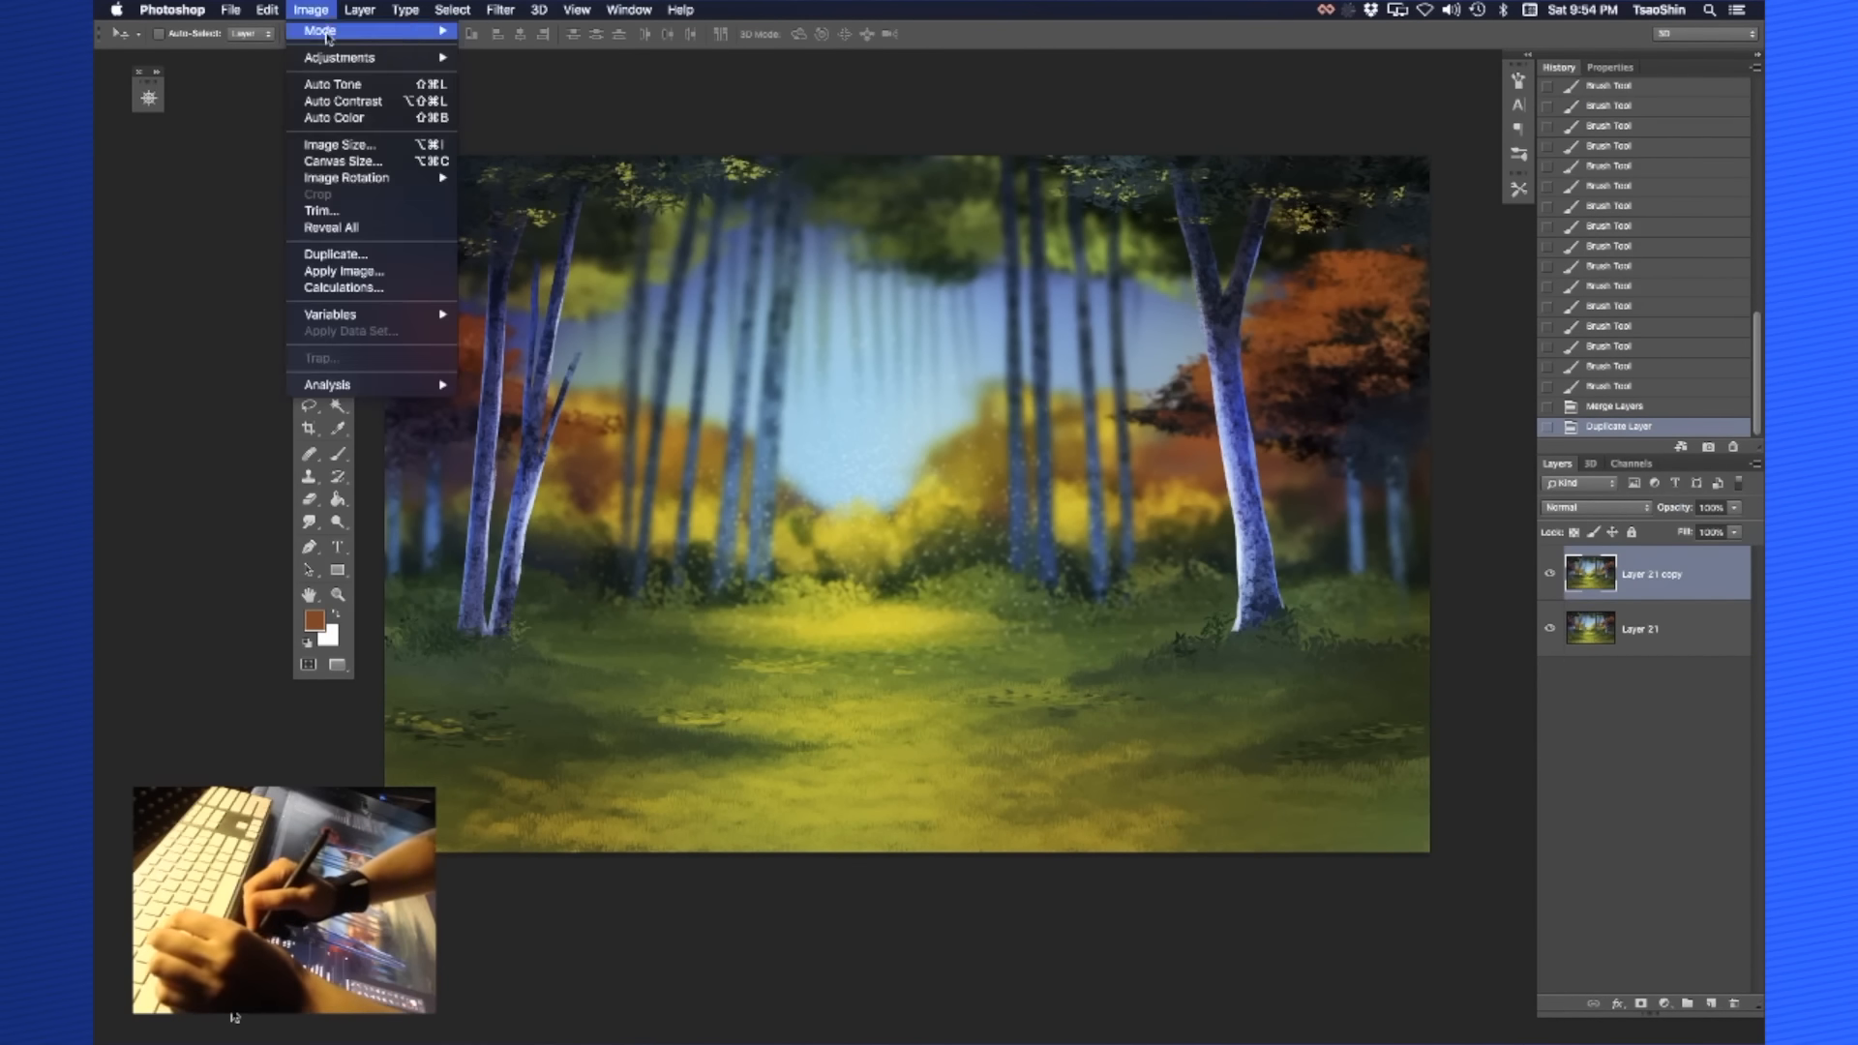
Apply Auto Tone to the copy, undo the Auto Color step, and fade the copy's opacity
click(333, 83)
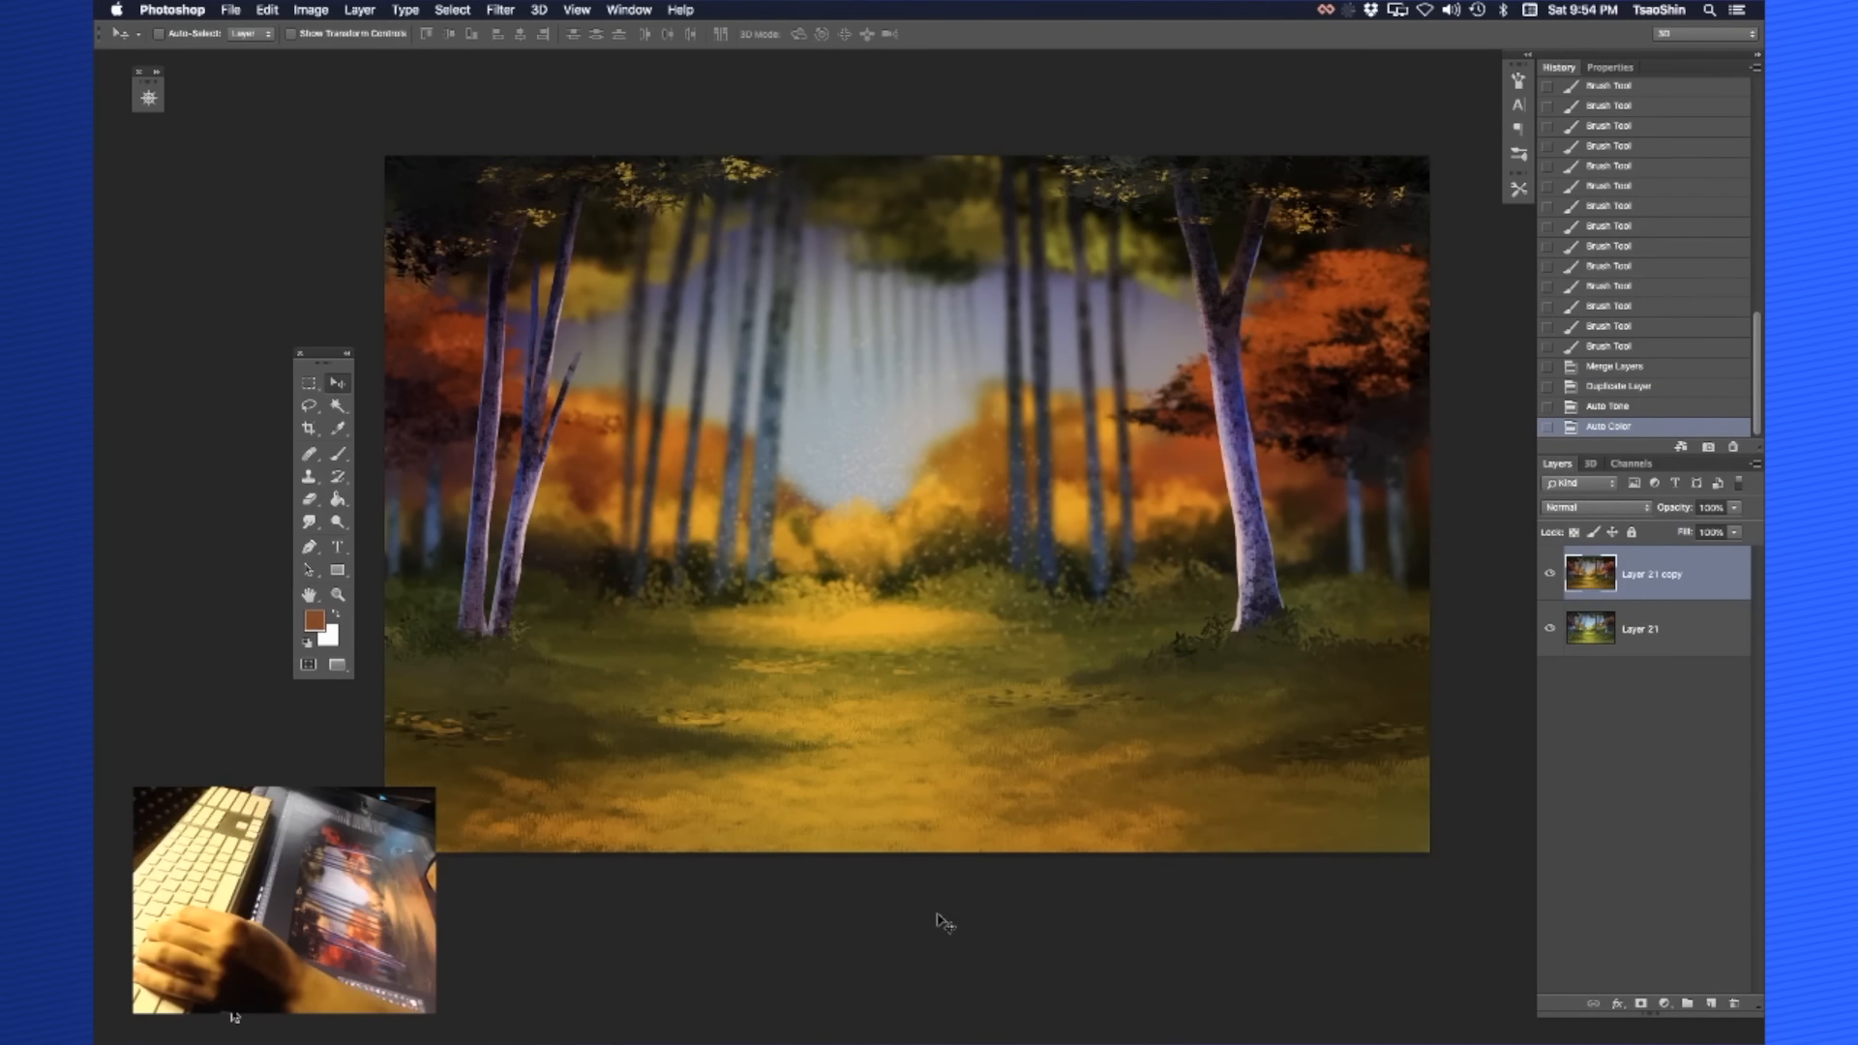
click(1608, 405)
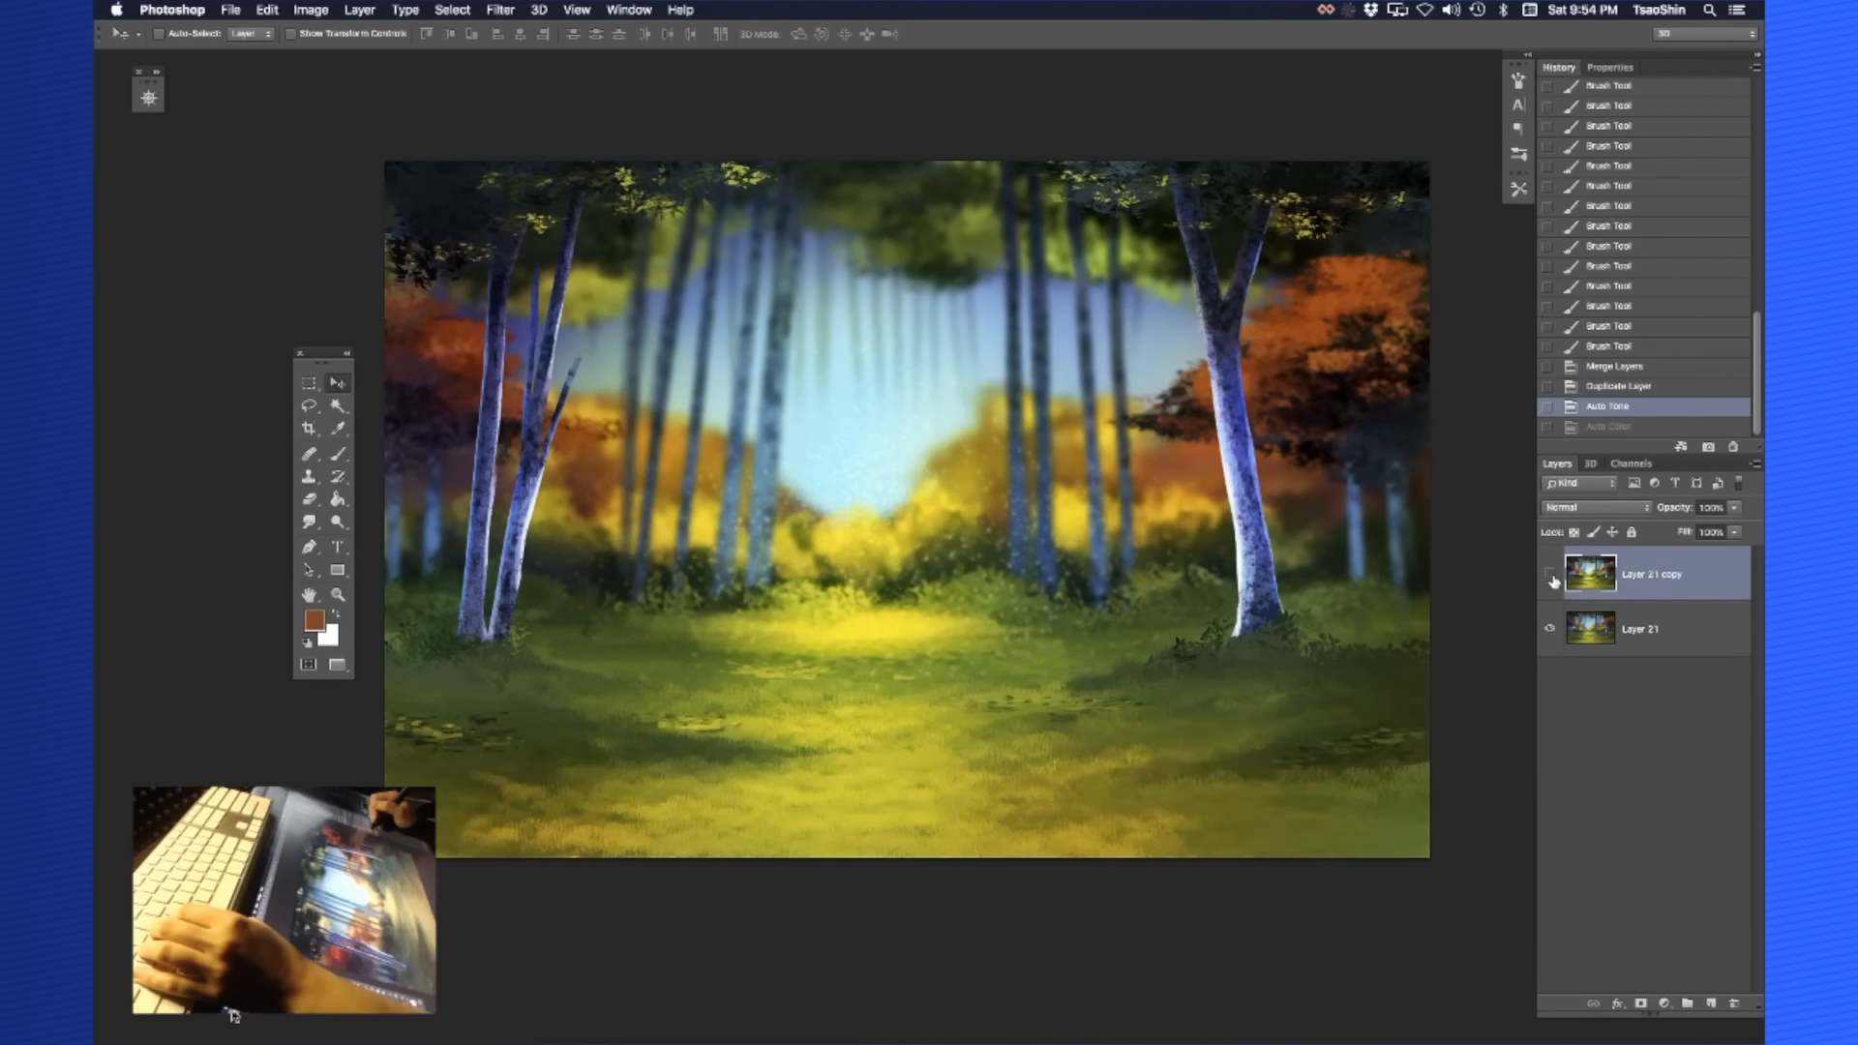
click(1548, 573)
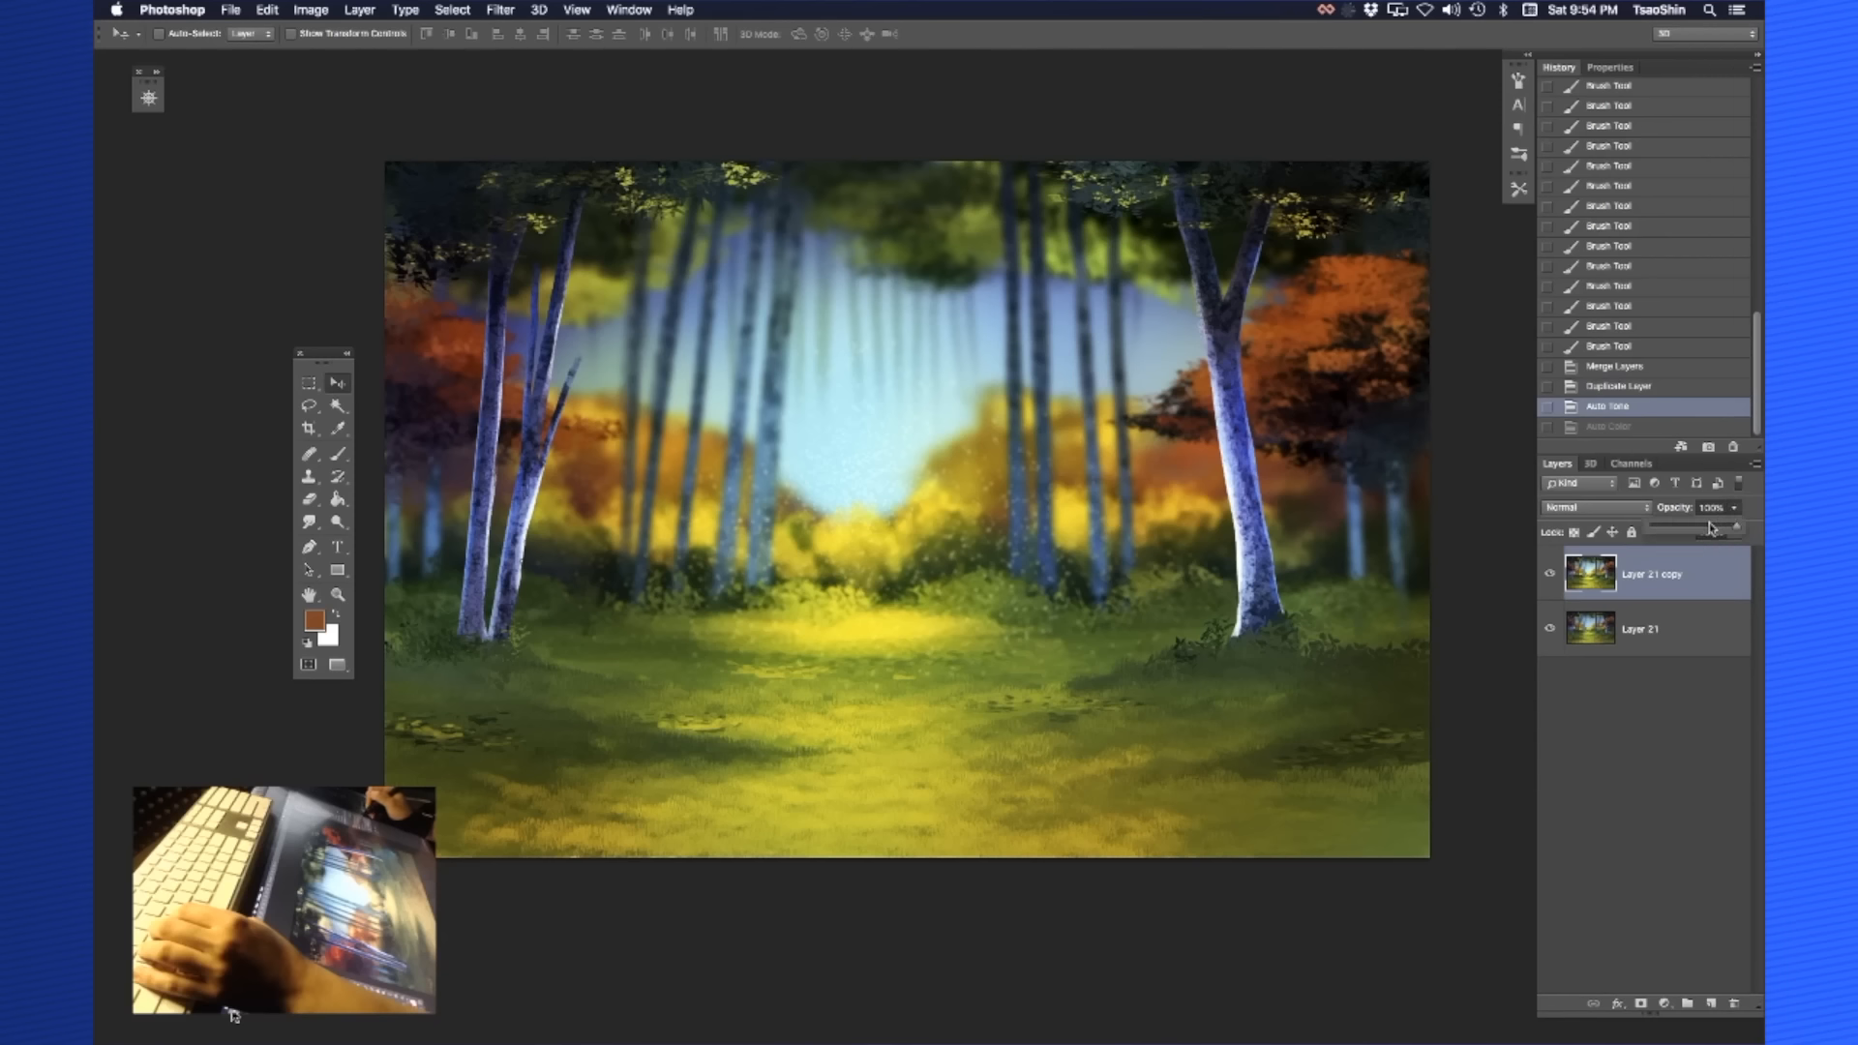
drag(1736, 527, 1707, 527)
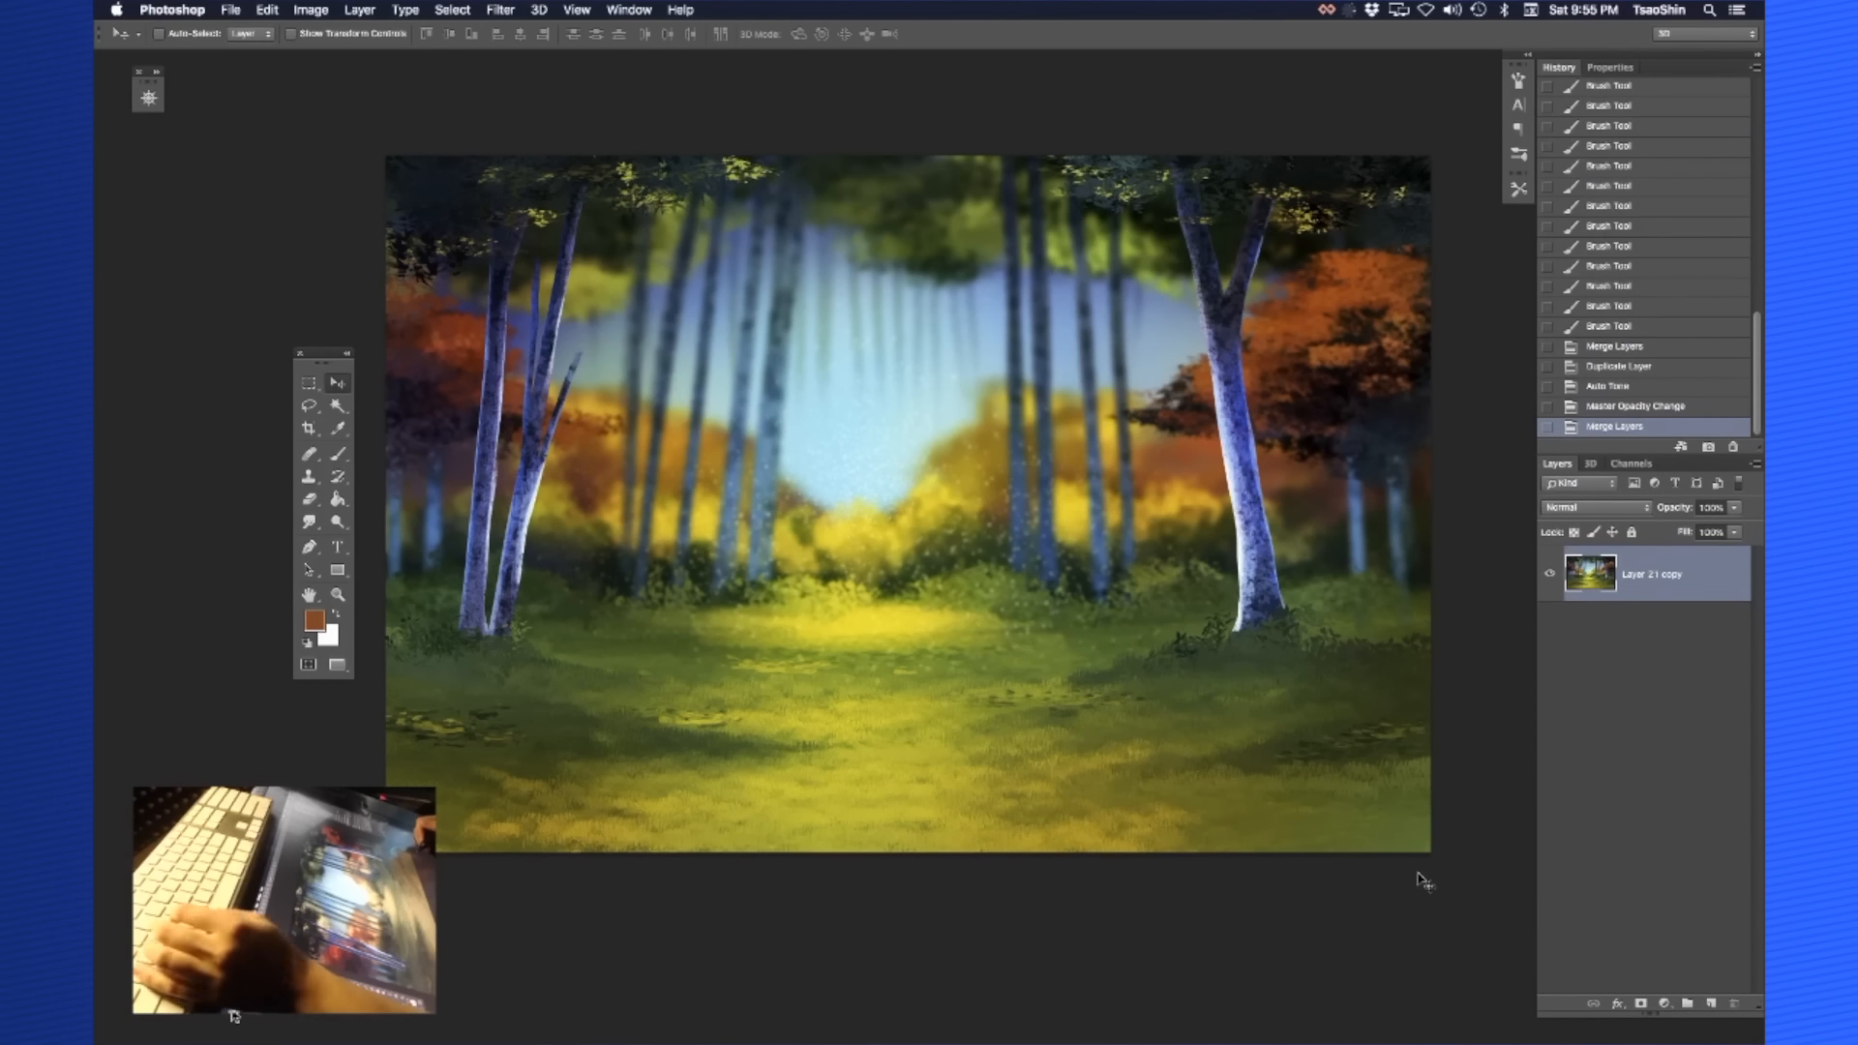
mouse_move(1443, 877)
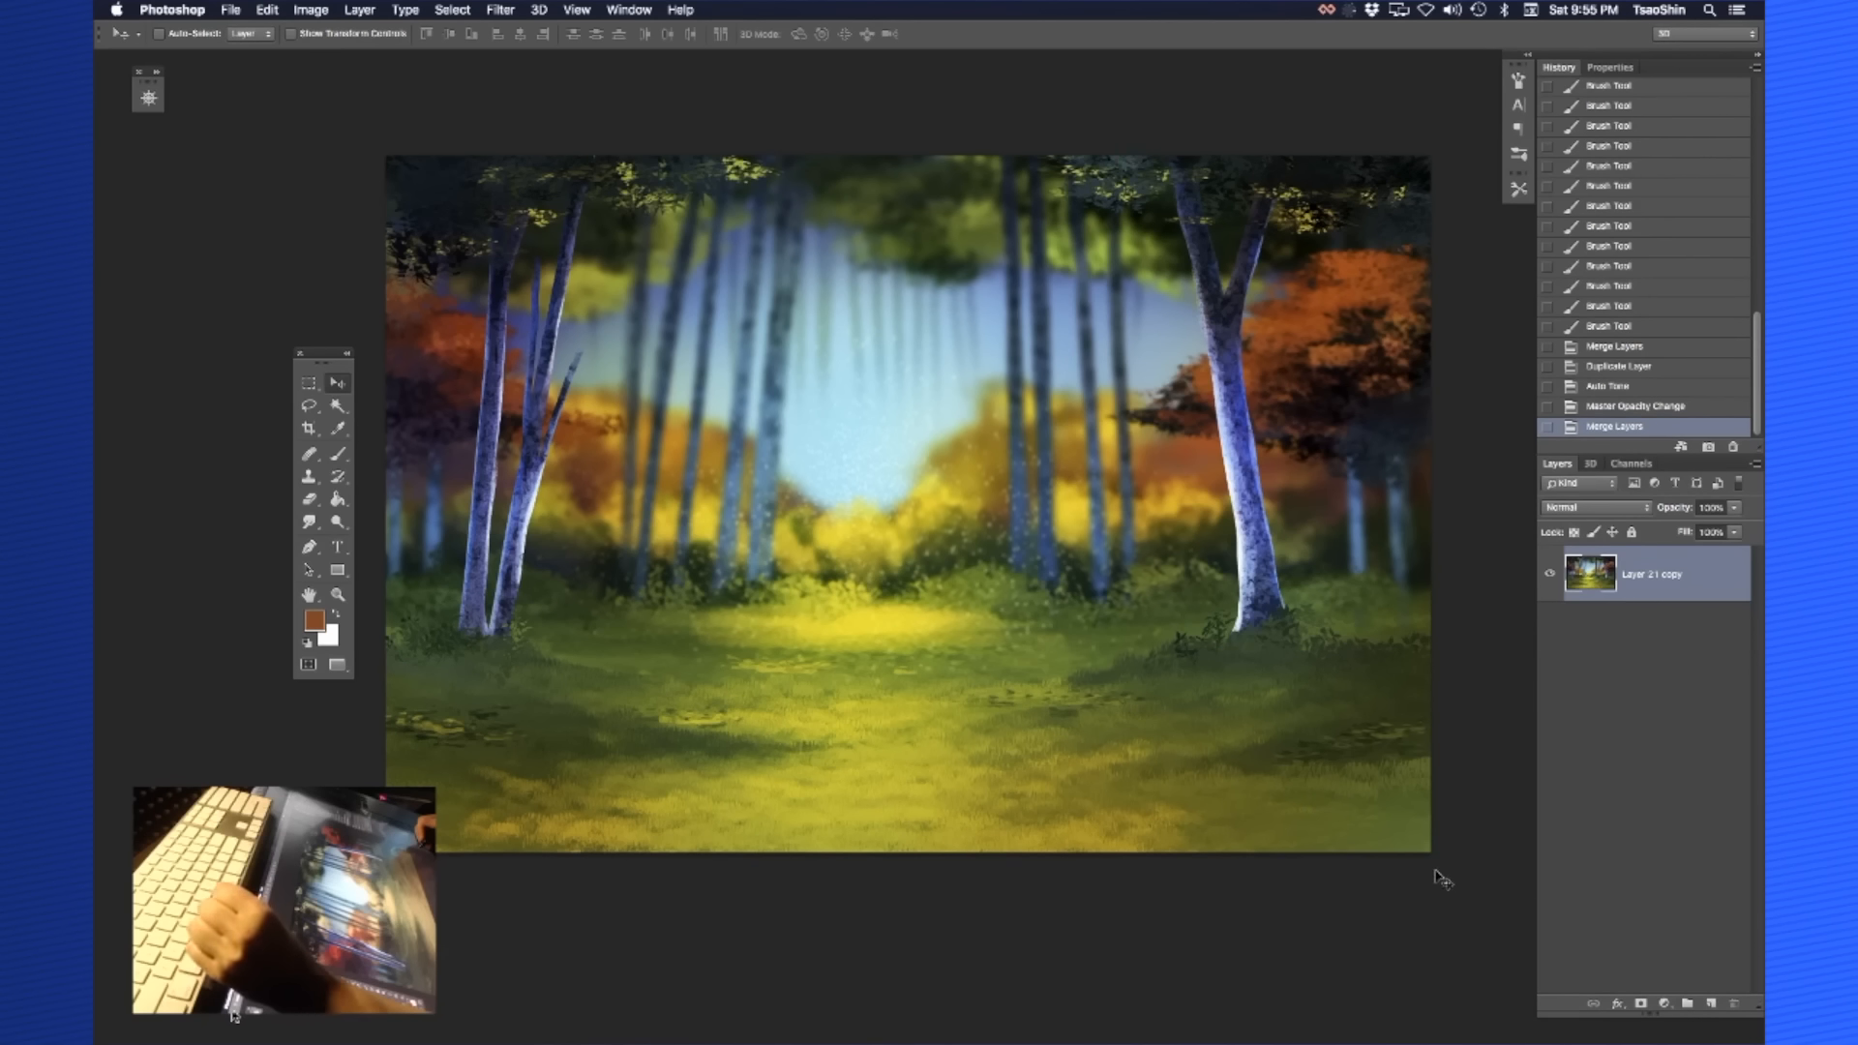
mouse_move(1471, 878)
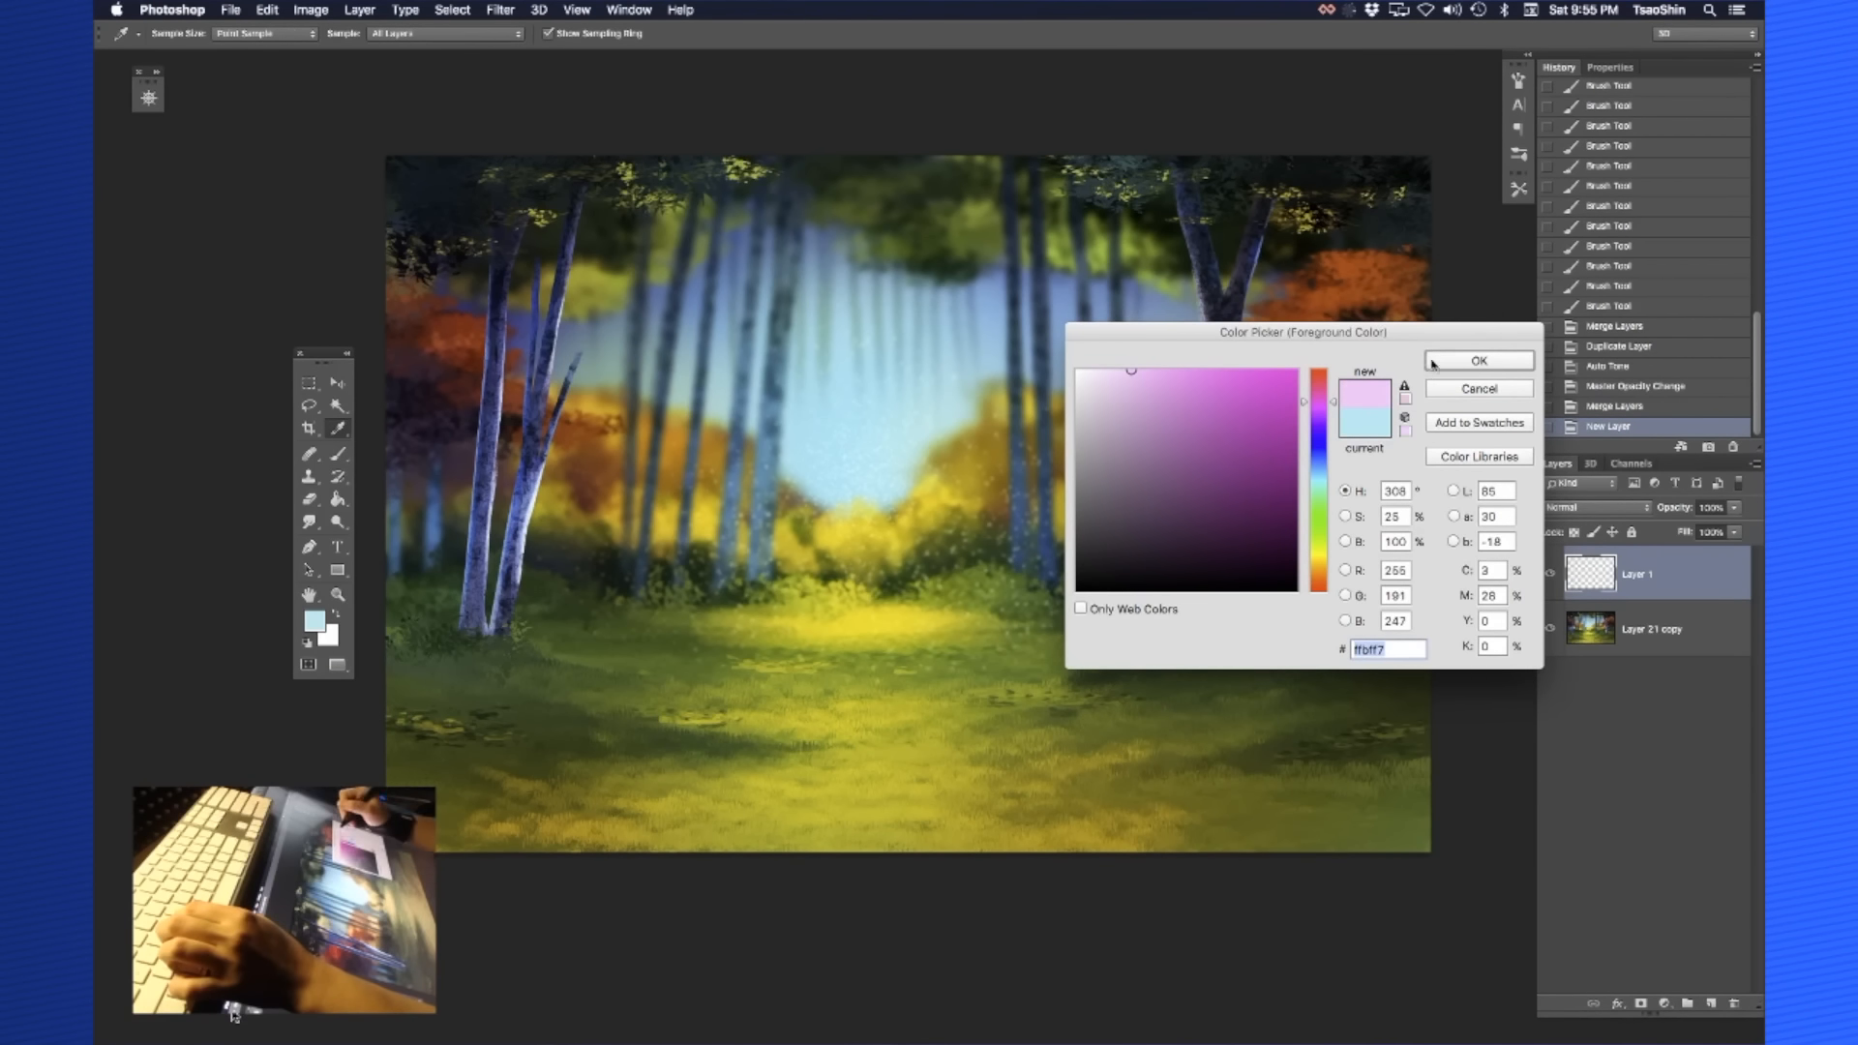
Paint a small pale pink dot on the glow layer and adjust its outer glow spread
click(1476, 362)
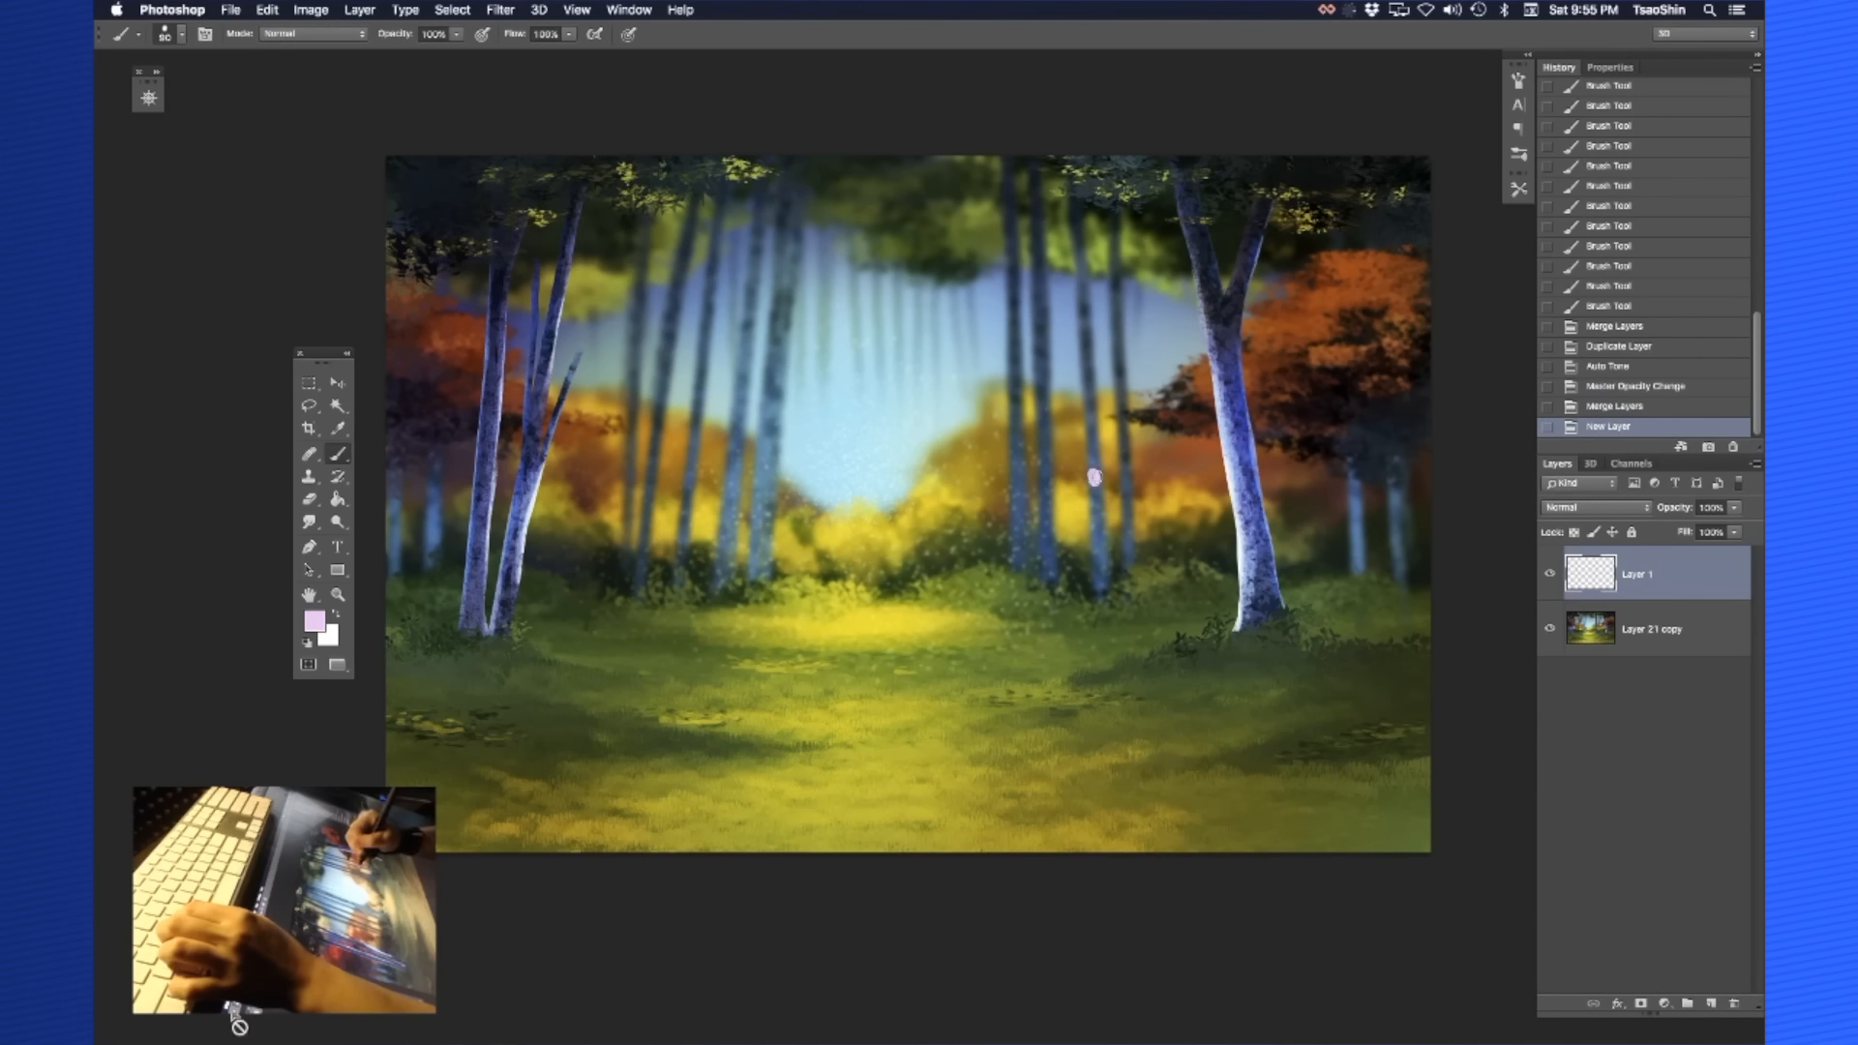
click(1094, 476)
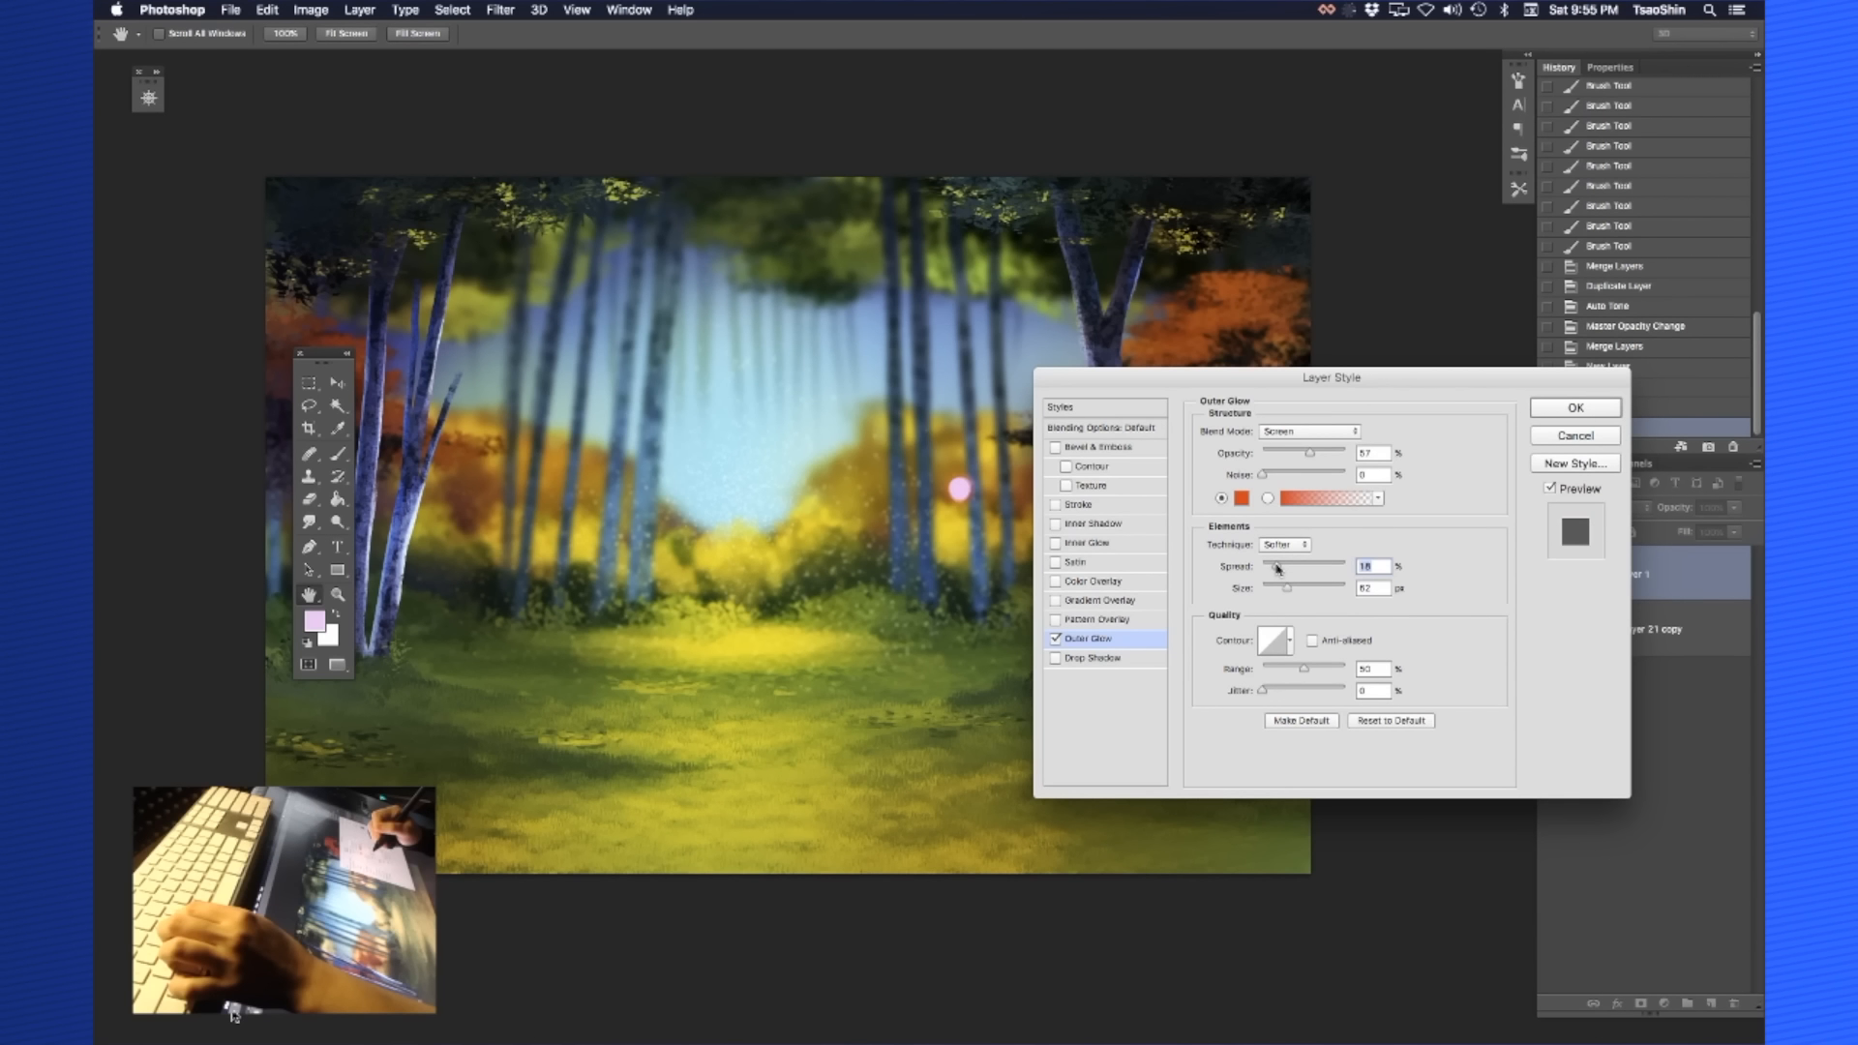
click(1576, 409)
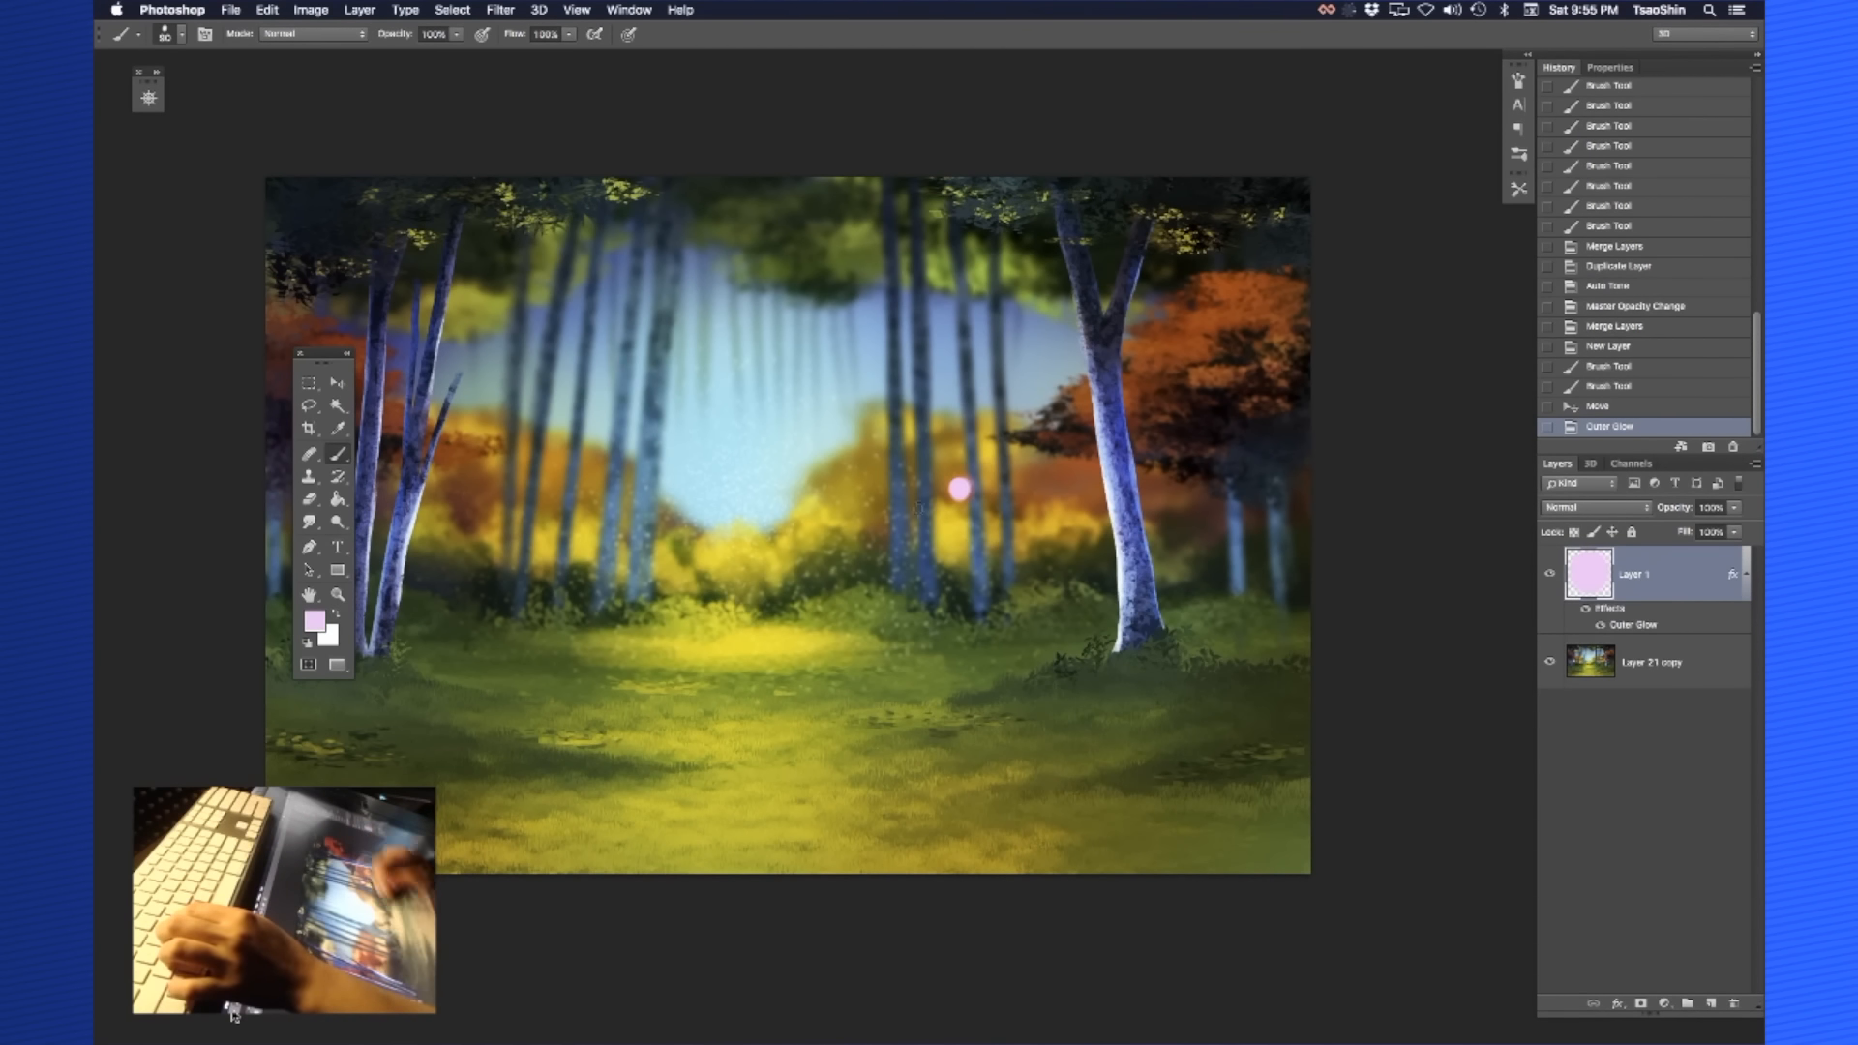
Re-pick pale pink and paint a glowing curl near the trees right of centre
click(315, 621)
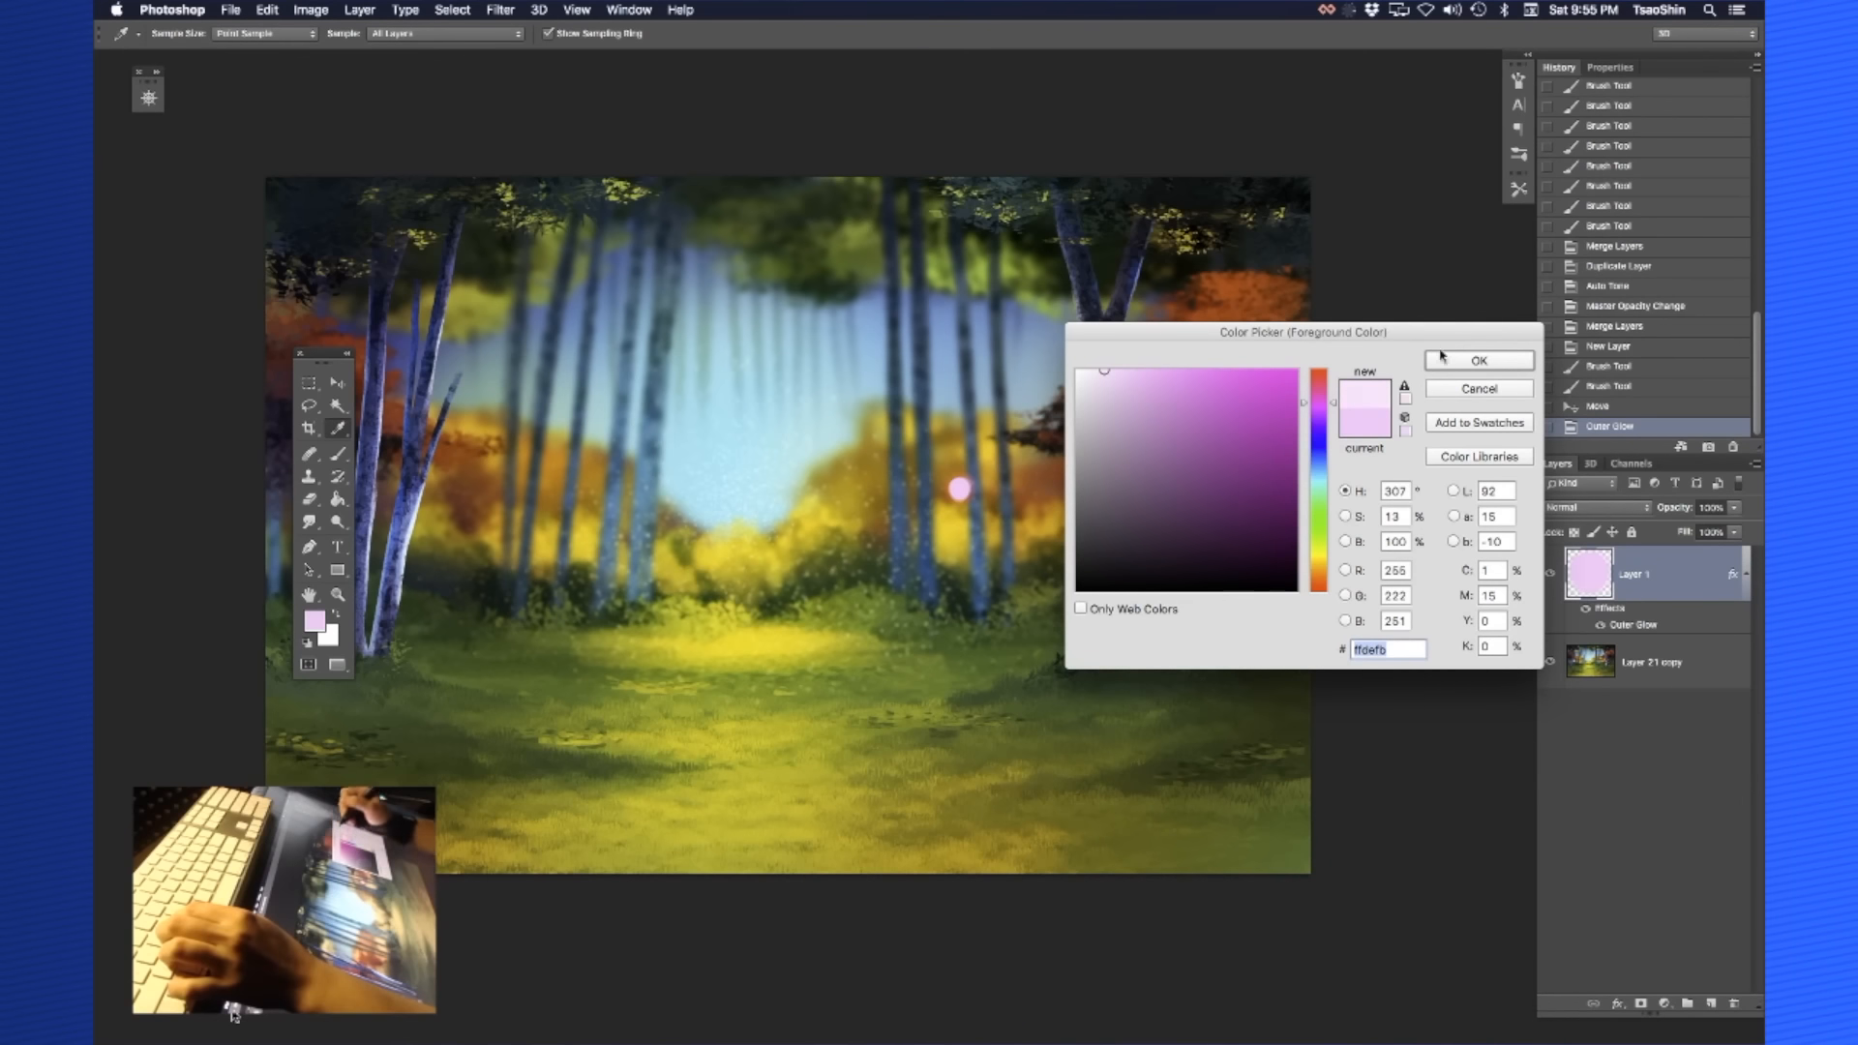
click(1477, 359)
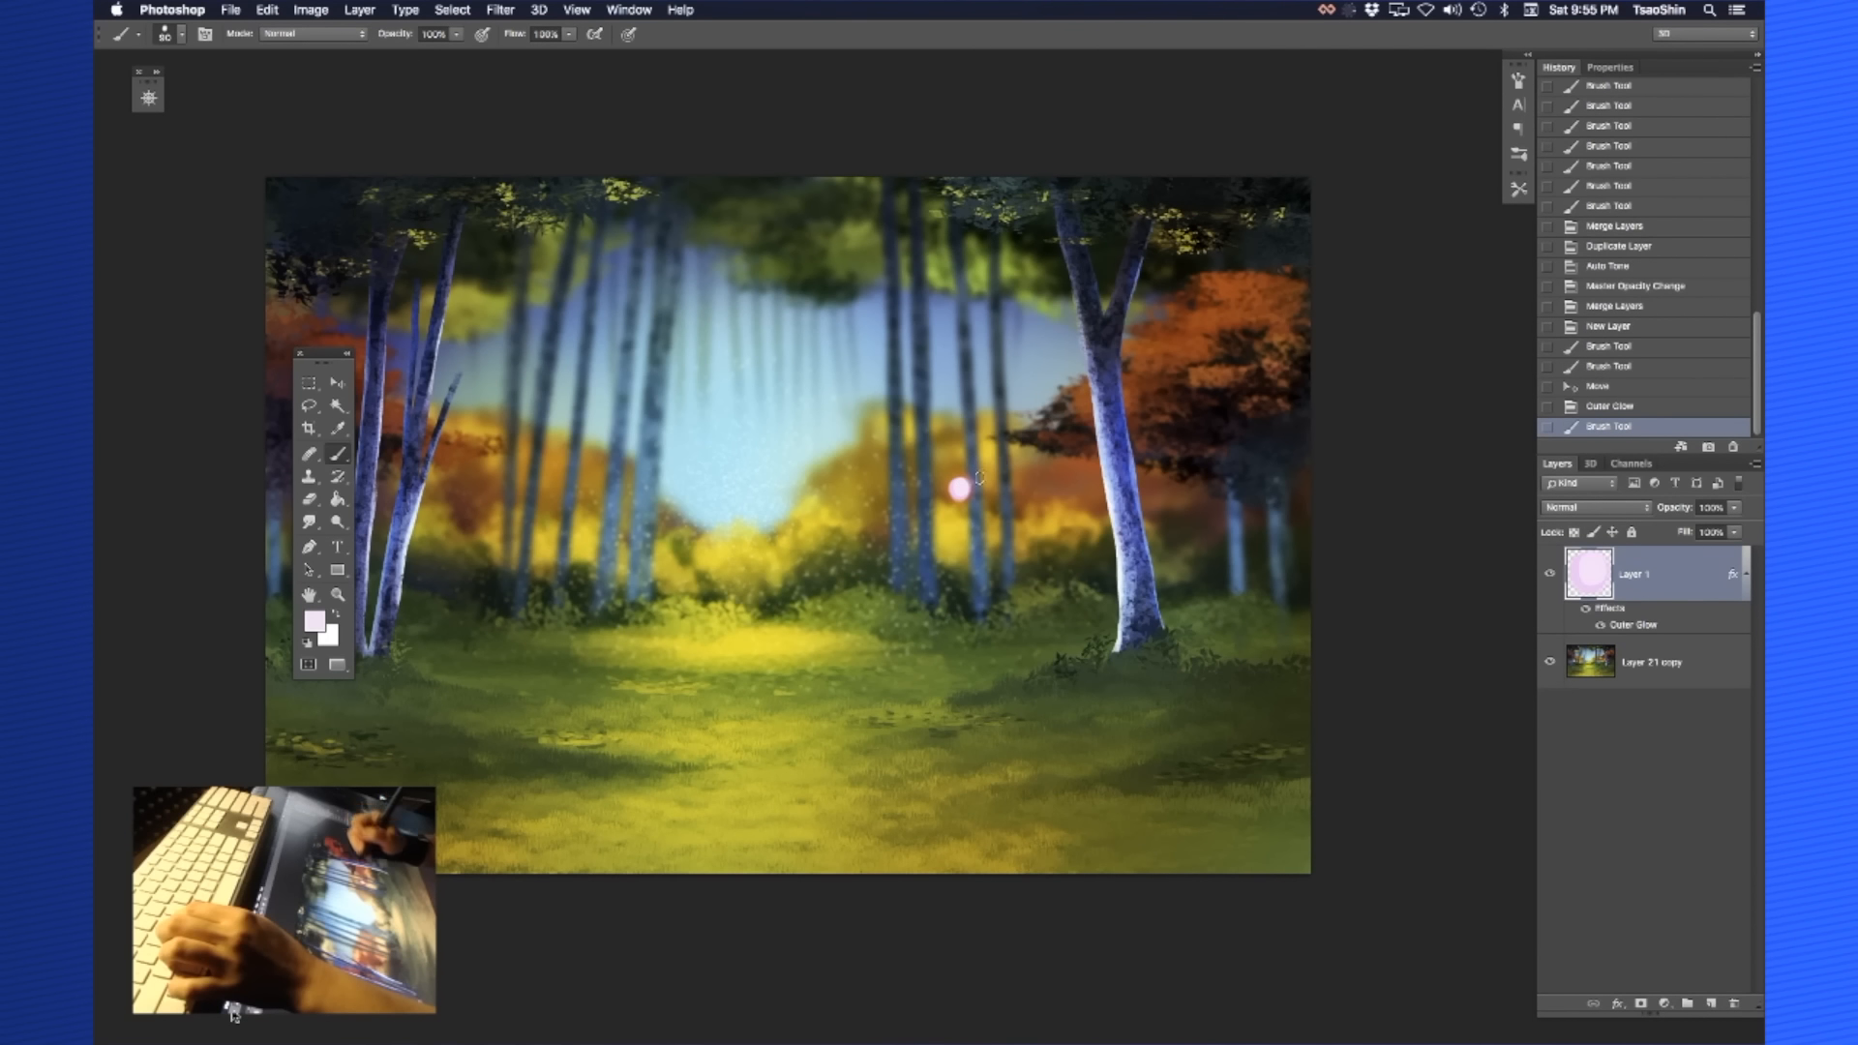
drag(960, 486, 1000, 527)
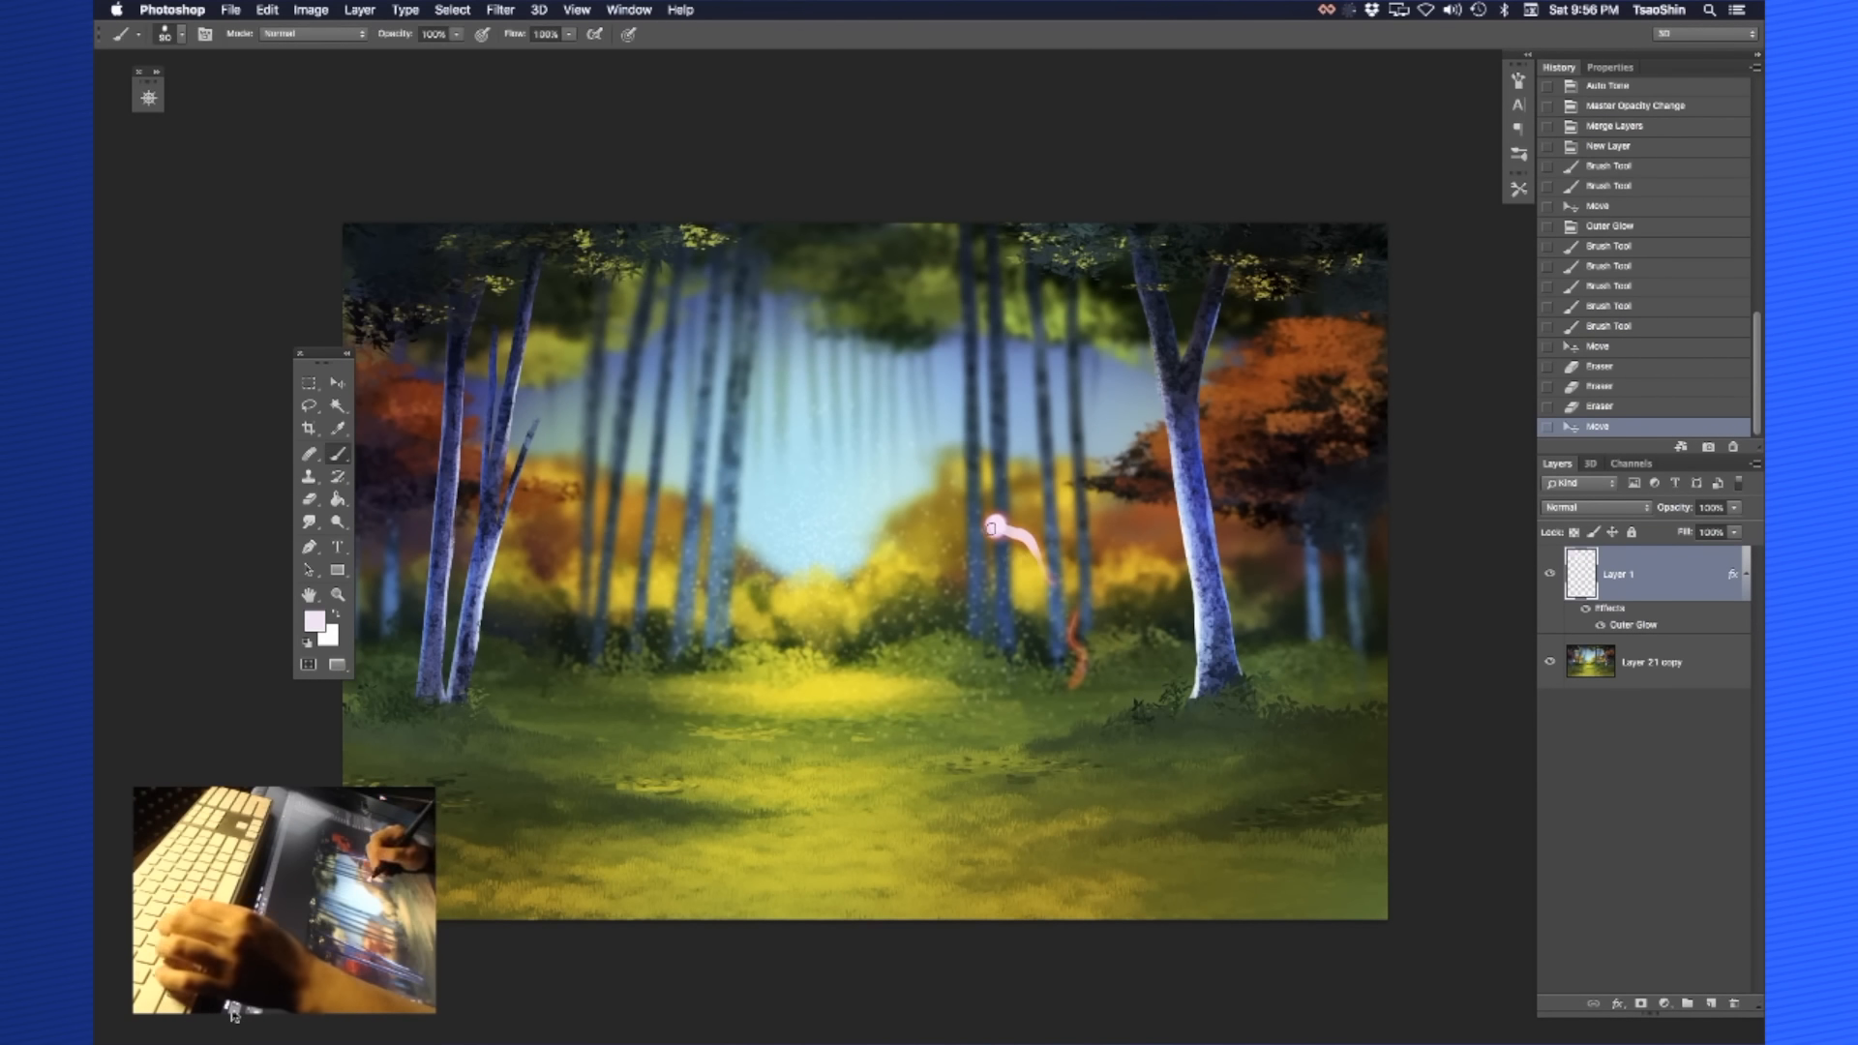
Extend the pink swirl, move it beside the left trees, then delete its layer
drag(995, 526, 948, 551)
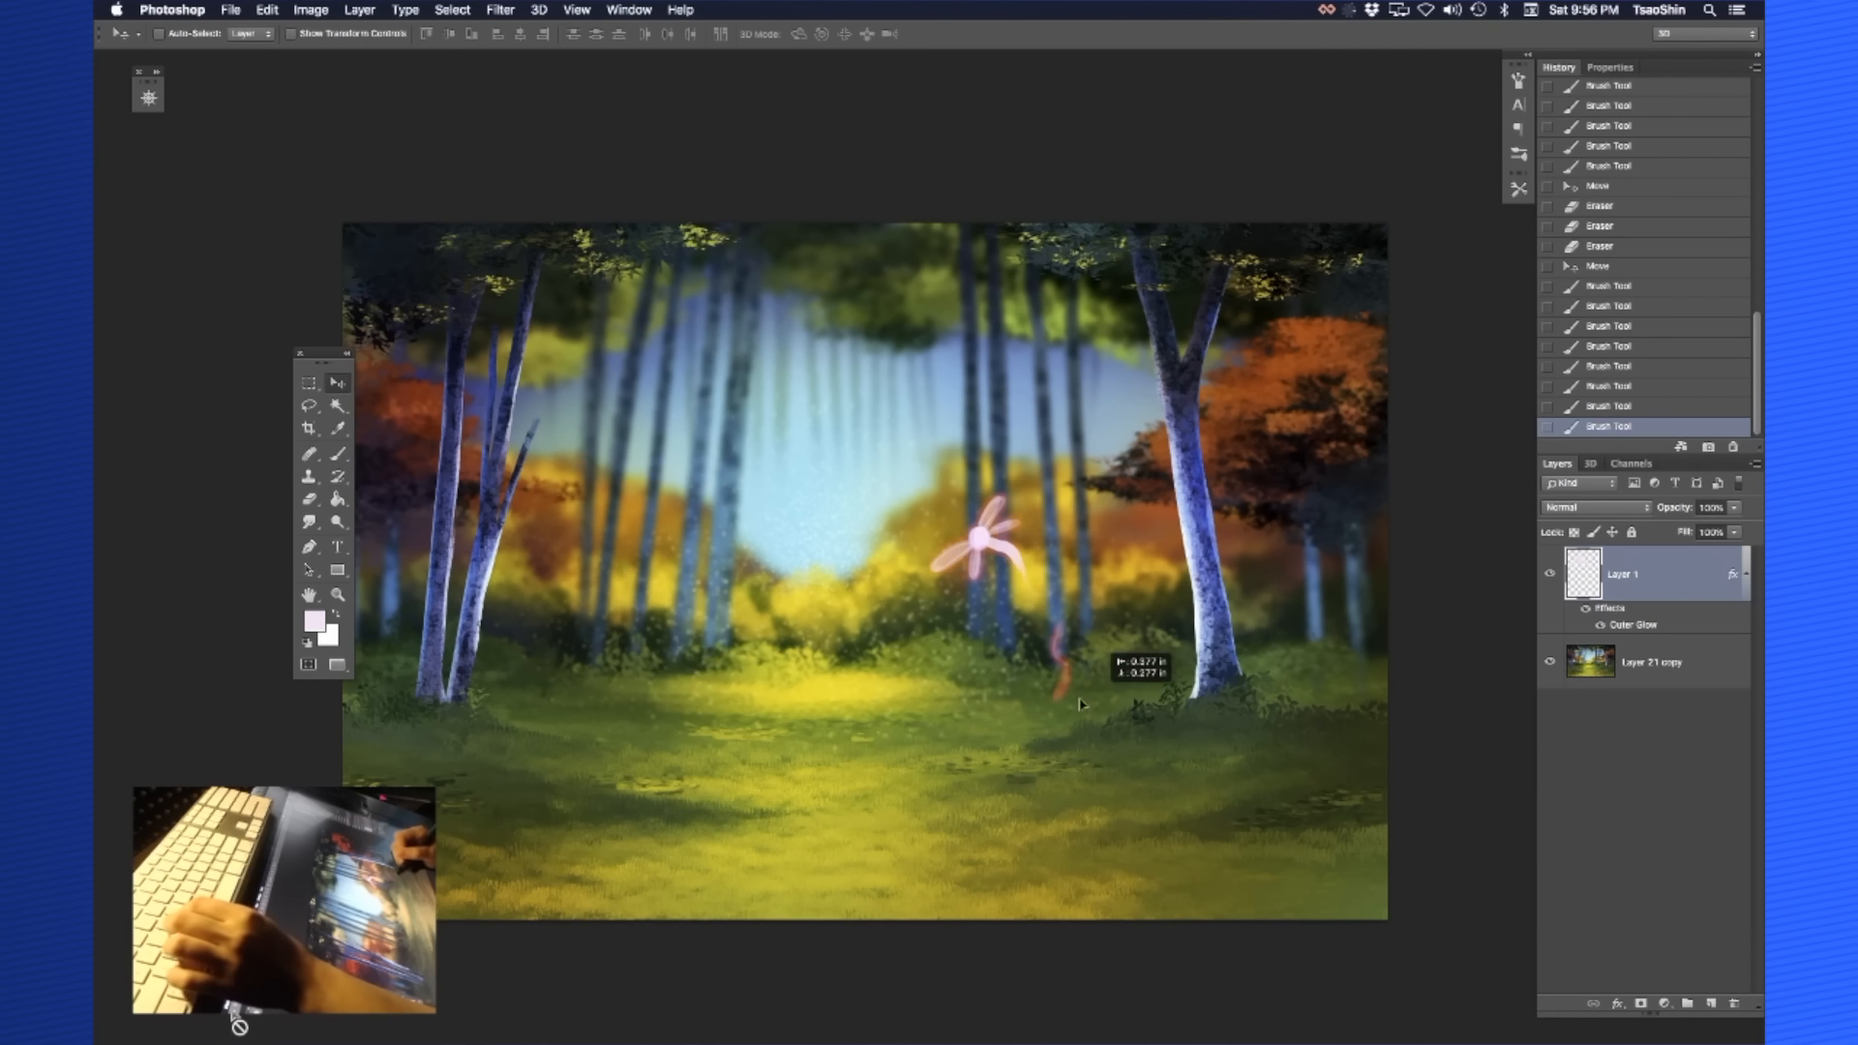
drag(983, 546, 563, 545)
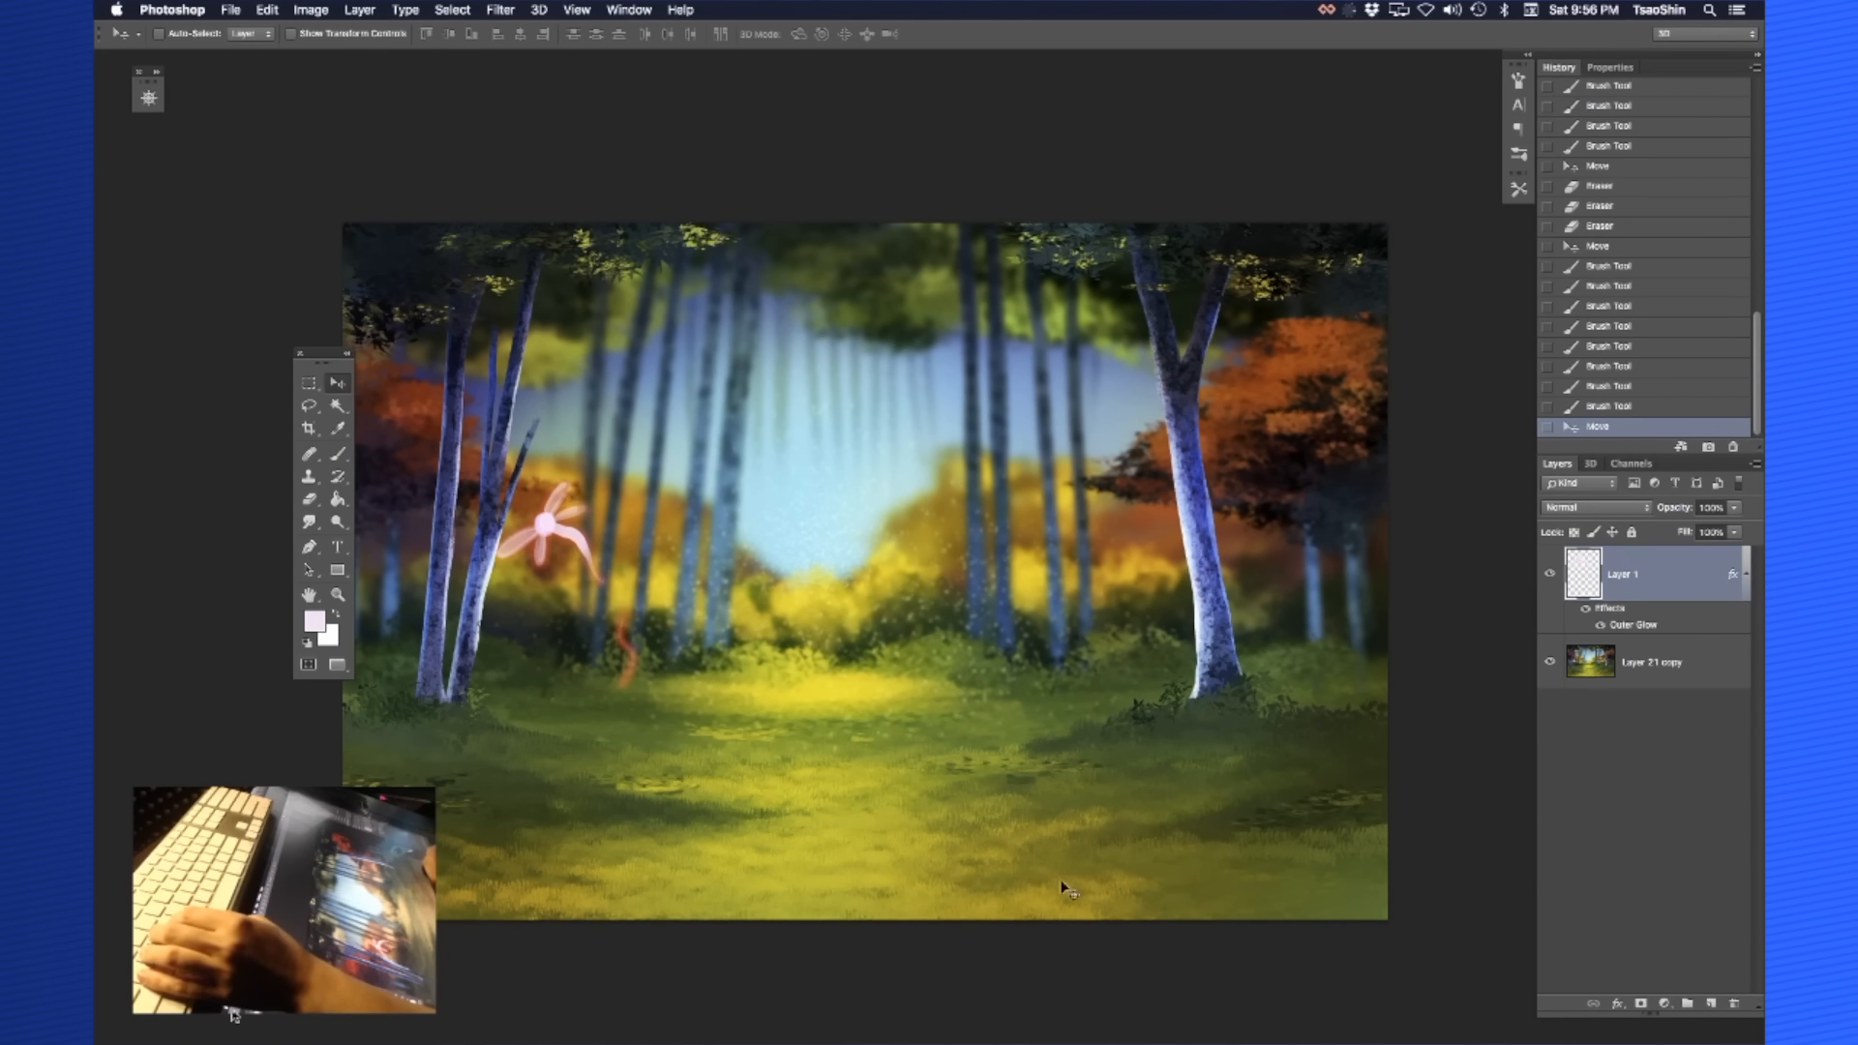
click(1707, 1005)
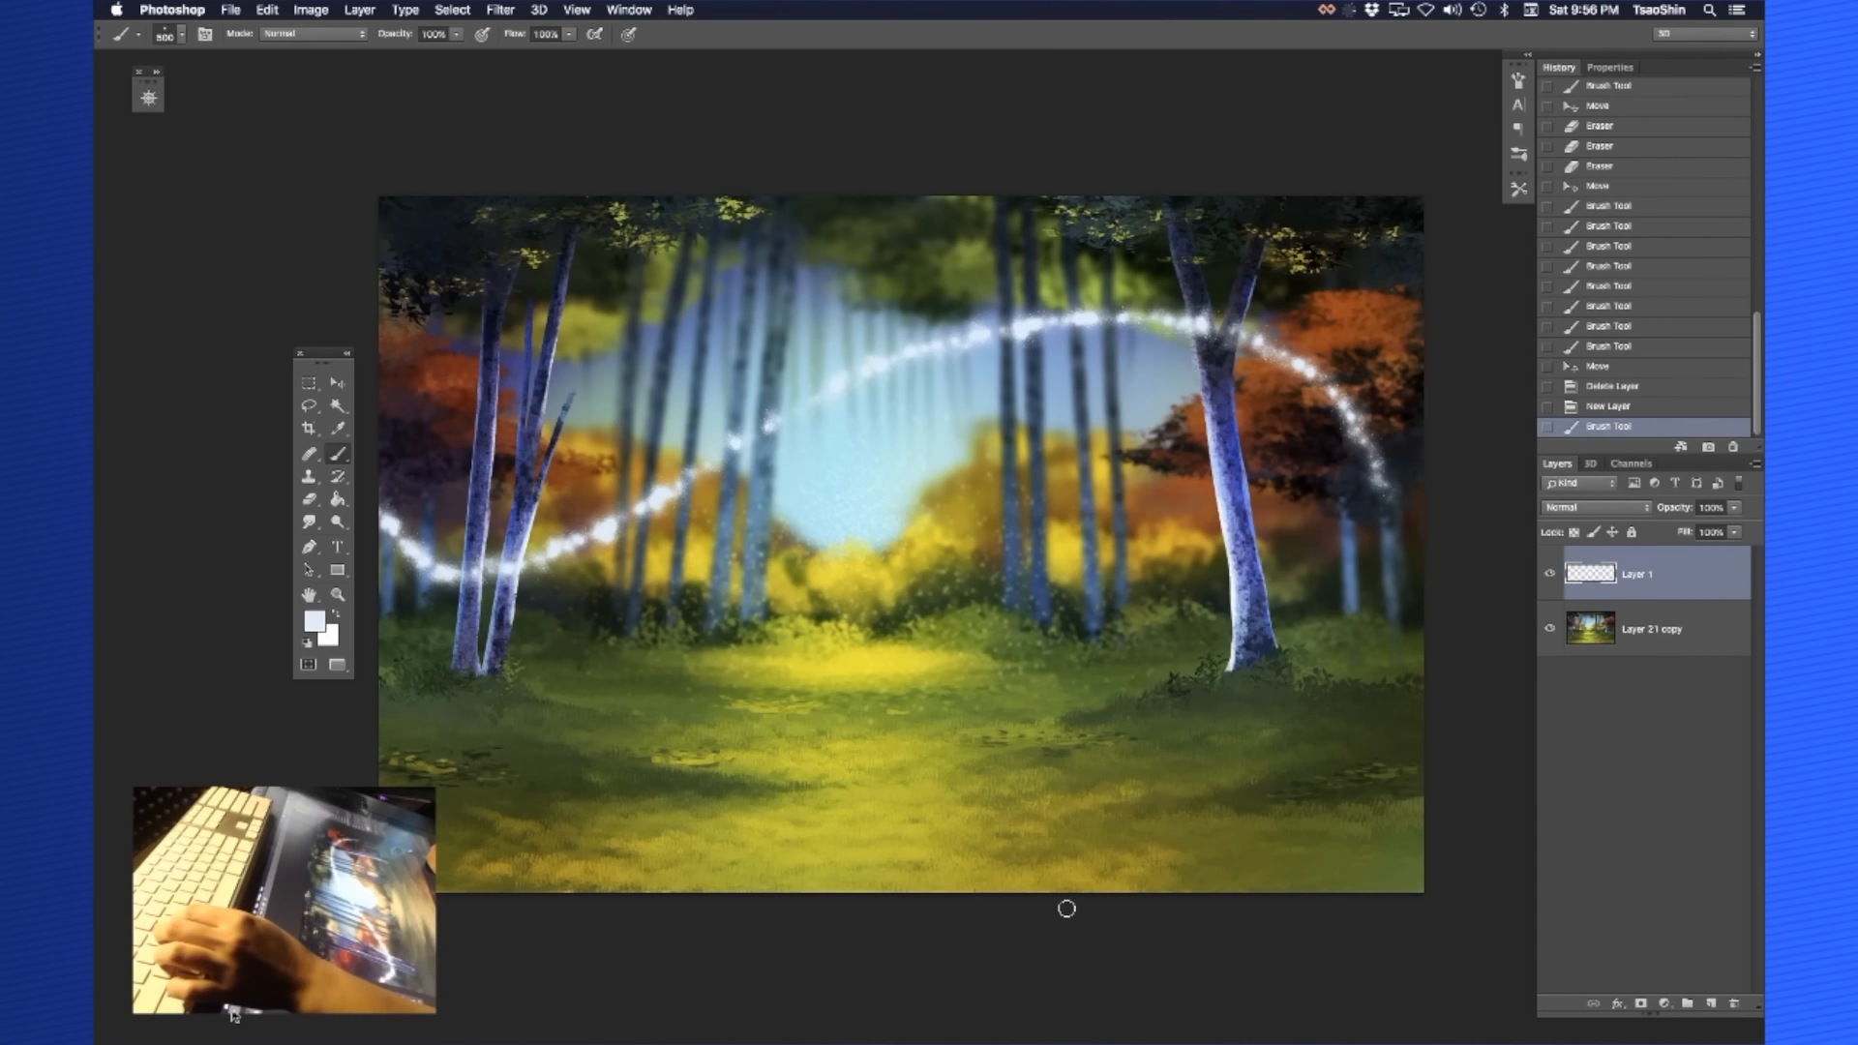
Set the trail layer's blend mode to Overlay
click(1593, 507)
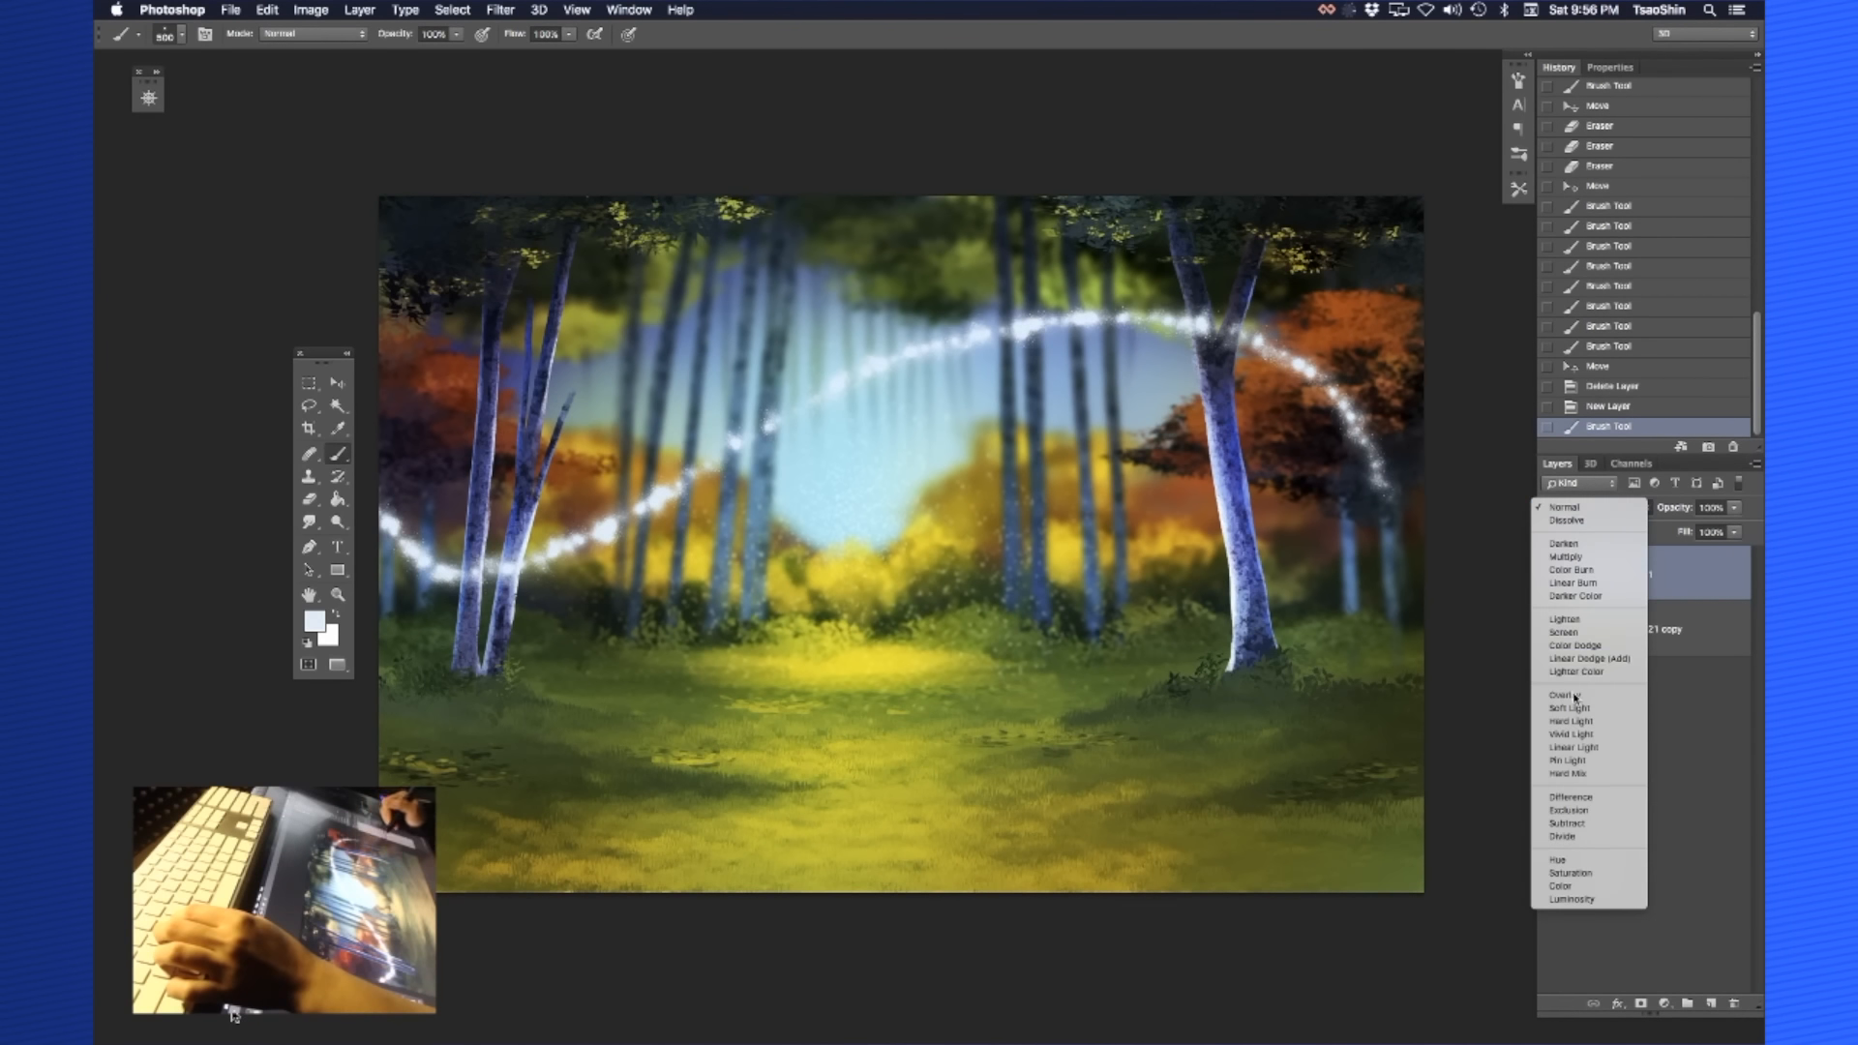
click(1565, 695)
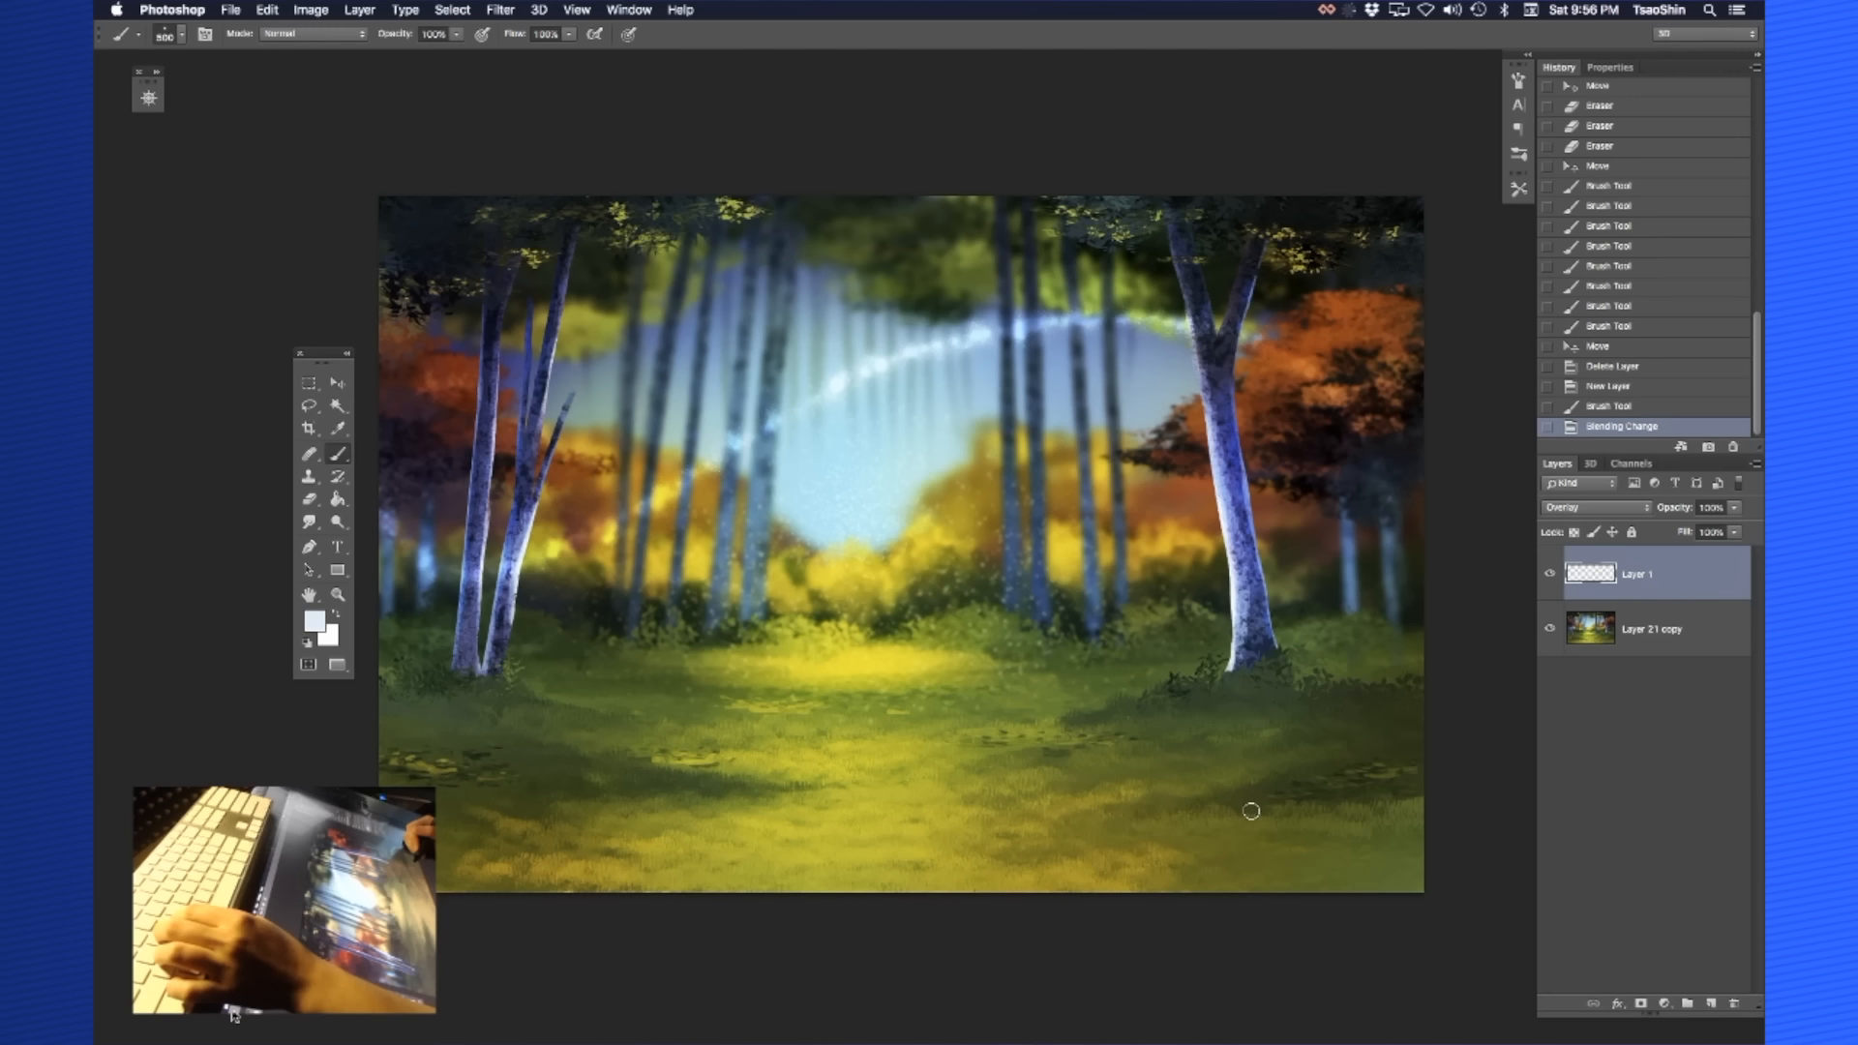
mouse_move(736, 644)
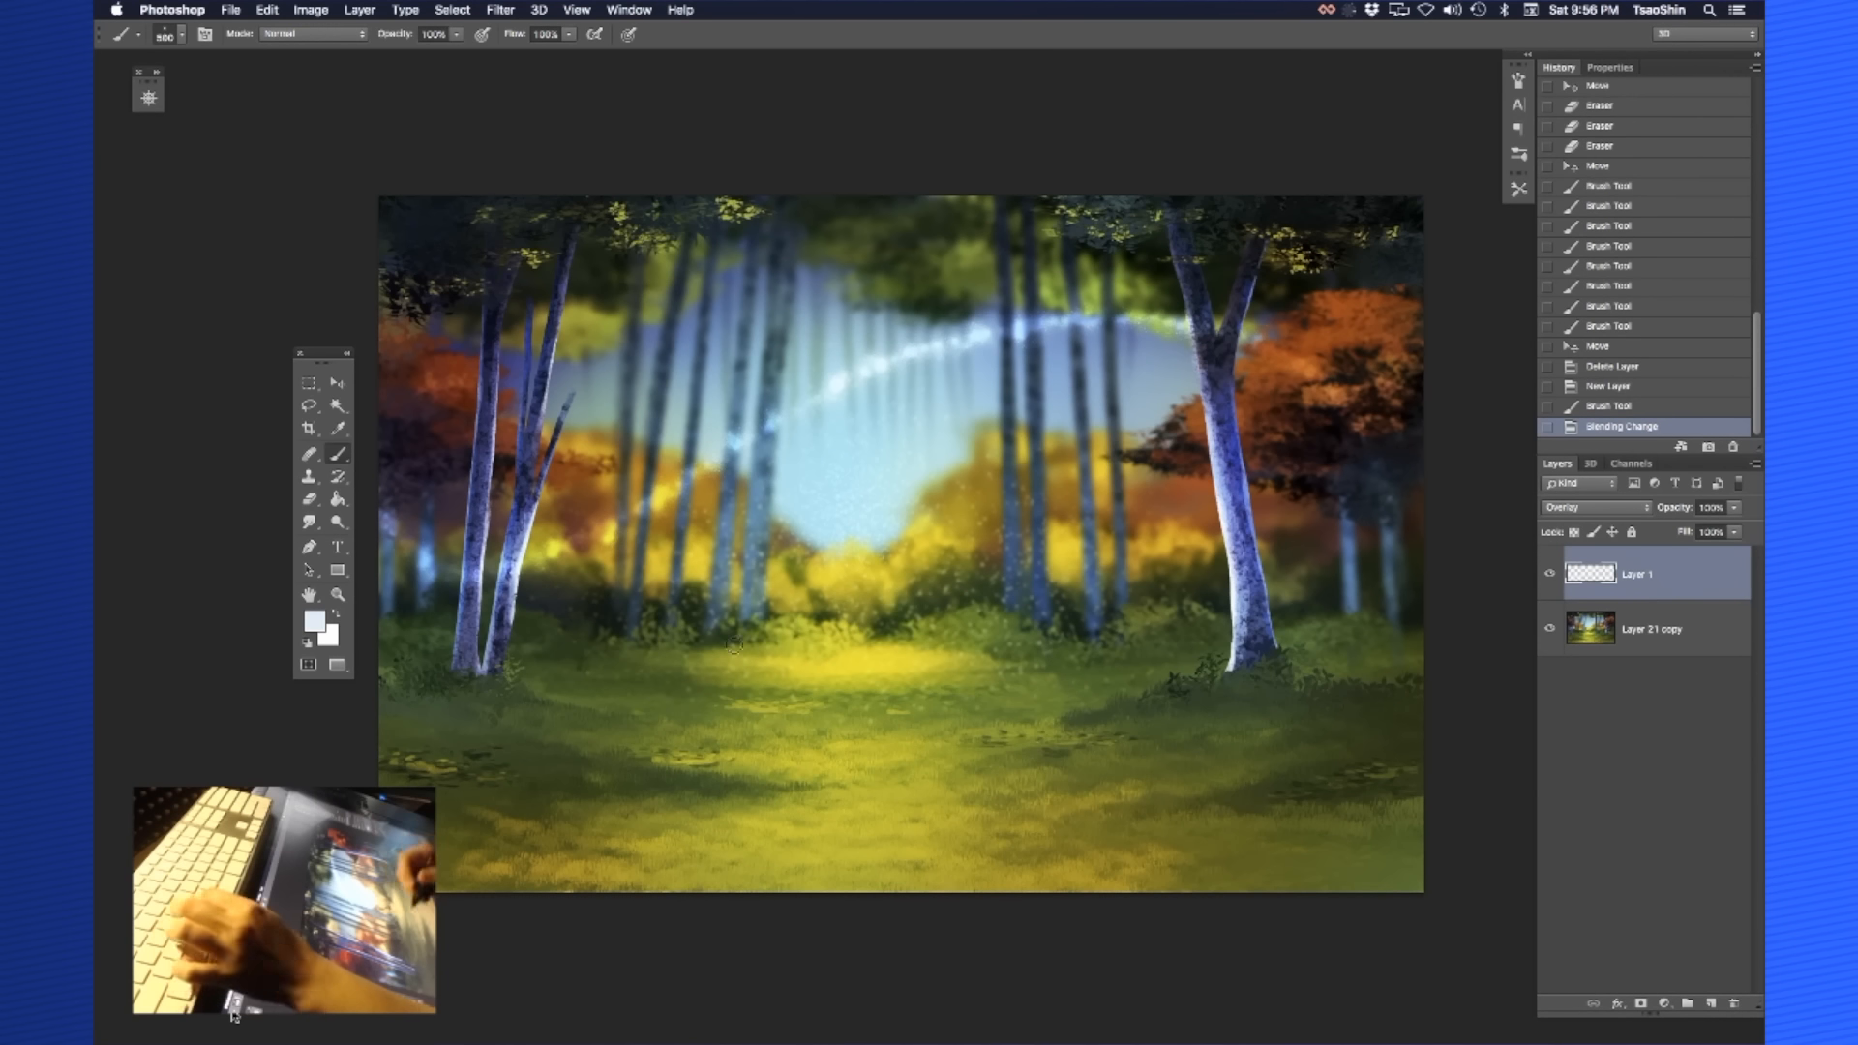
Switch to a different brush tip and paint thin glowing curves across the clearing
click(122, 33)
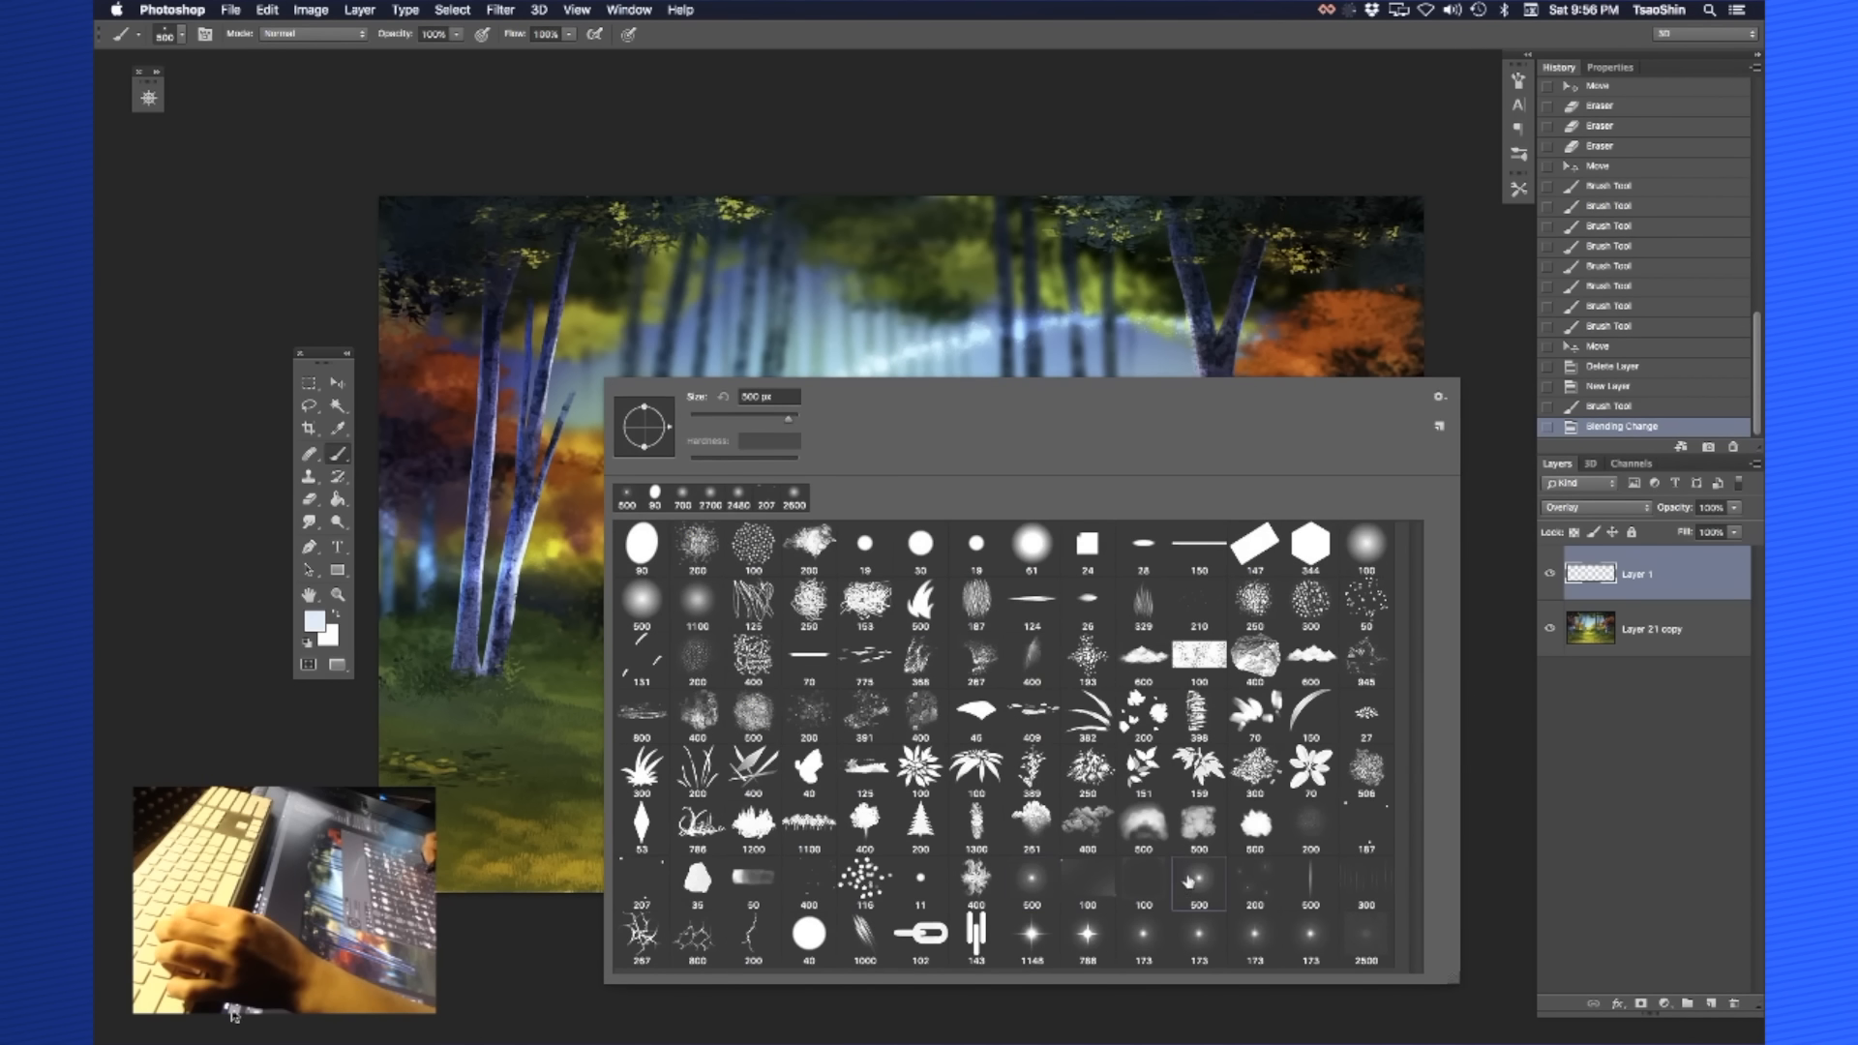
click(1196, 882)
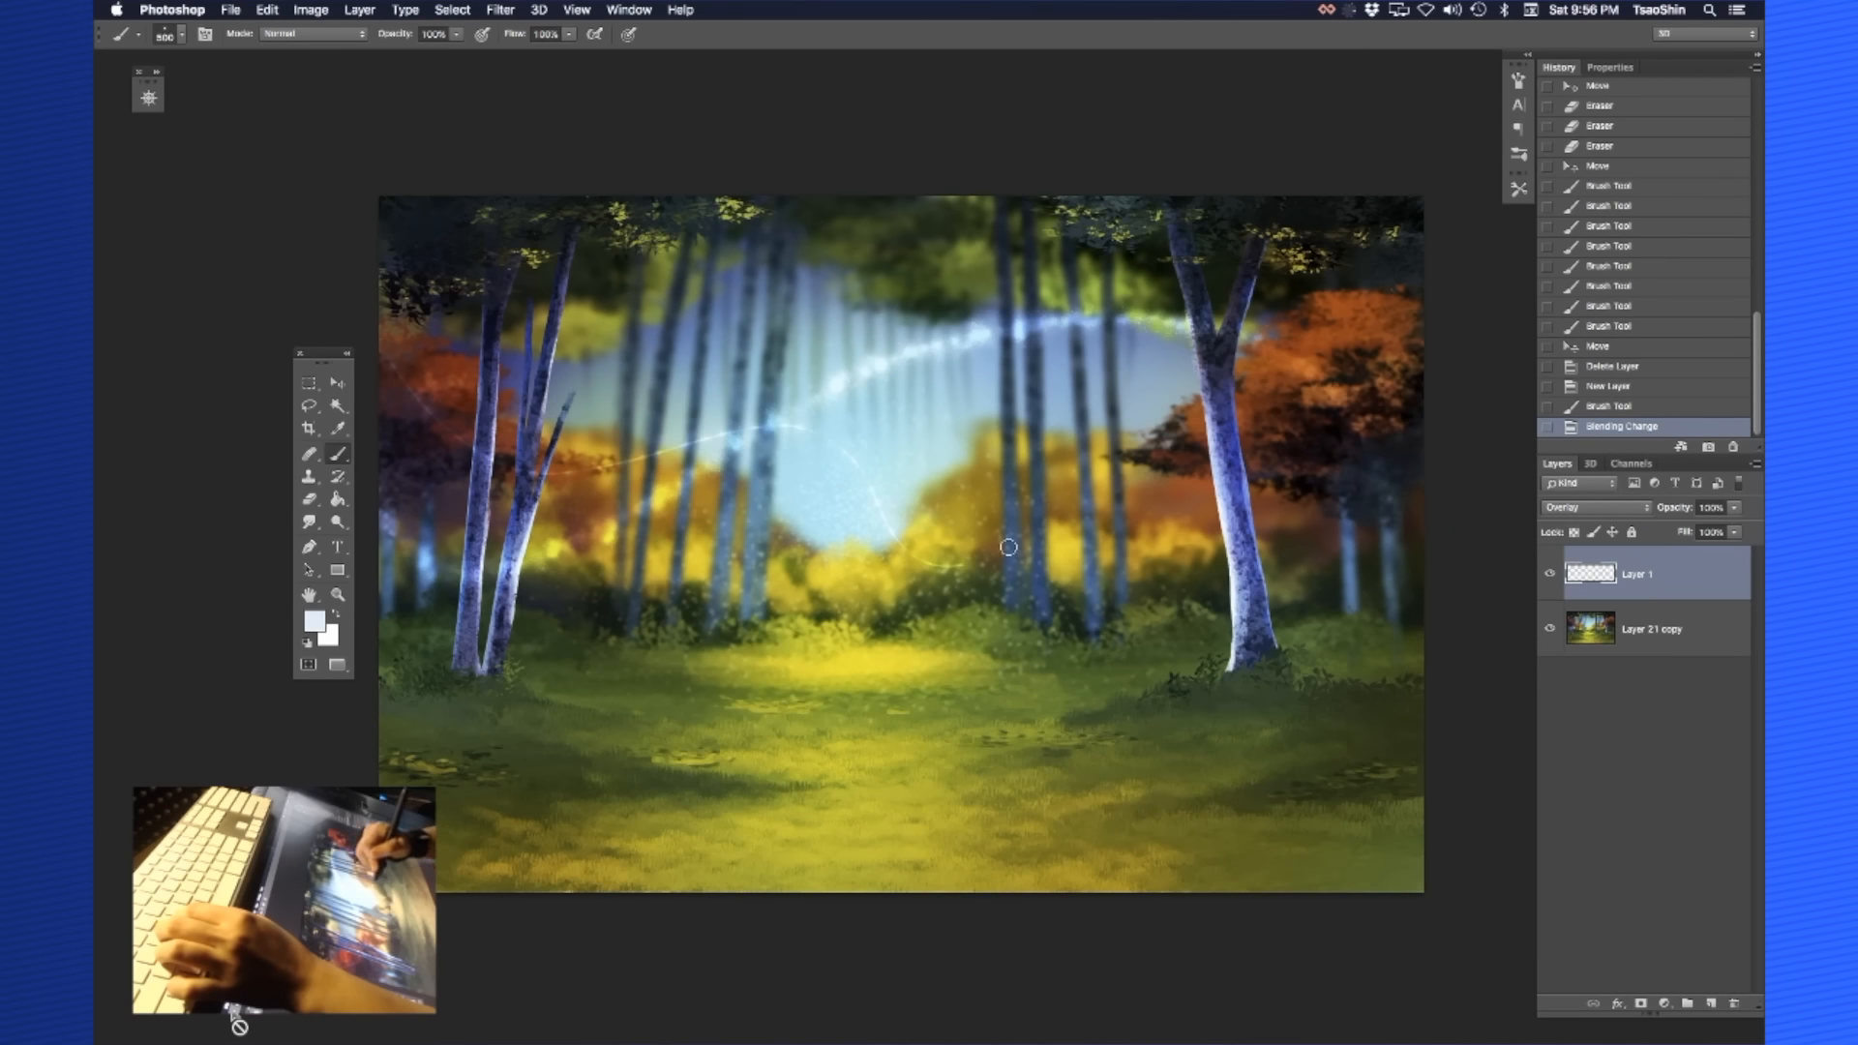
drag(1006, 546, 1422, 456)
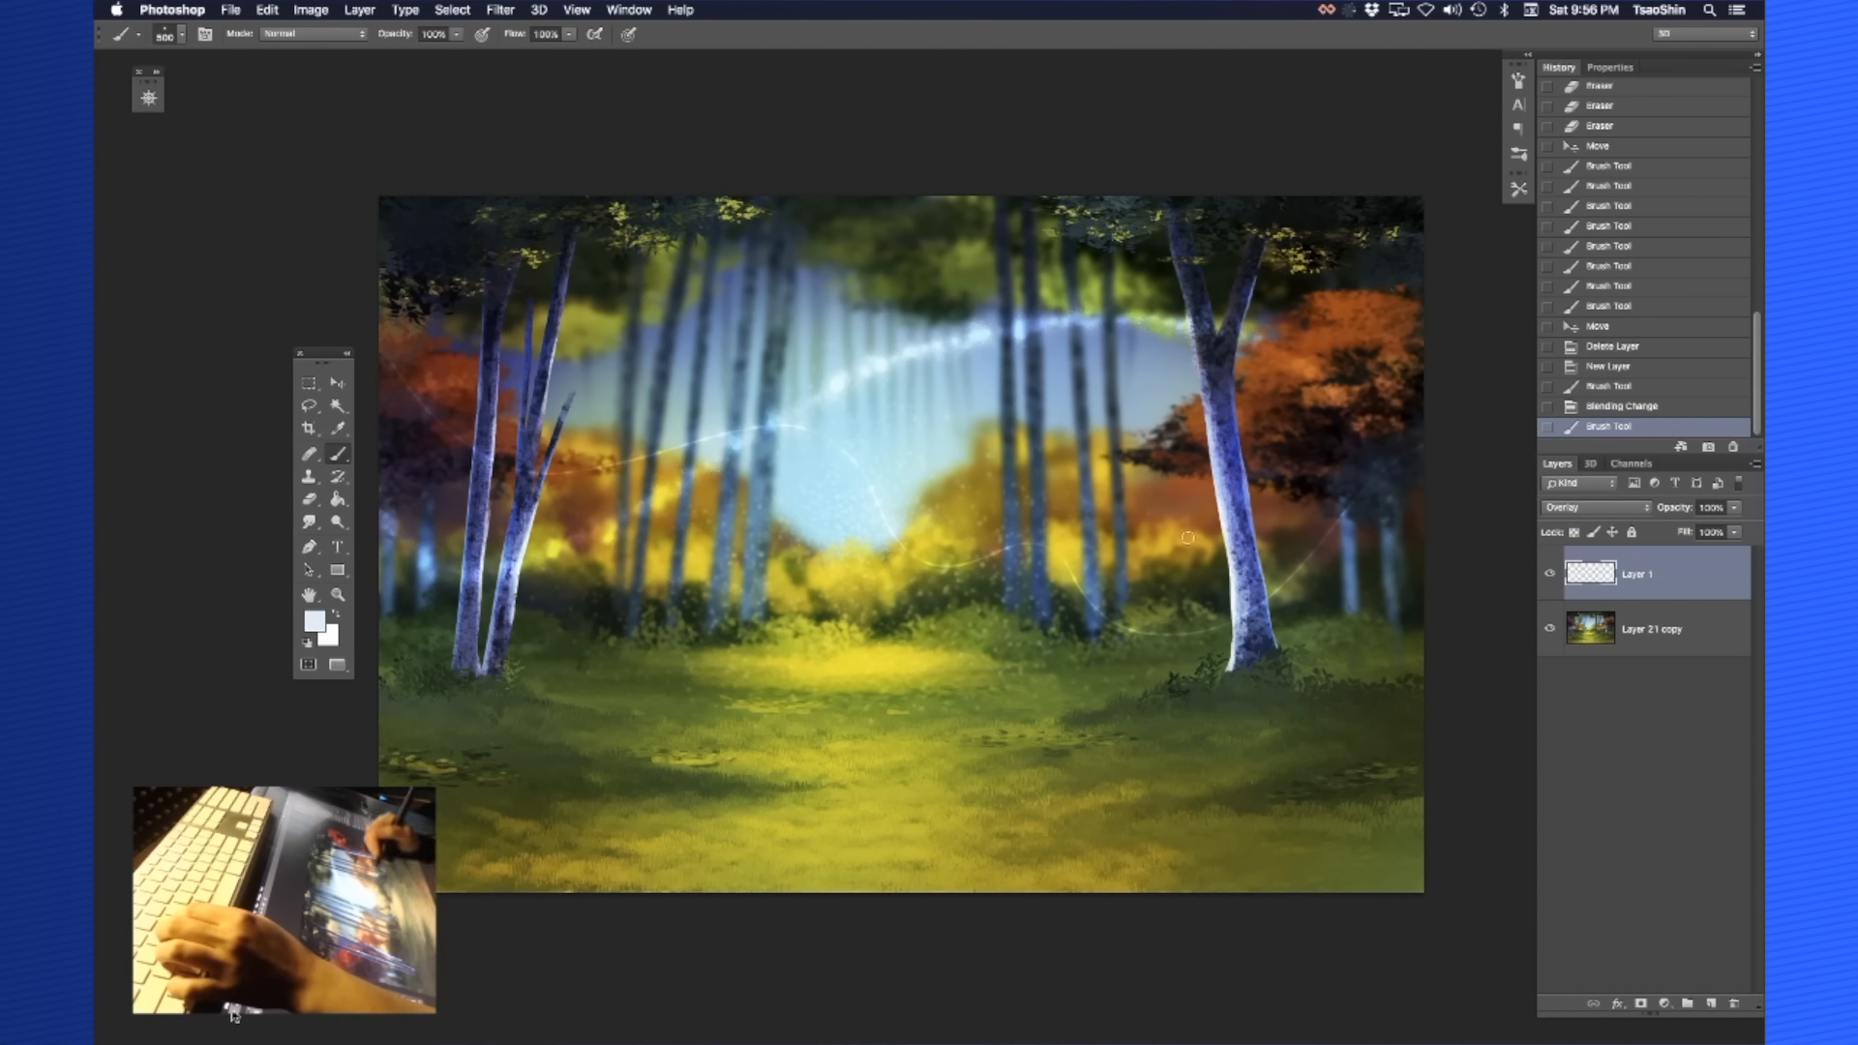
mouse_move(724, 908)
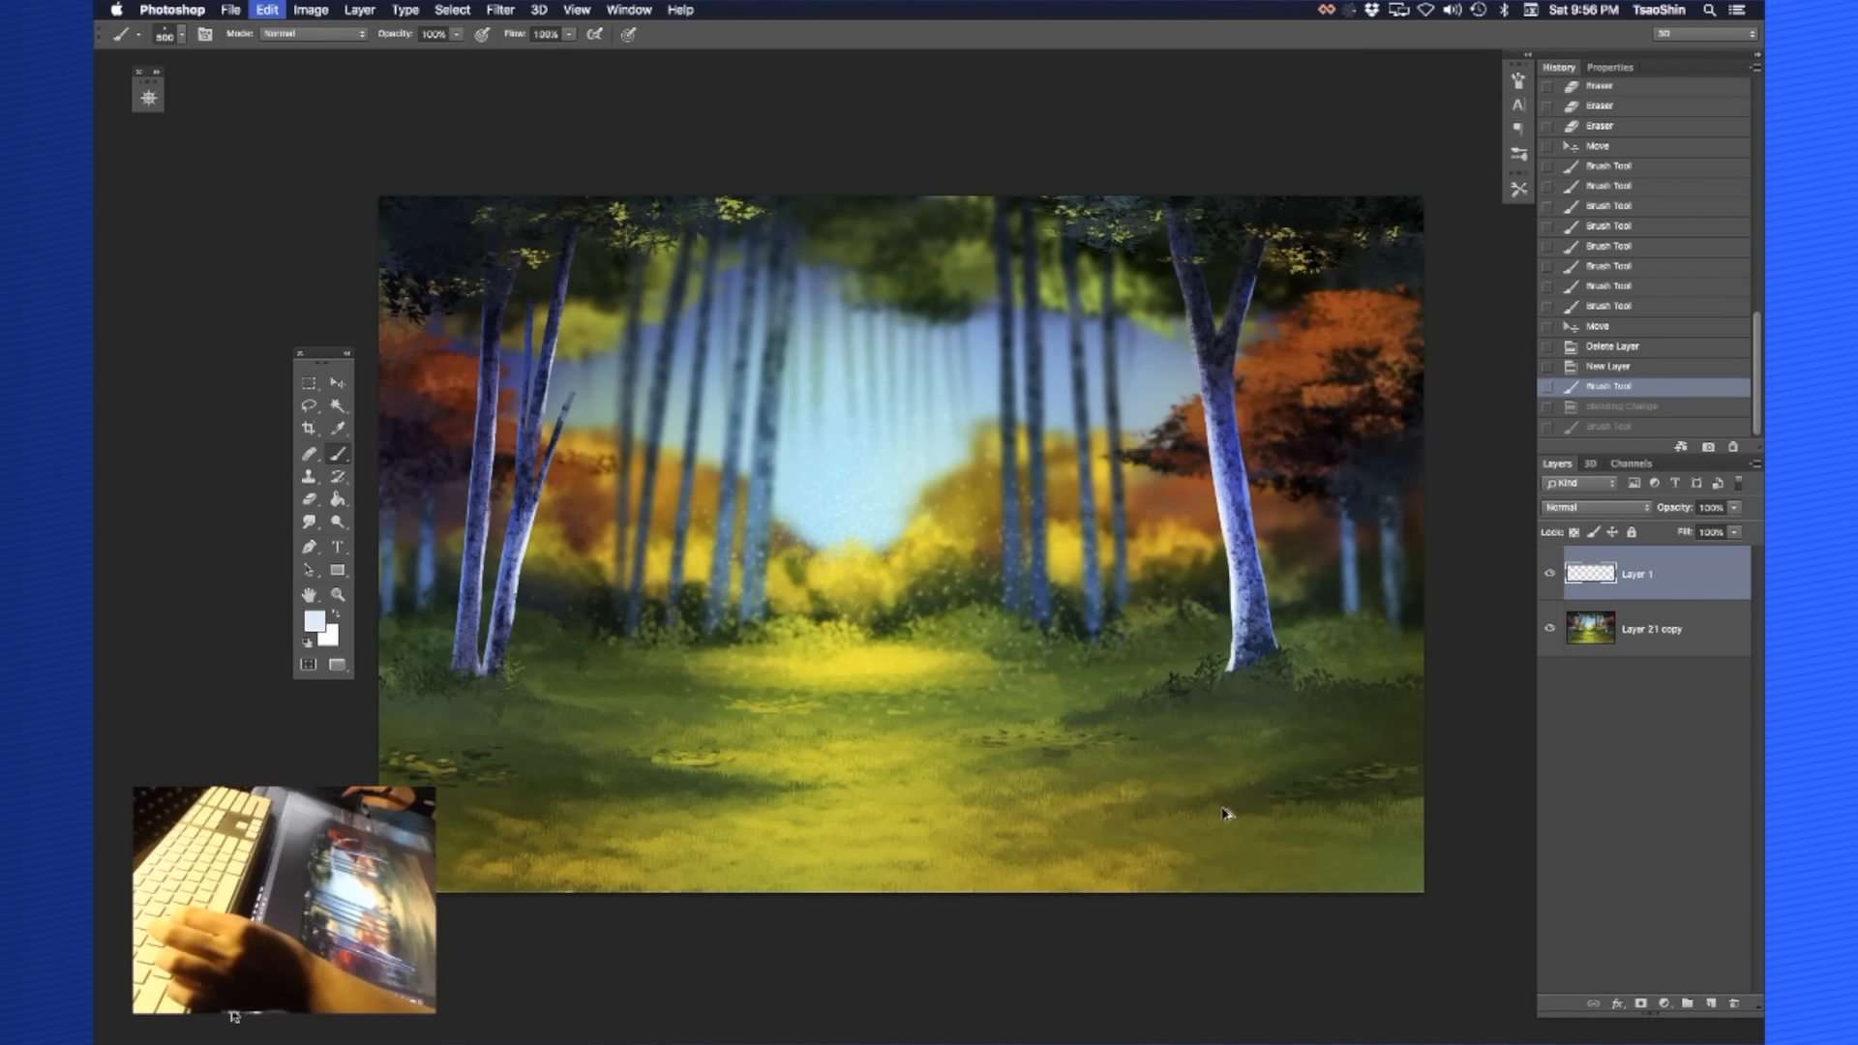
Return to the empty new layer and set its blend mode to Overlay
click(1593, 507)
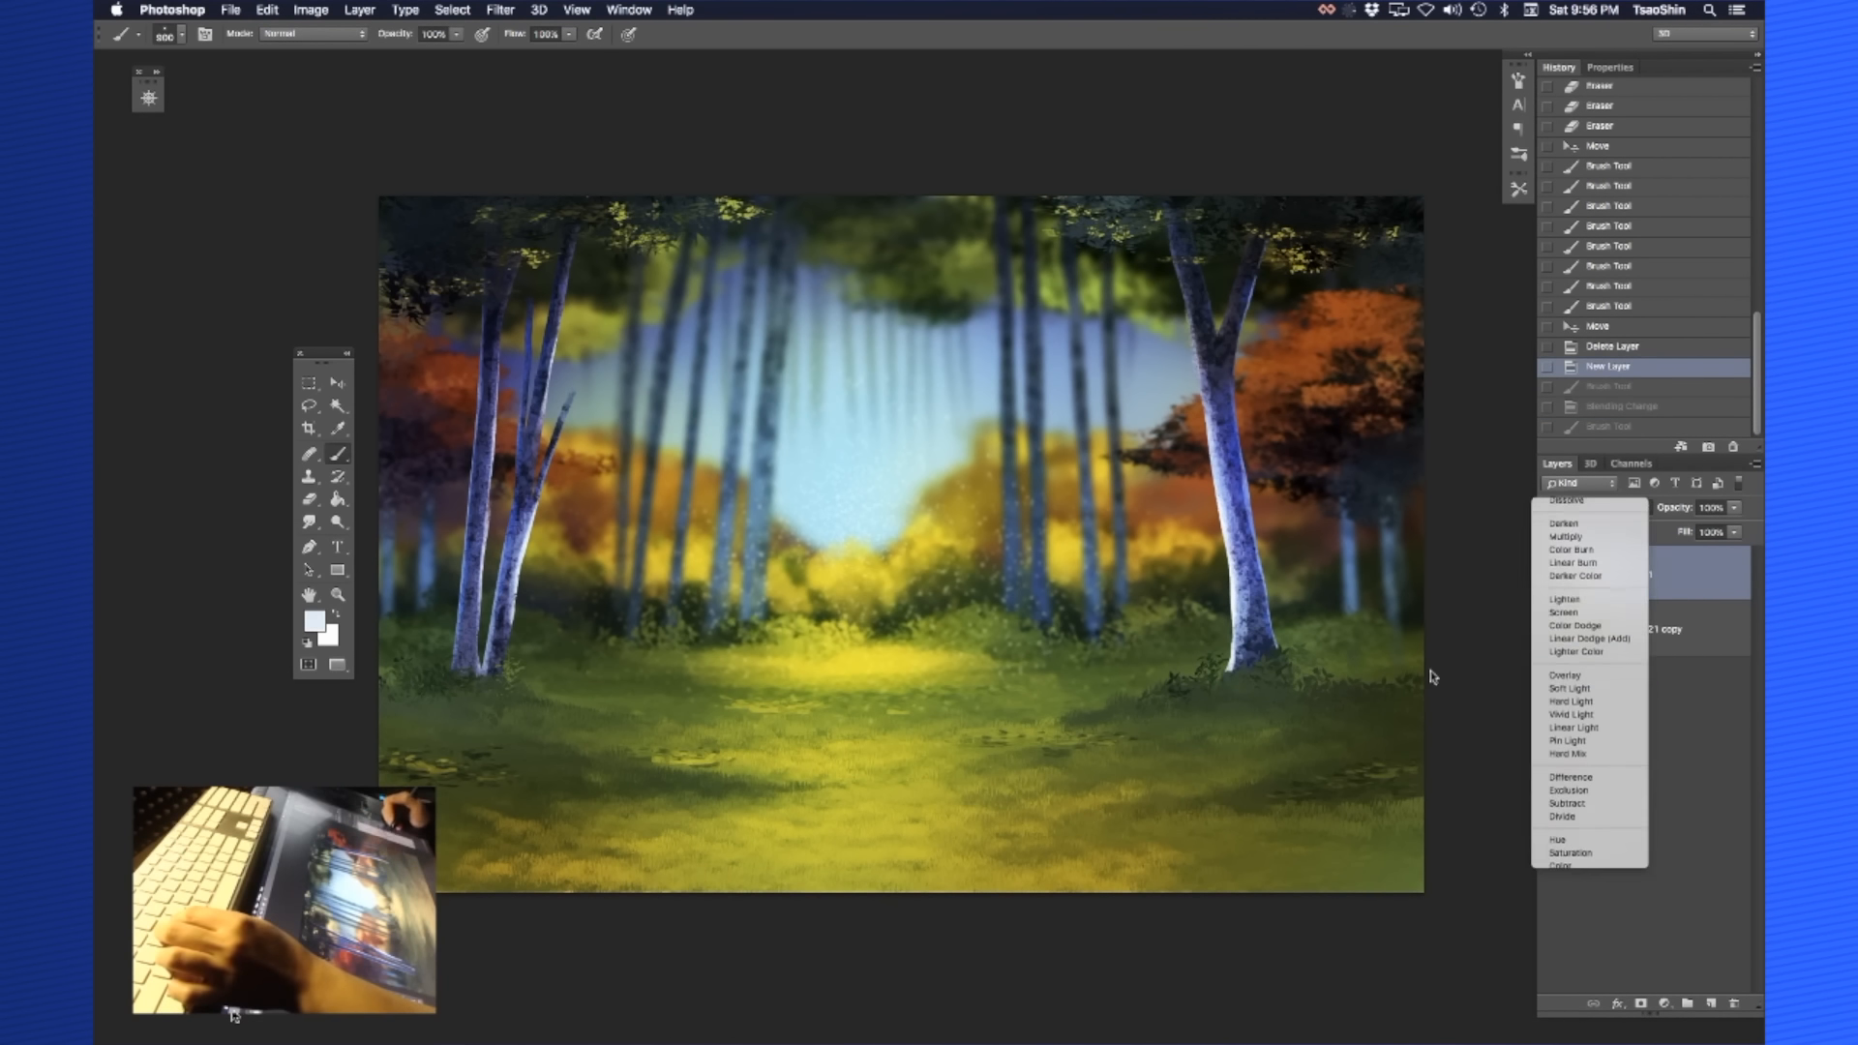
click(1565, 675)
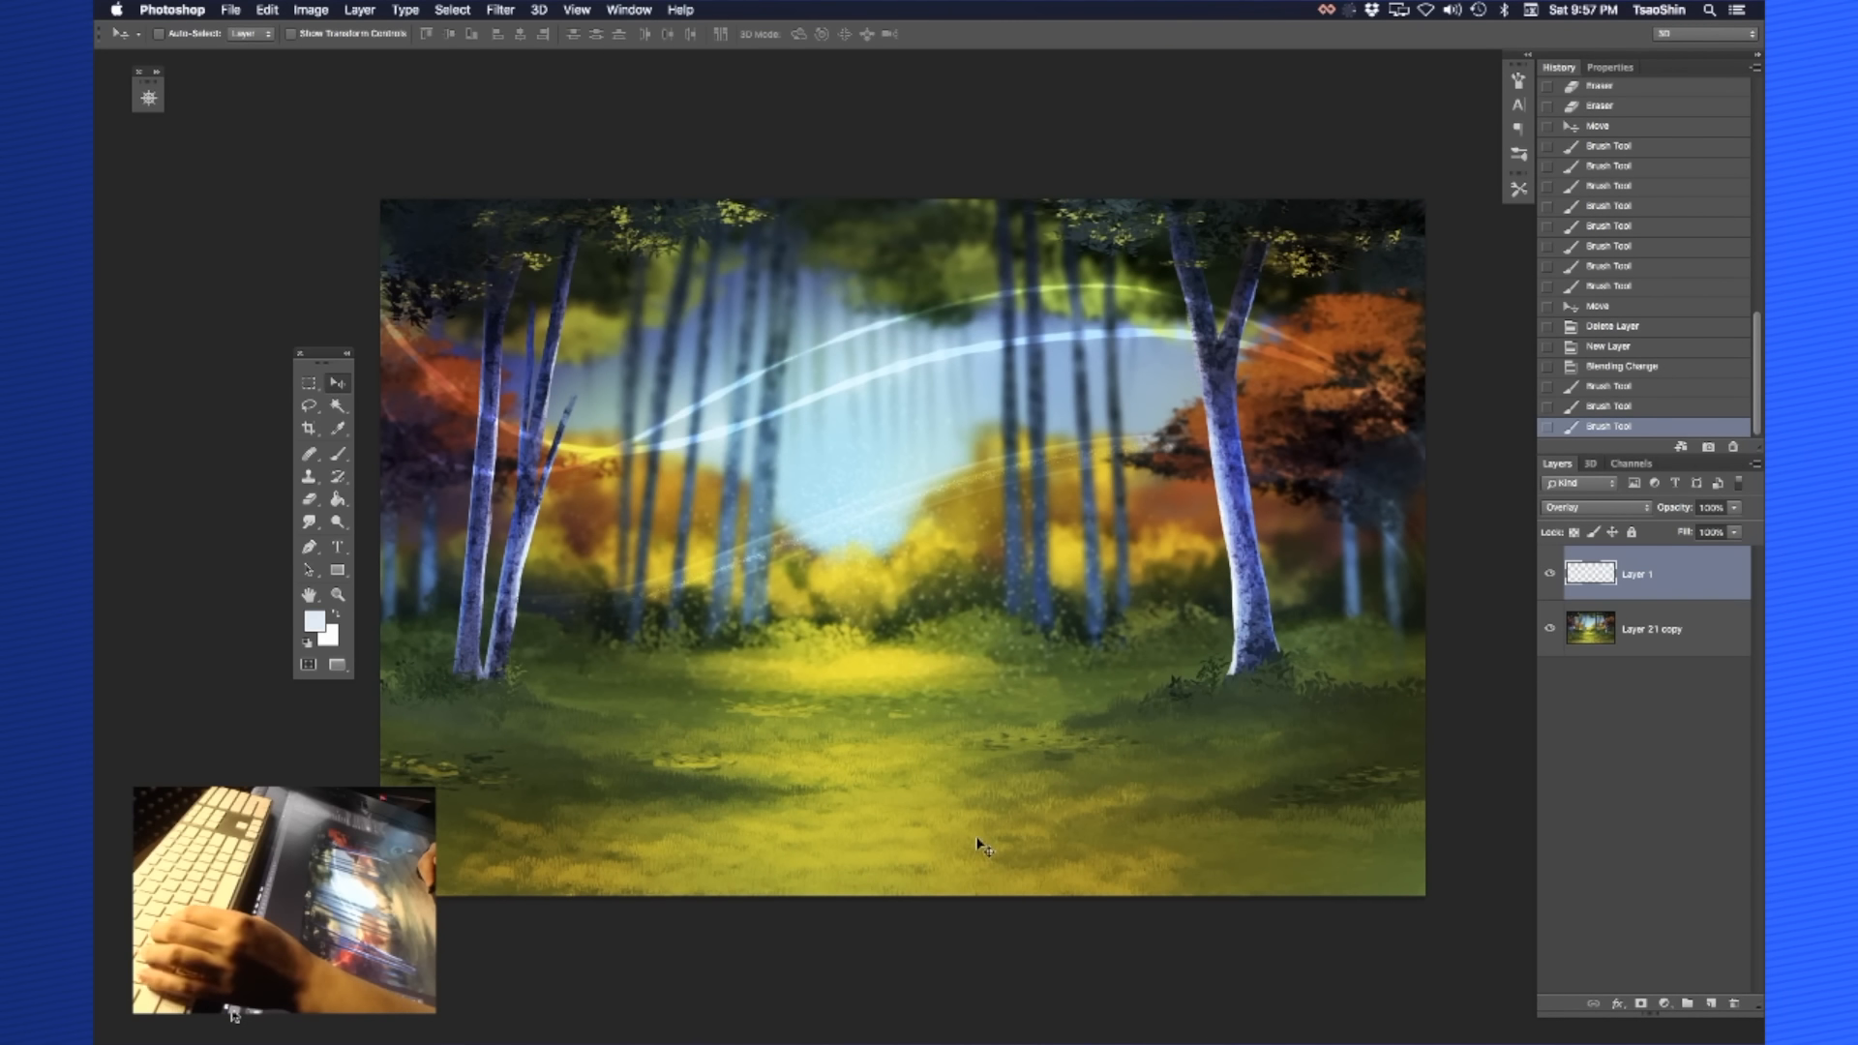
mouse_move(1137, 688)
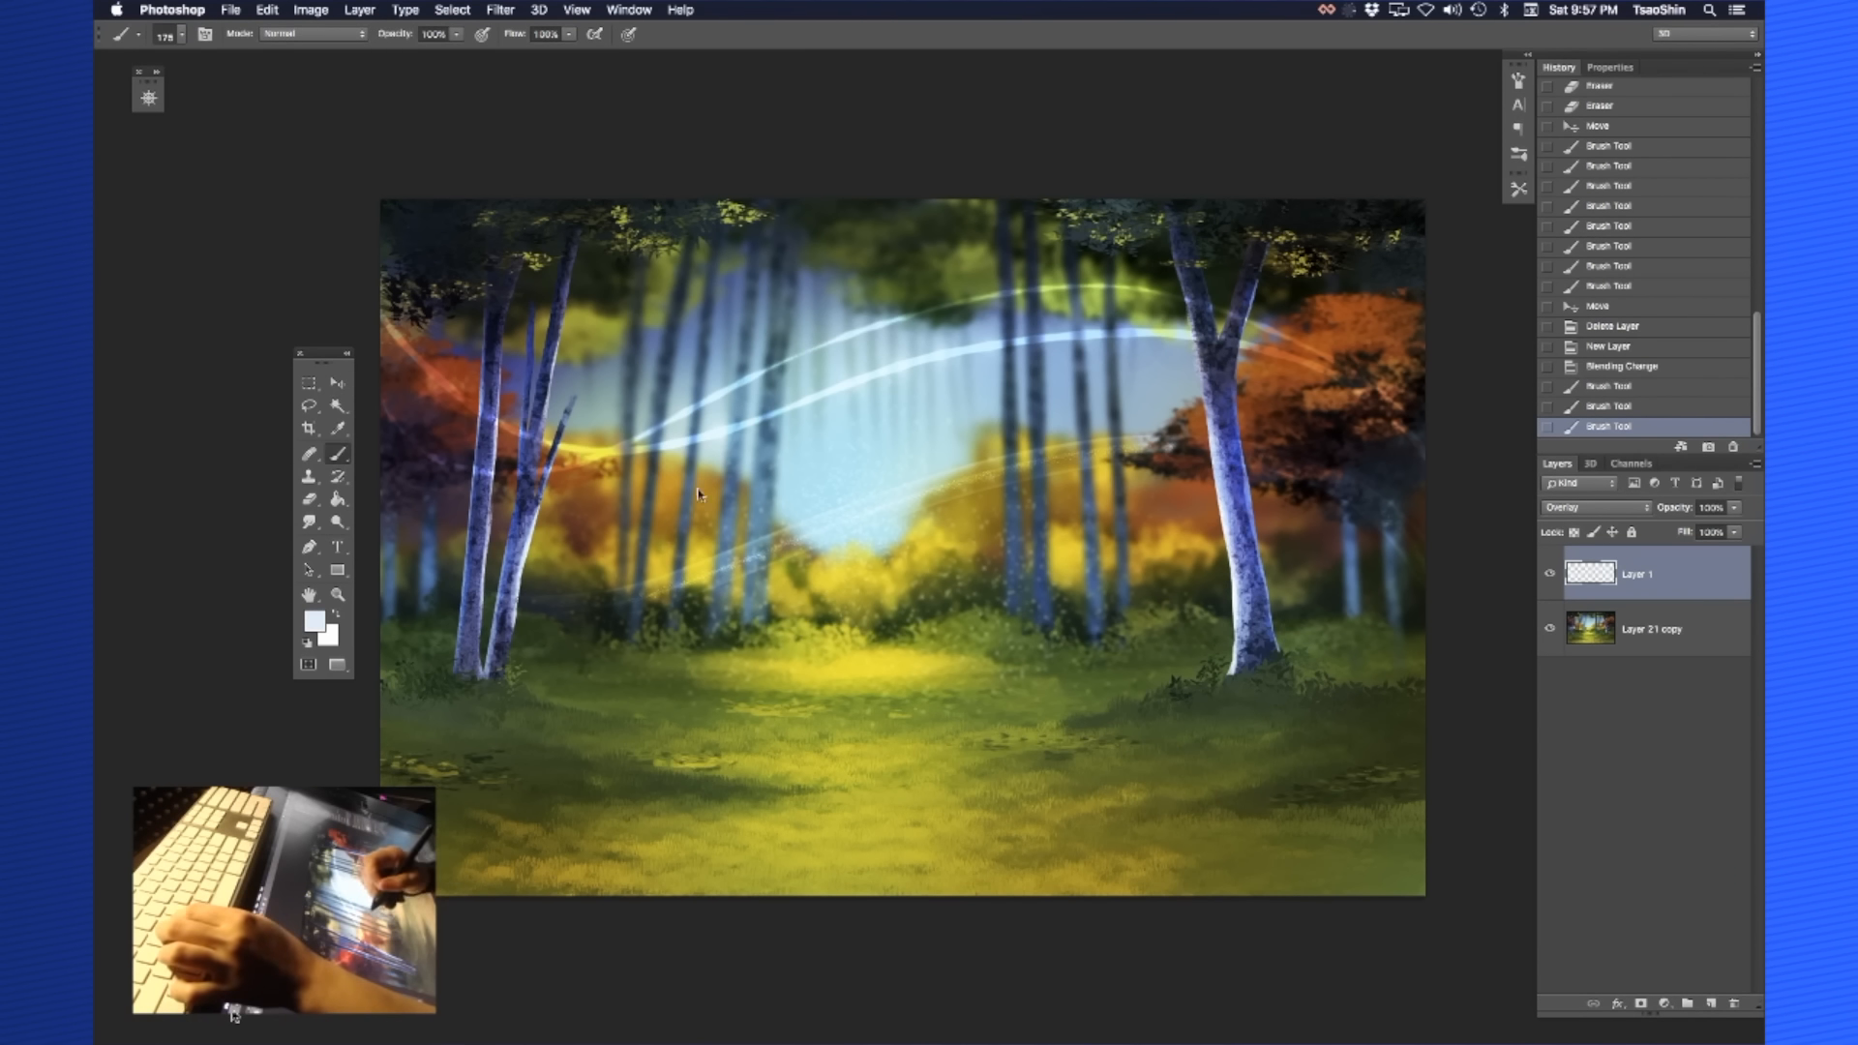
Choose a new brush tip from the Brush Preset picker for the empty layer
click(180, 33)
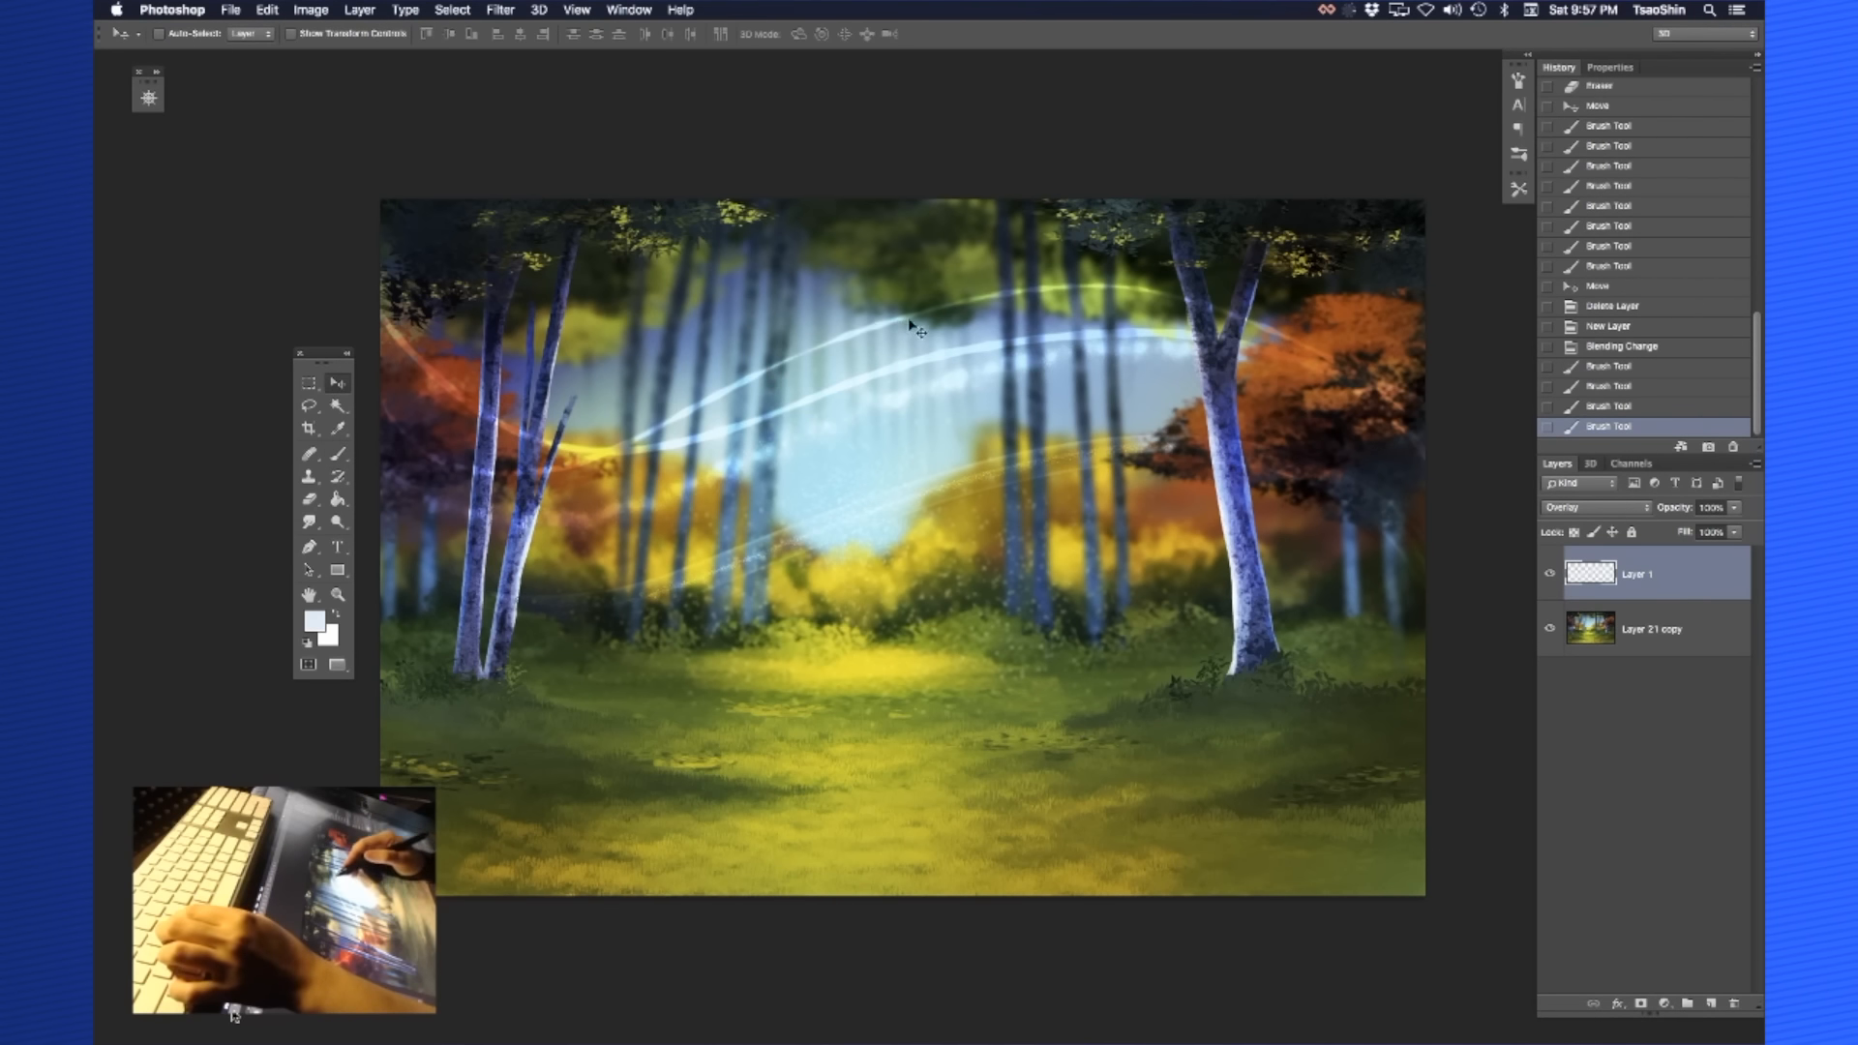
mouse_move(1312, 493)
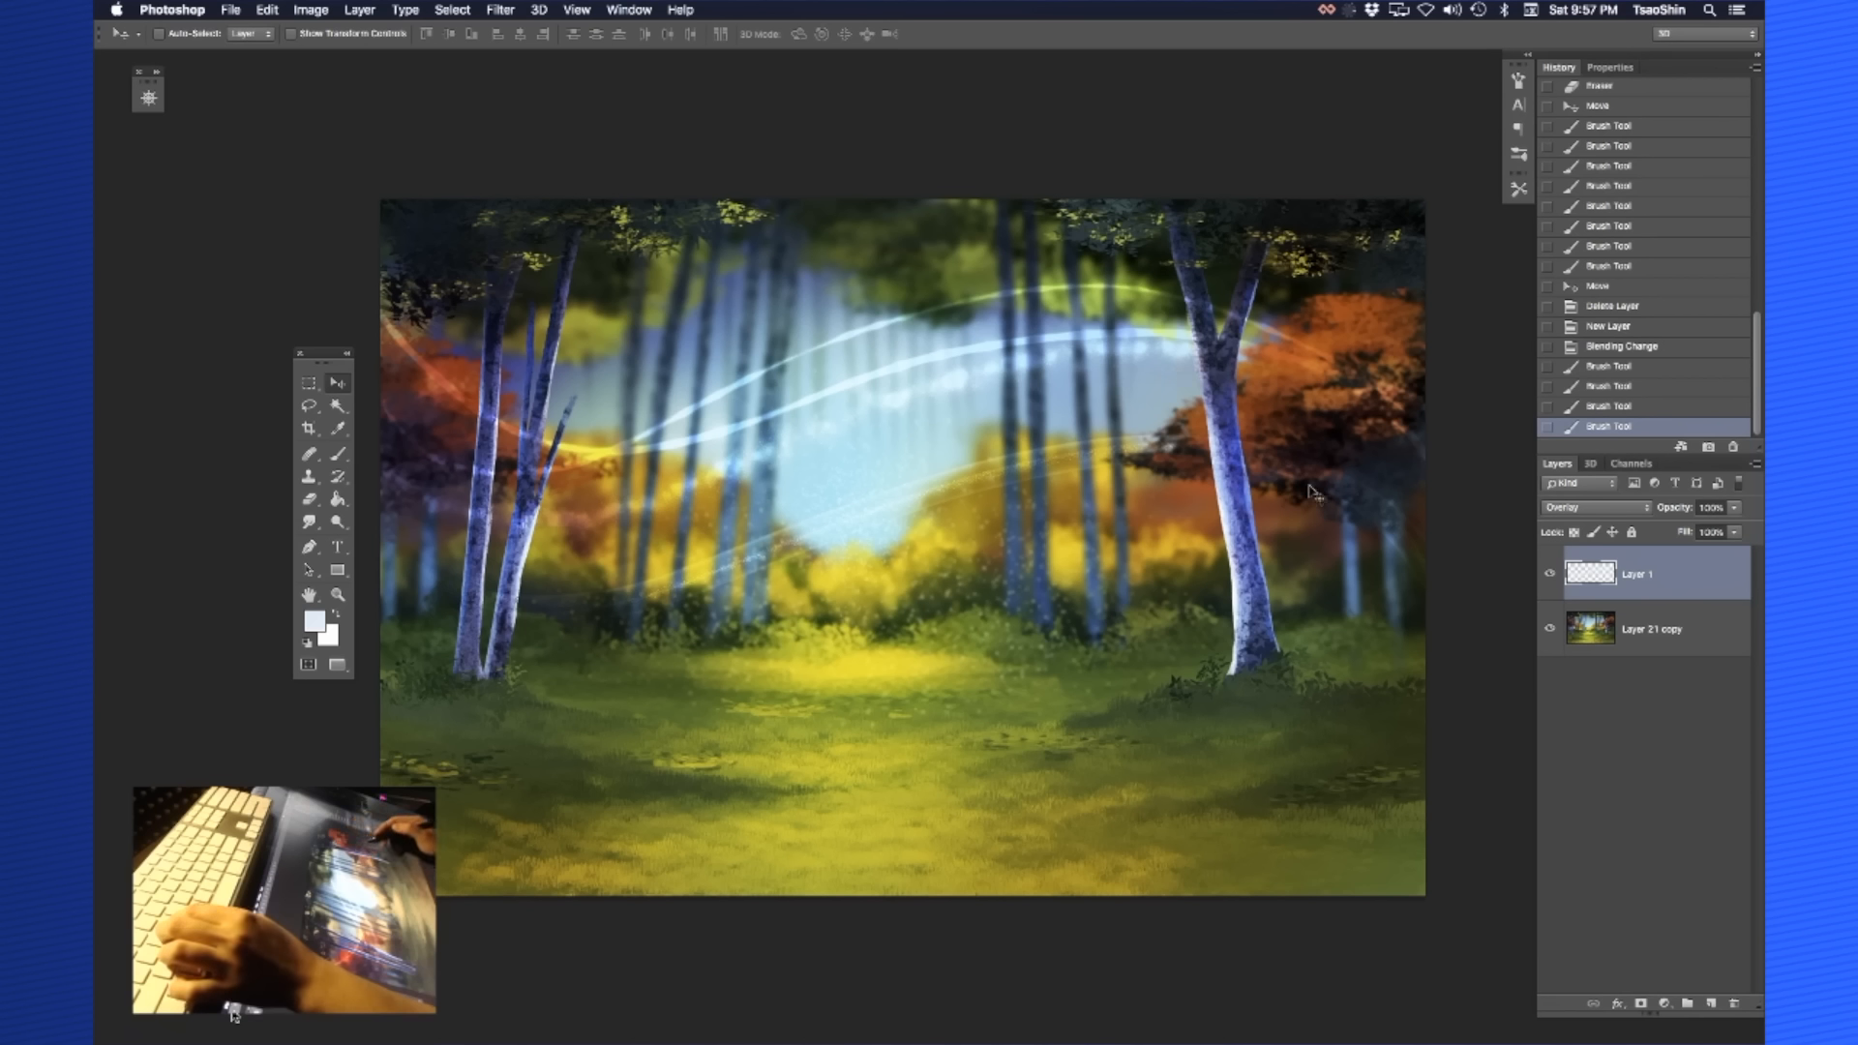
mouse_move(725, 605)
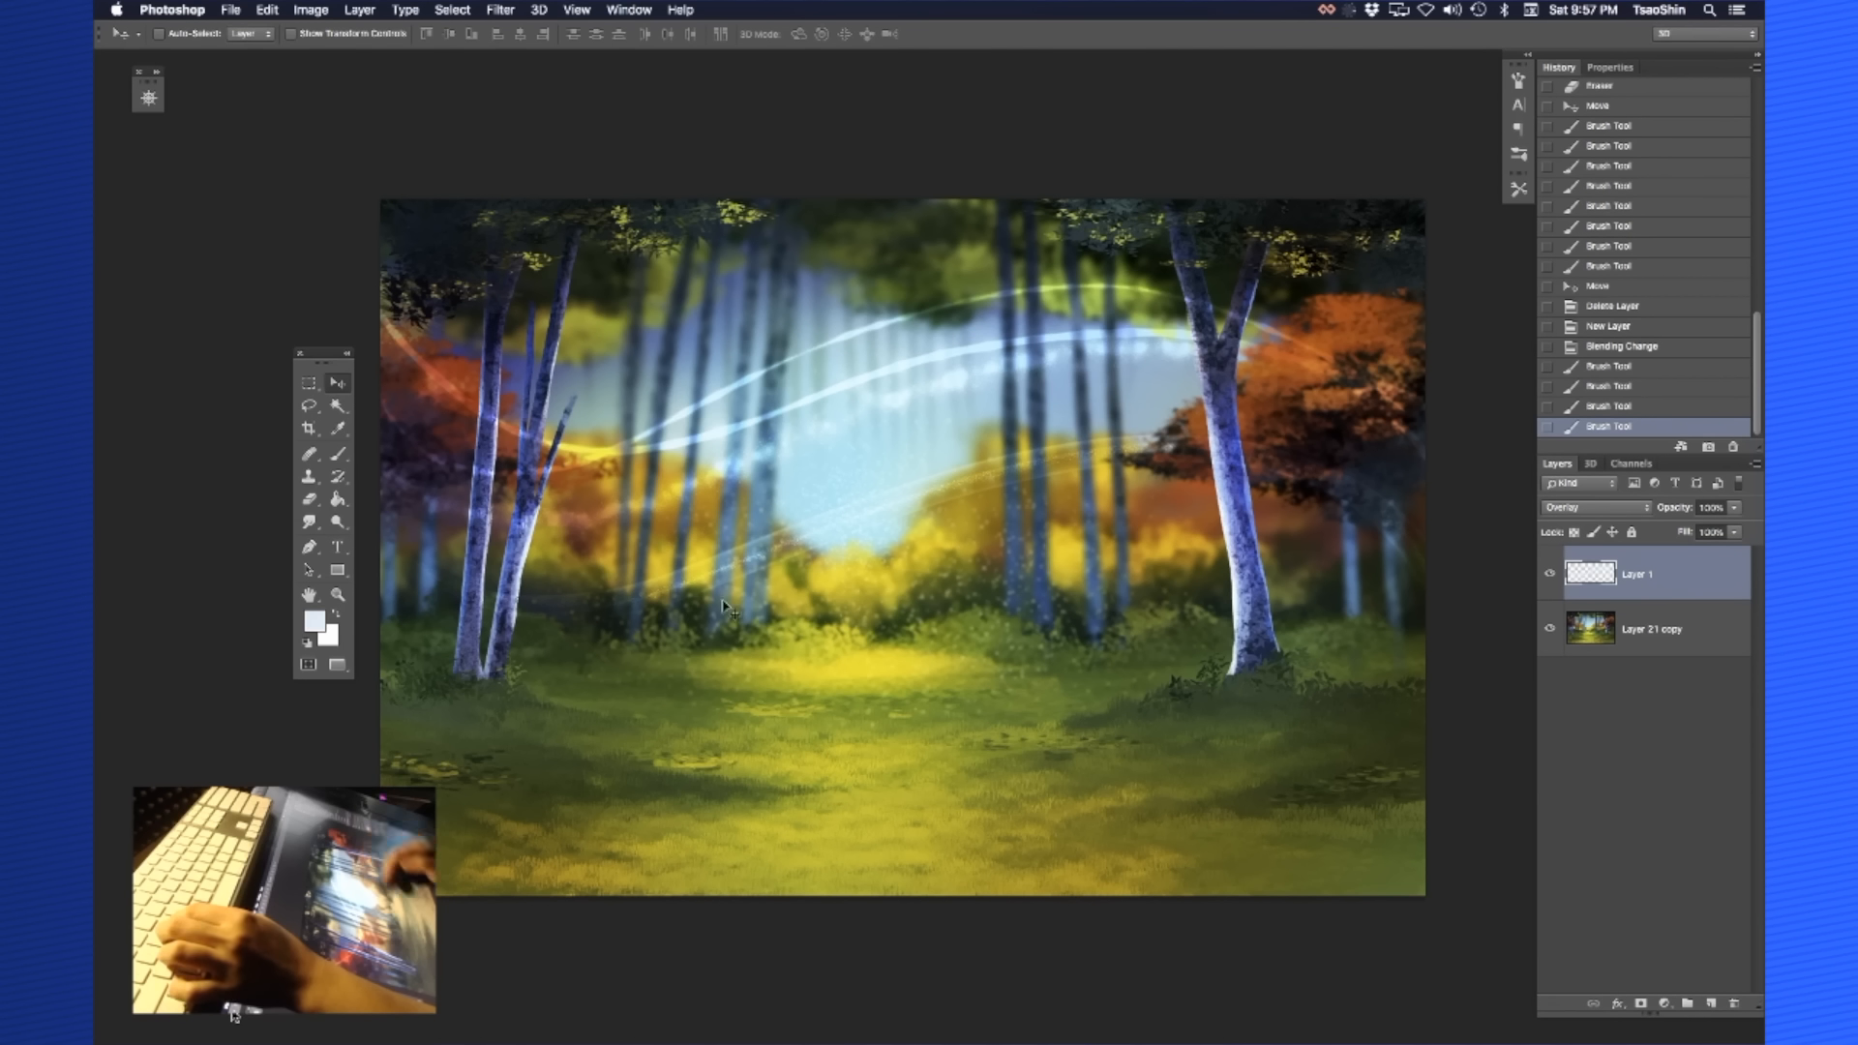
mouse_move(1075, 854)
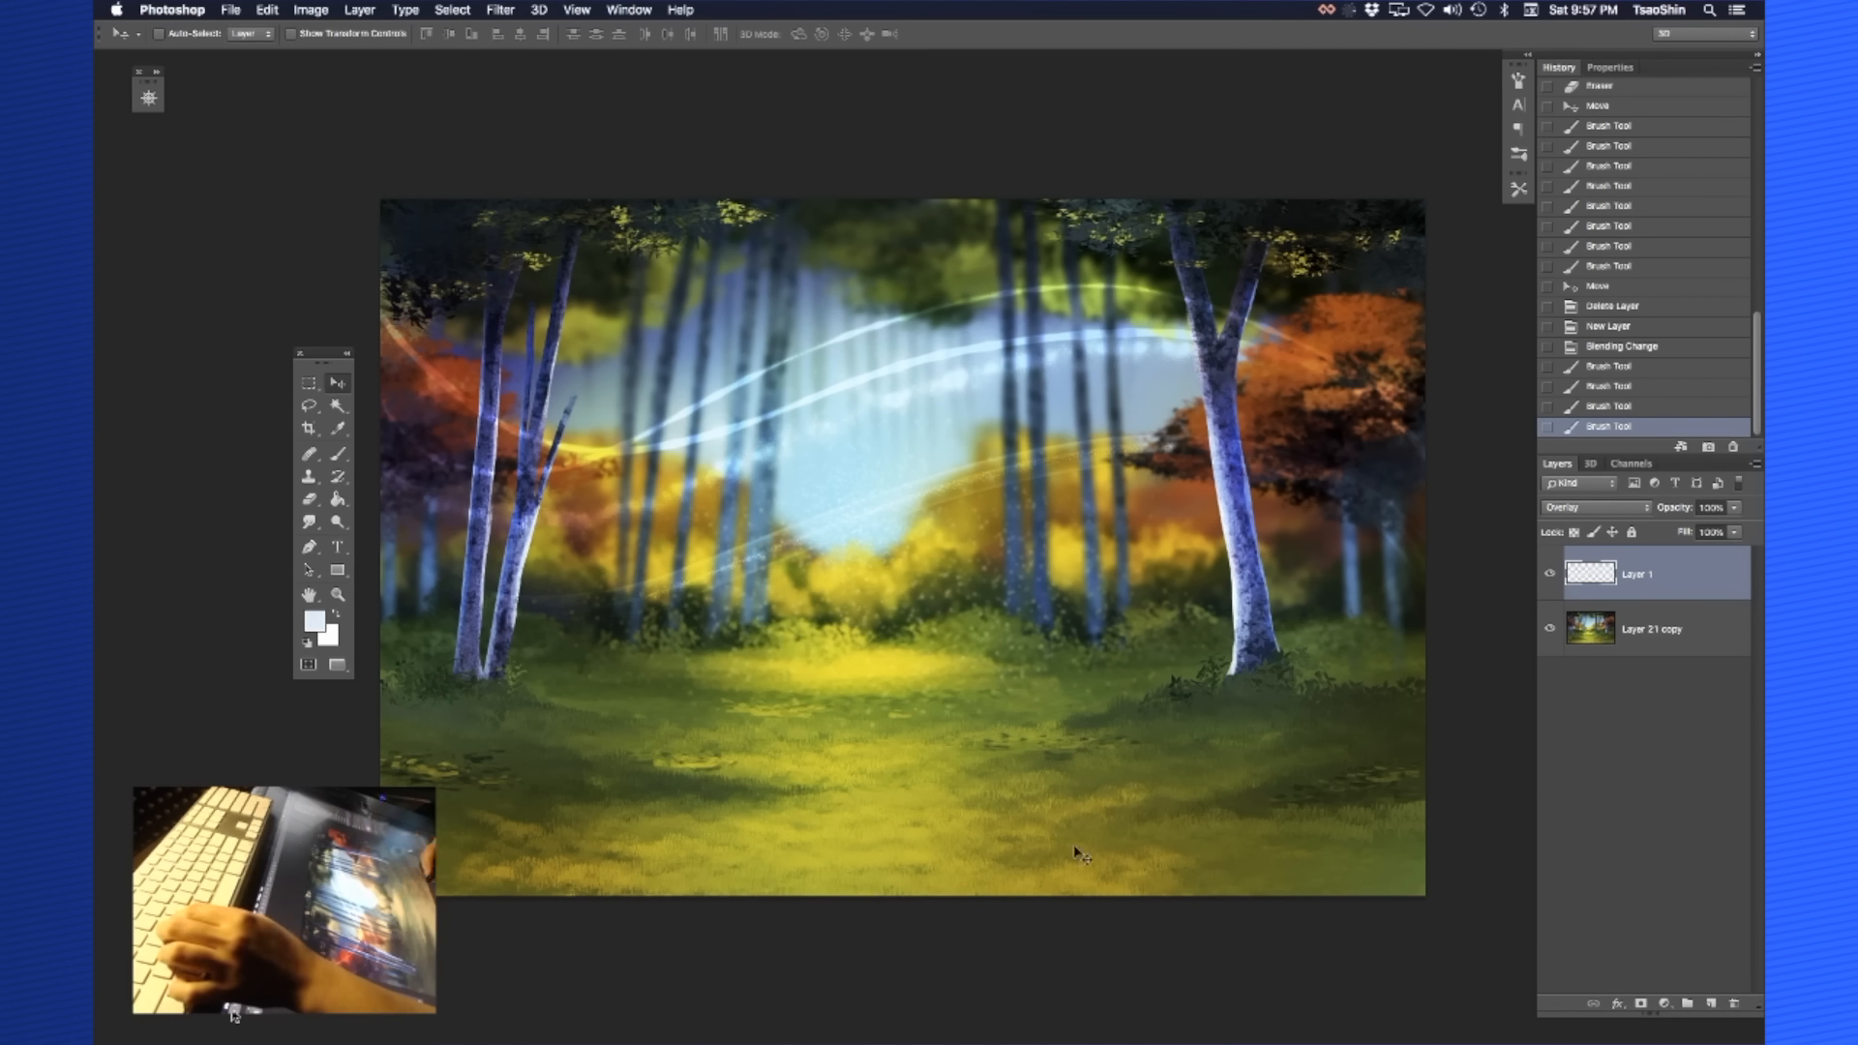
mouse_move(1463, 846)
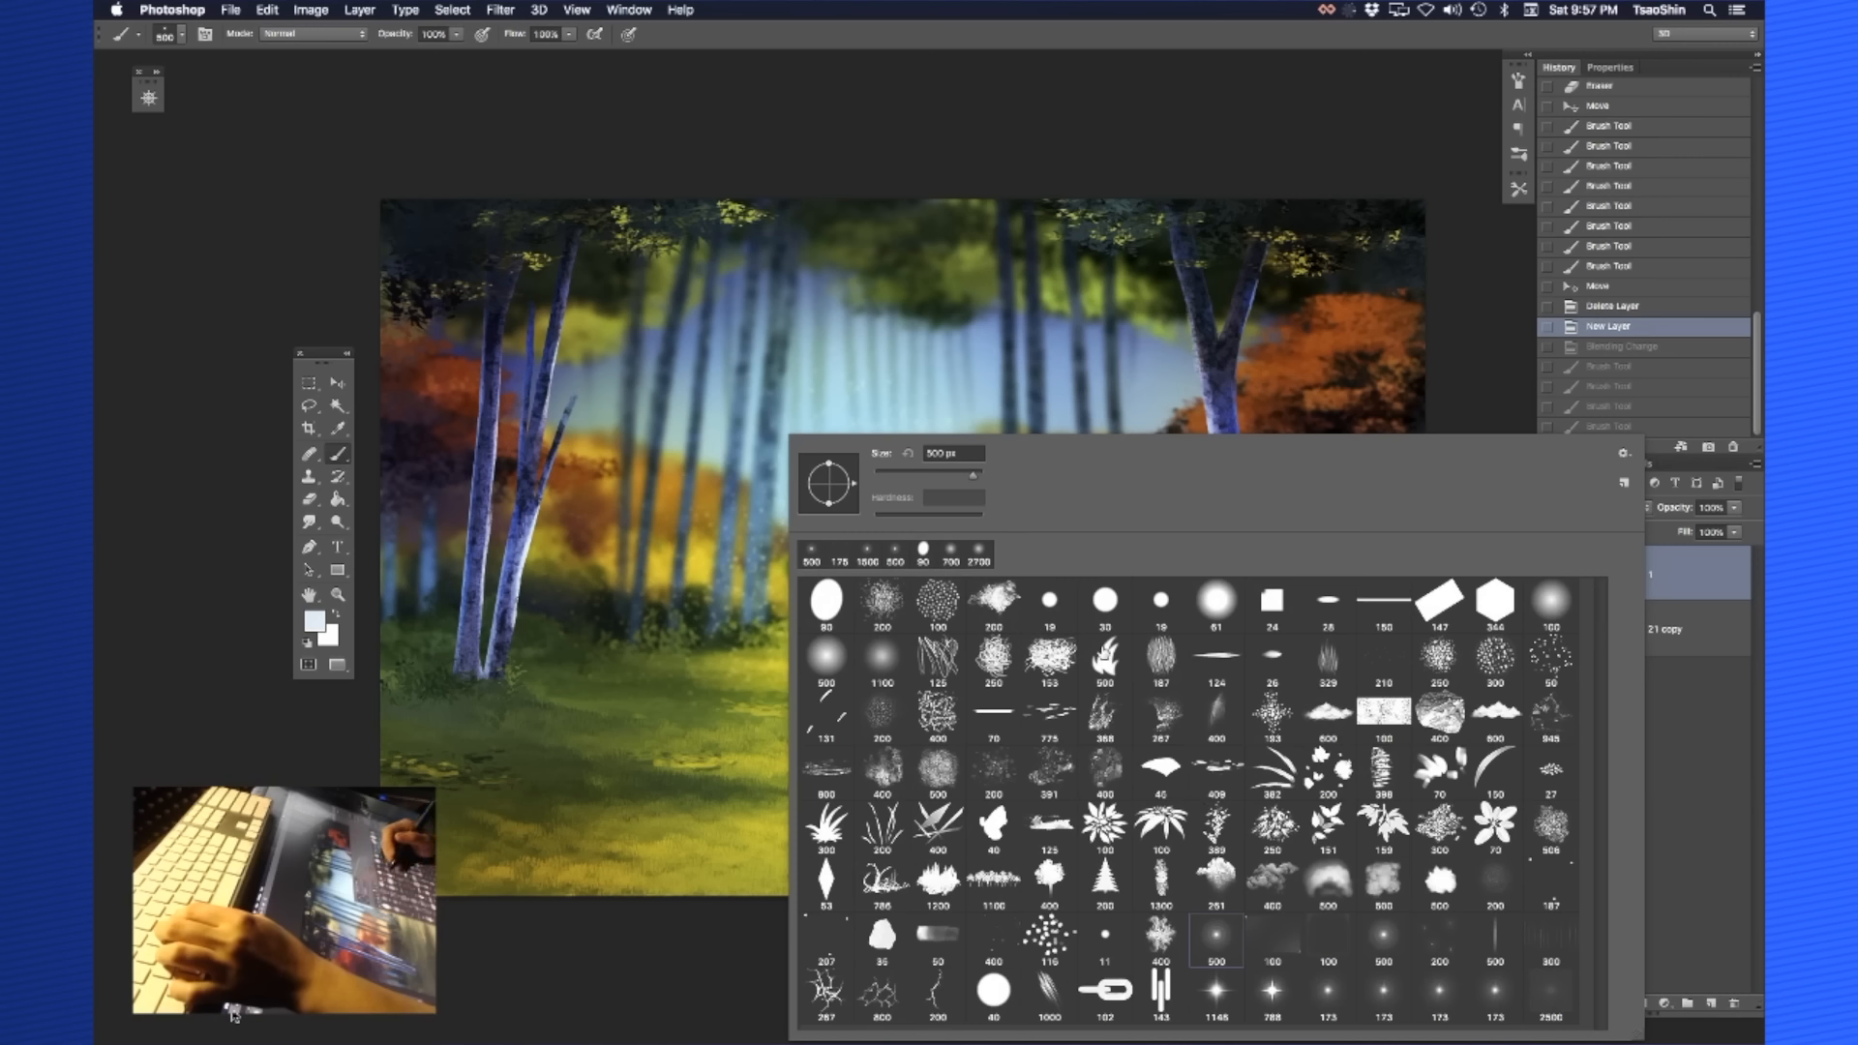
click(1437, 883)
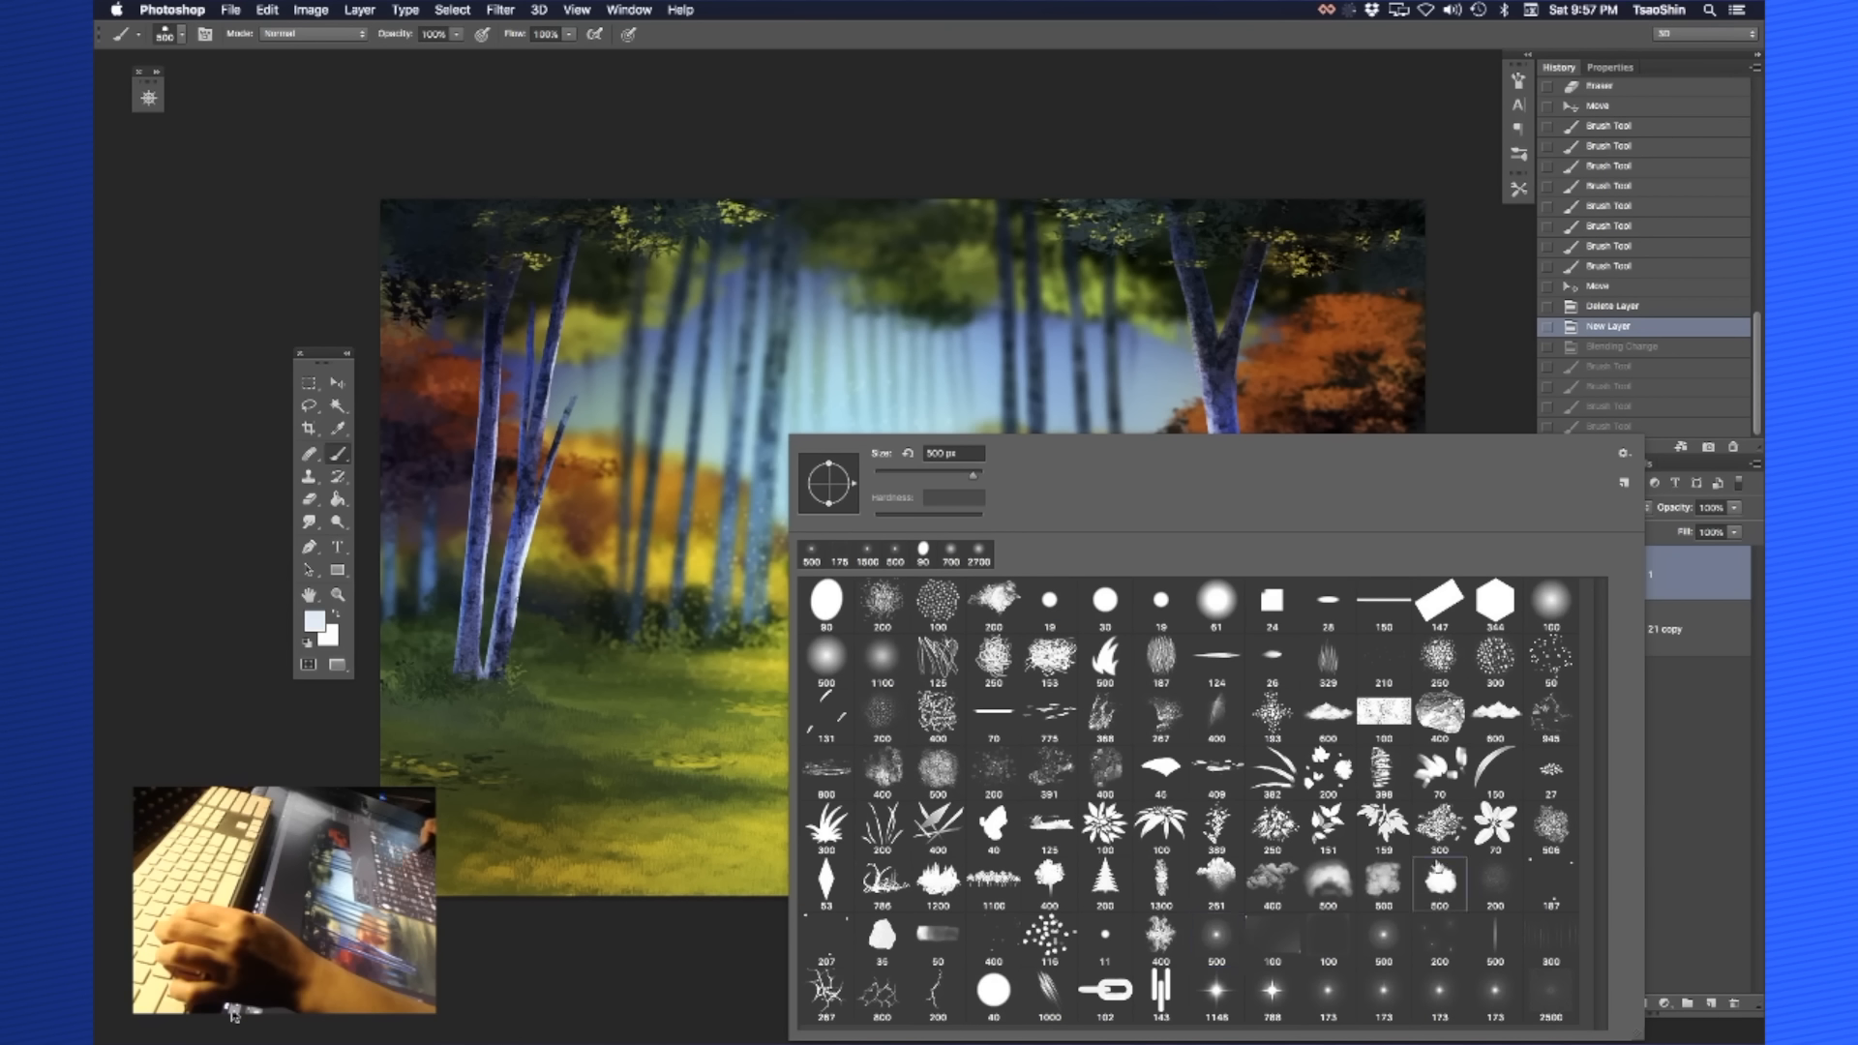